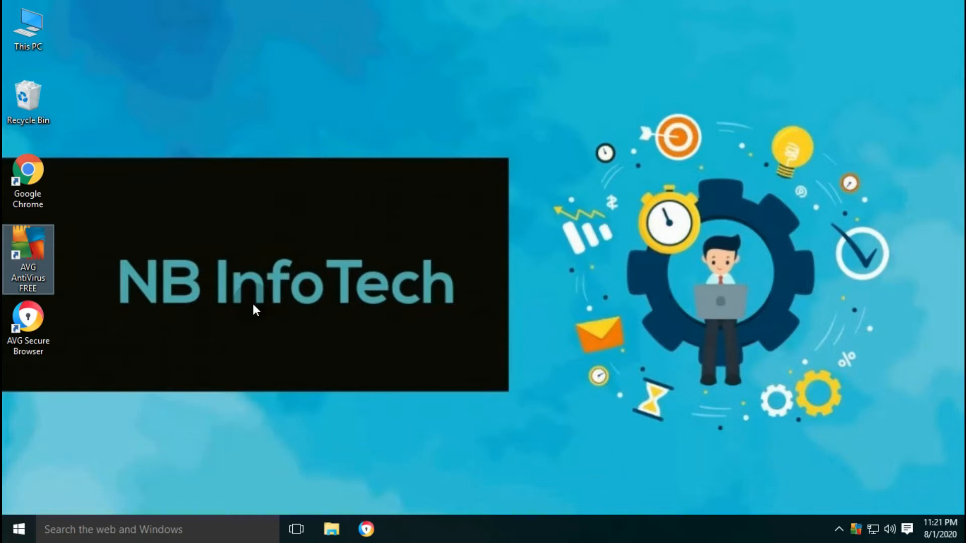
# Launch AVG AntiVirus FREE from its desktop shortcut to reach the main dashboard.
pyautogui.doubleClick(27, 253)
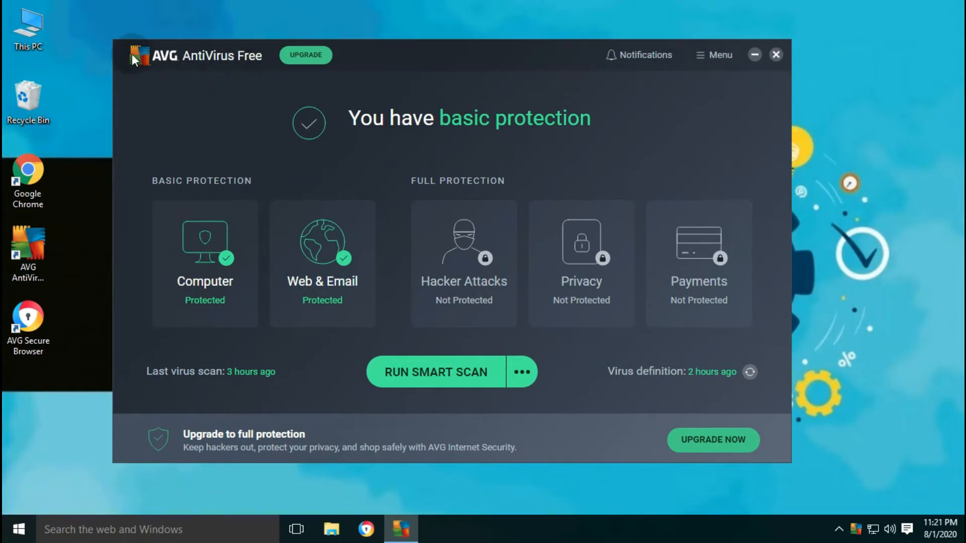
pyautogui.moveTo(191, 99)
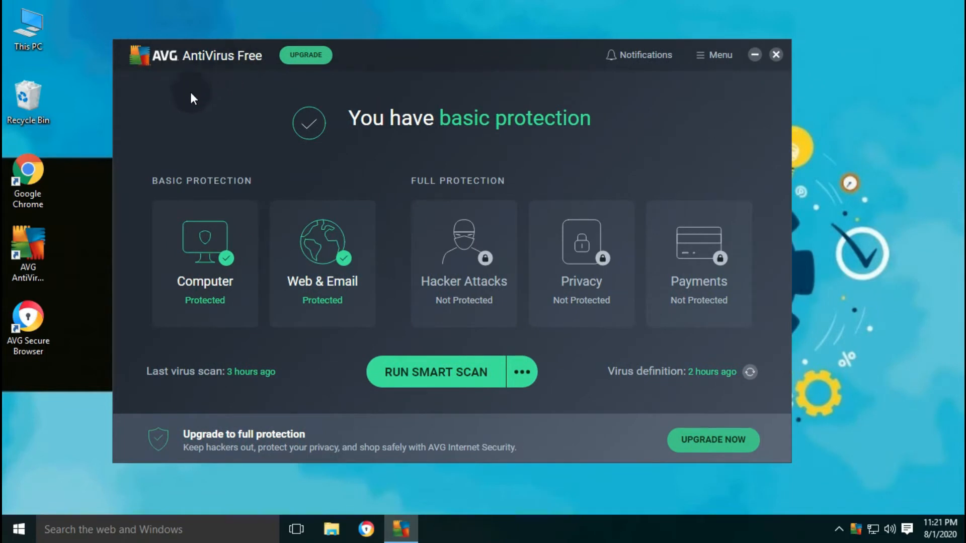
pyautogui.moveTo(282, 399)
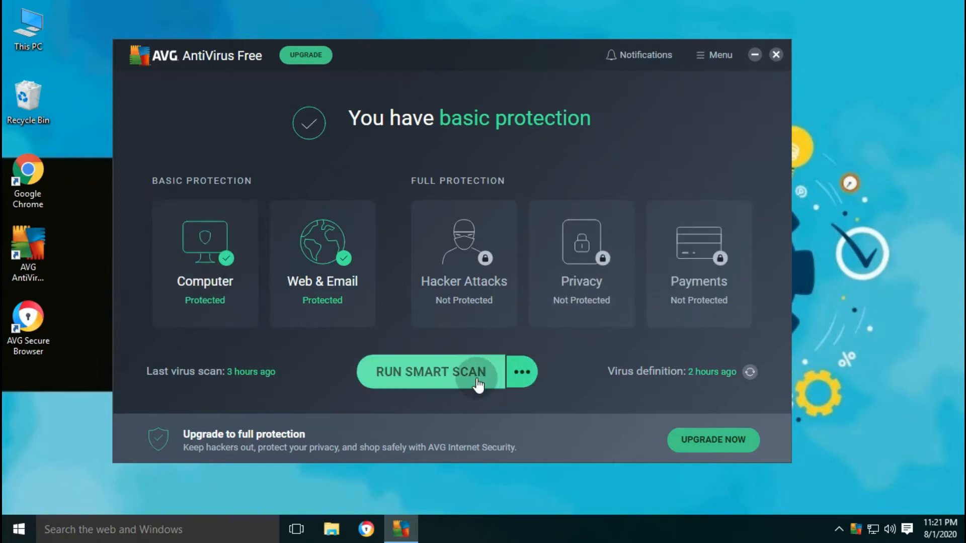
pyautogui.click(522, 371)
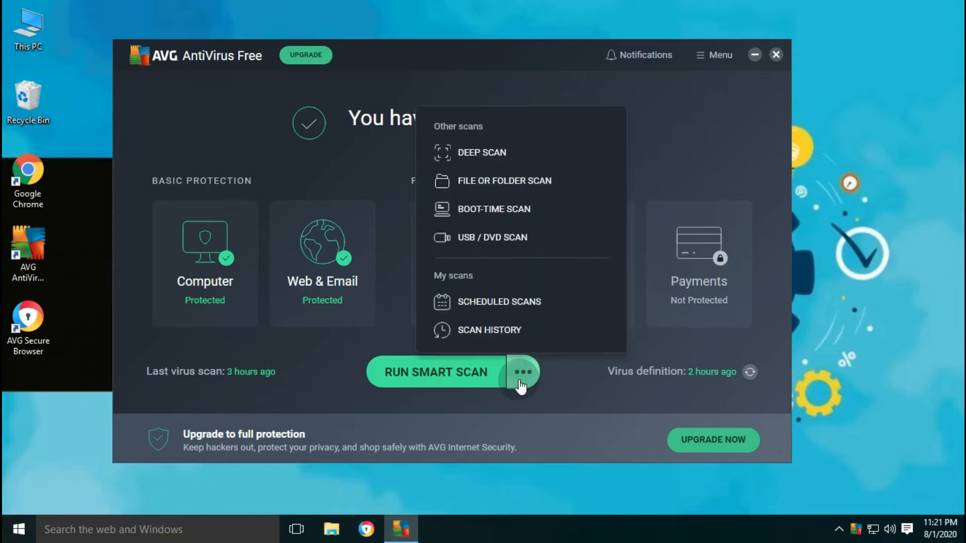
pyautogui.moveTo(483, 153)
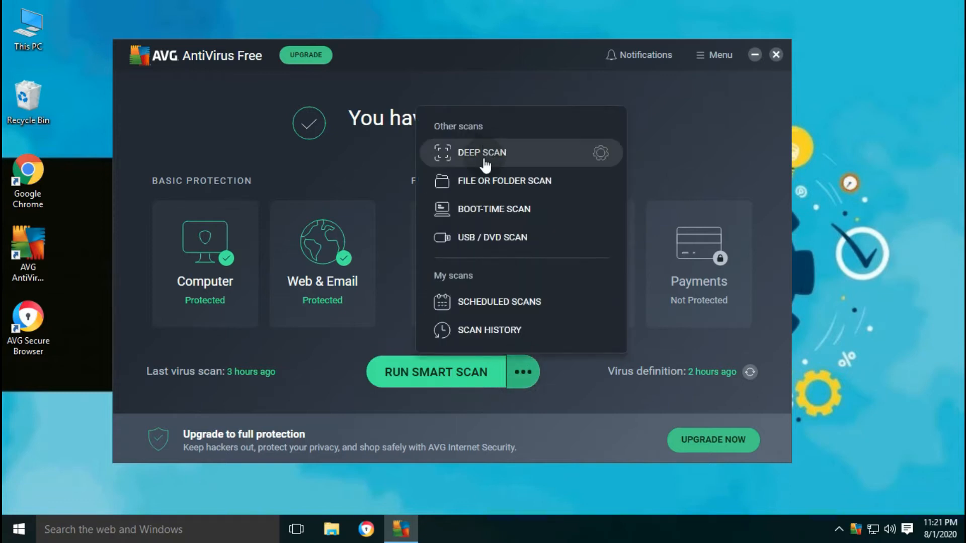
pyautogui.moveTo(522, 209)
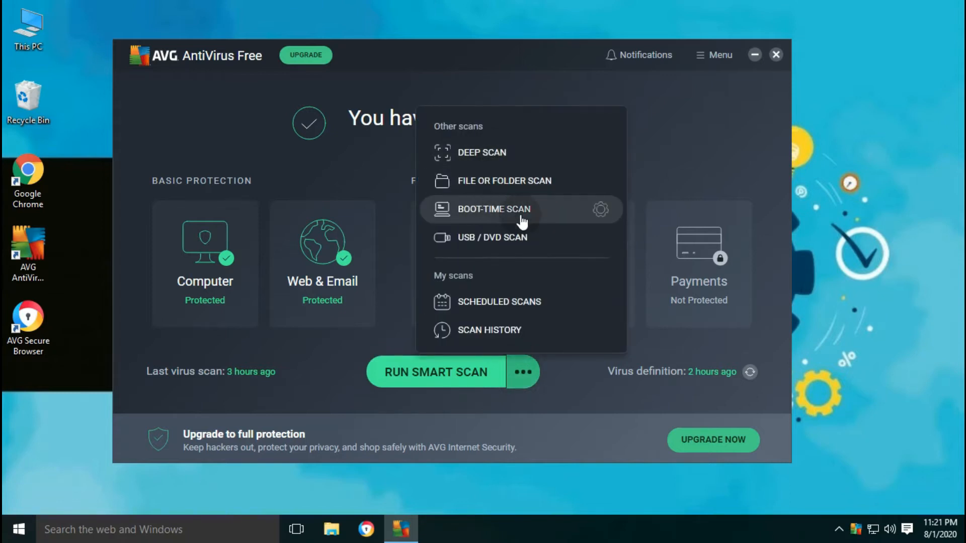
pyautogui.moveTo(492, 237)
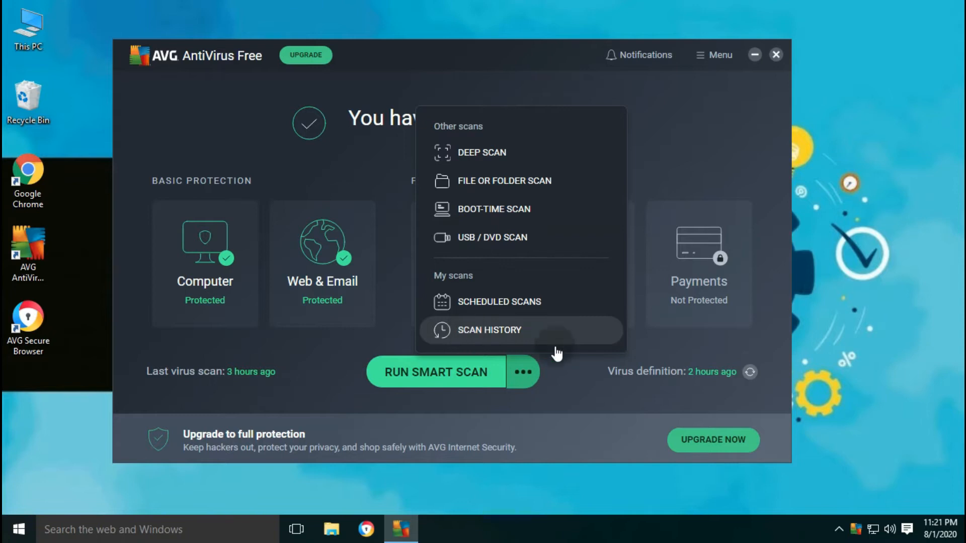
pyautogui.click(590, 360)
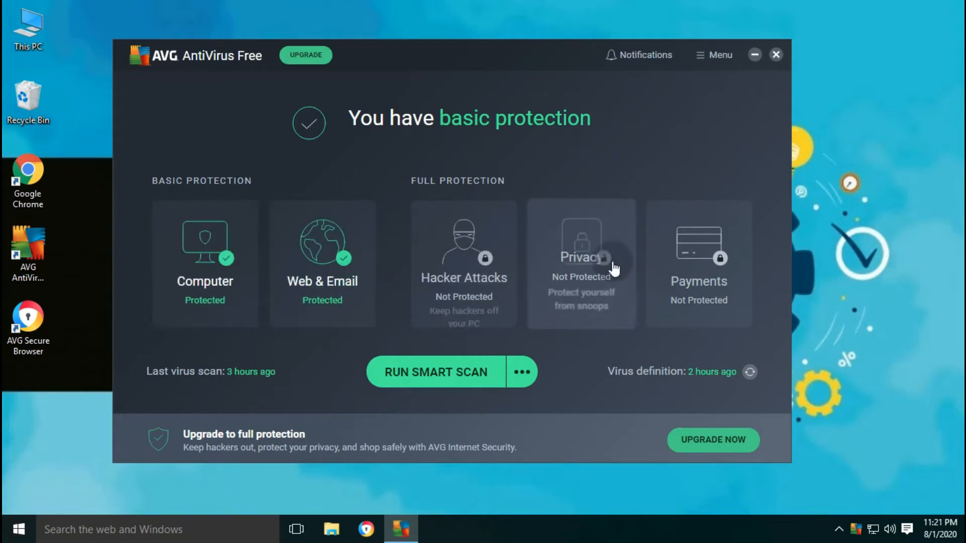
pyautogui.moveTo(205, 265)
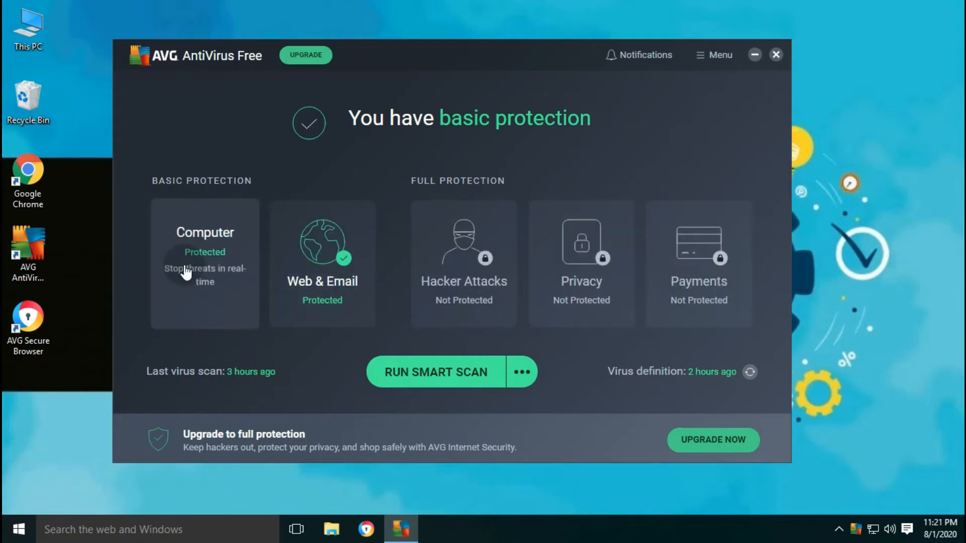
# Open Computer protection and dismiss File Shield's turn-off prompt, keeping the shield on.
pyautogui.click(205, 263)
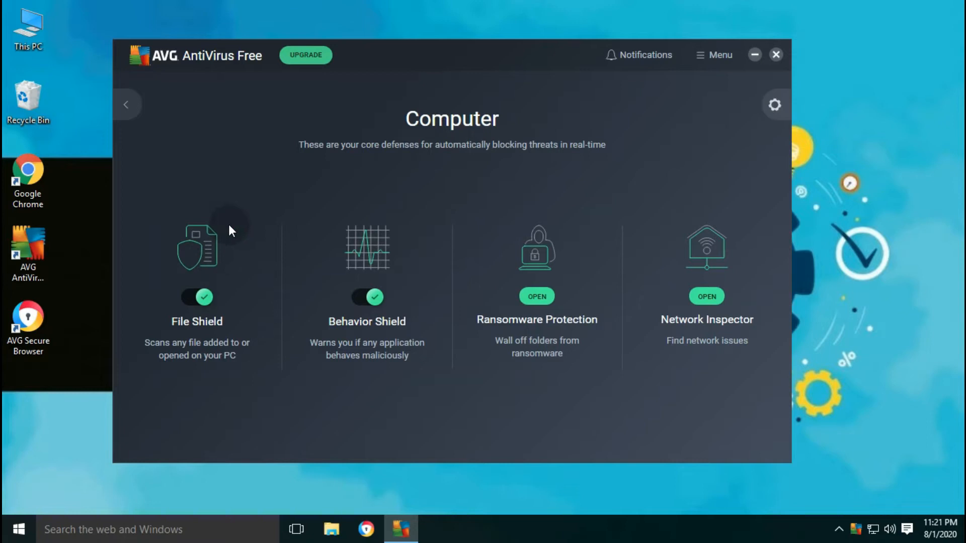
pyautogui.moveTo(394, 249)
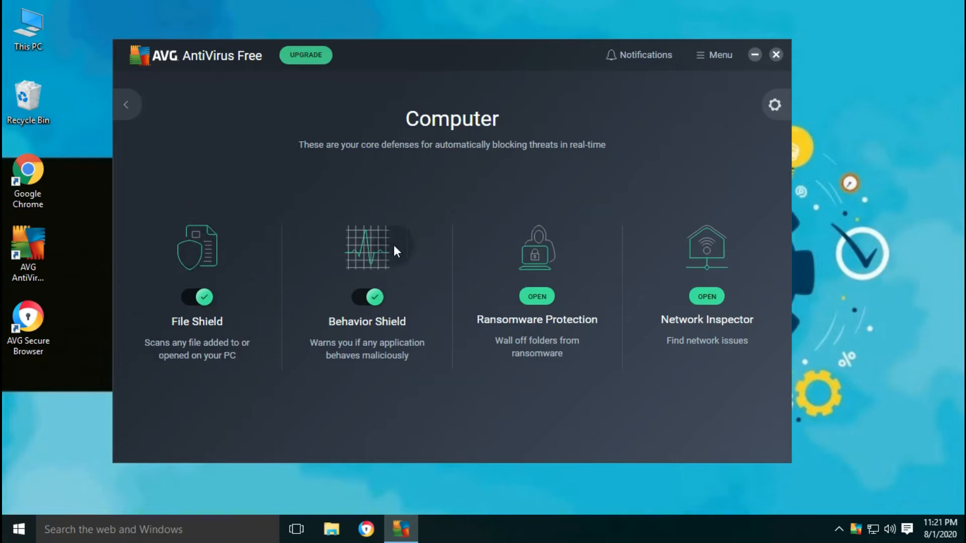
pyautogui.moveTo(501, 259)
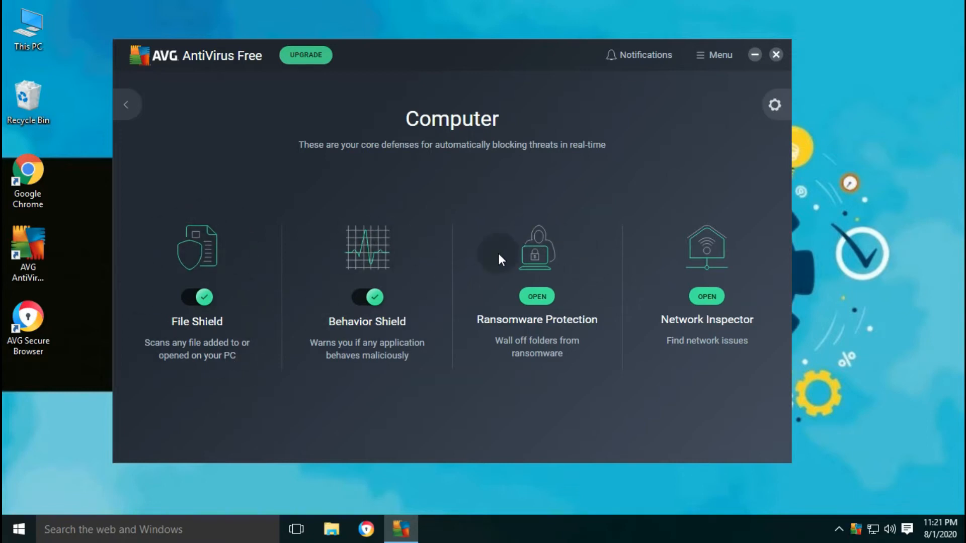
pyautogui.moveTo(759, 342)
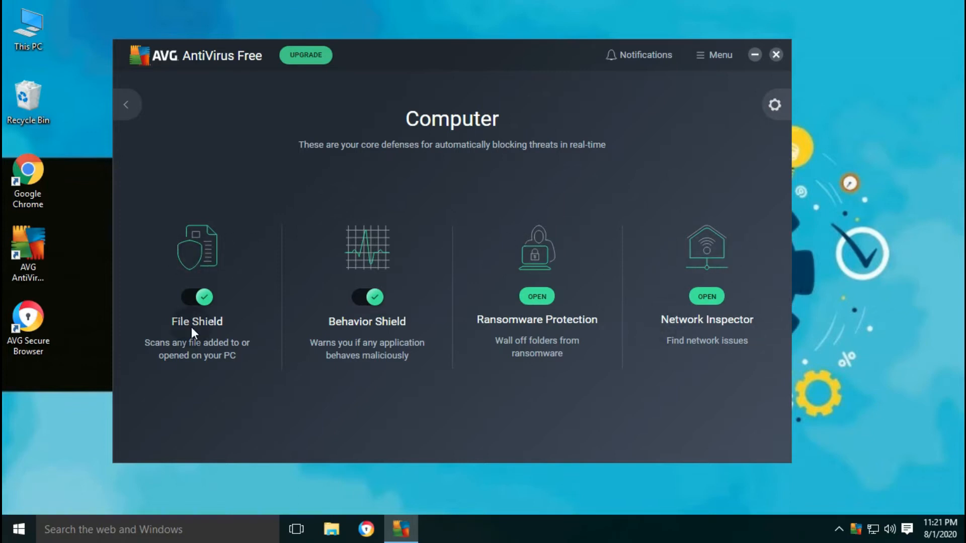
pyautogui.click(196, 297)
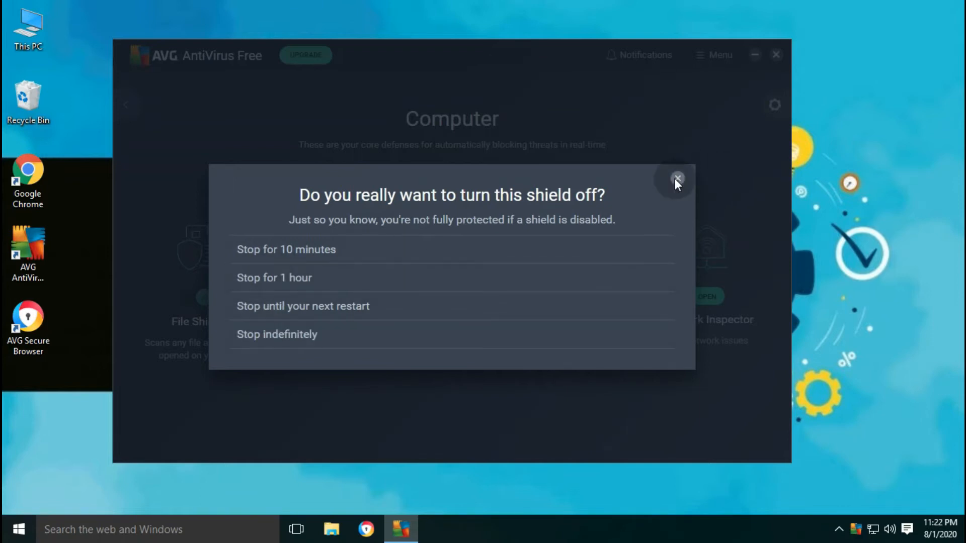
pyautogui.click(677, 179)
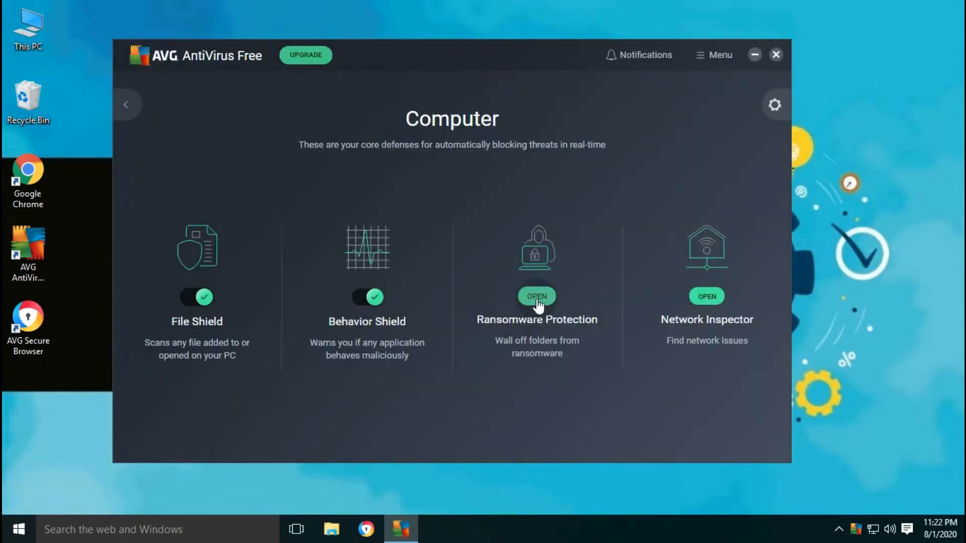
# Protect another Desktop folder in Ransomware Protection, then close back to the Computer page.
pyautogui.click(537, 296)
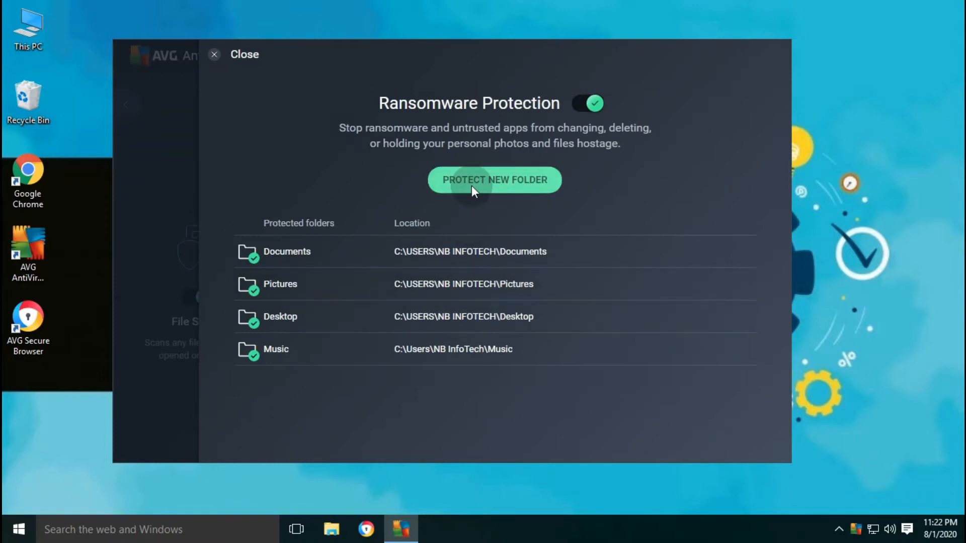
pyautogui.click(493, 180)
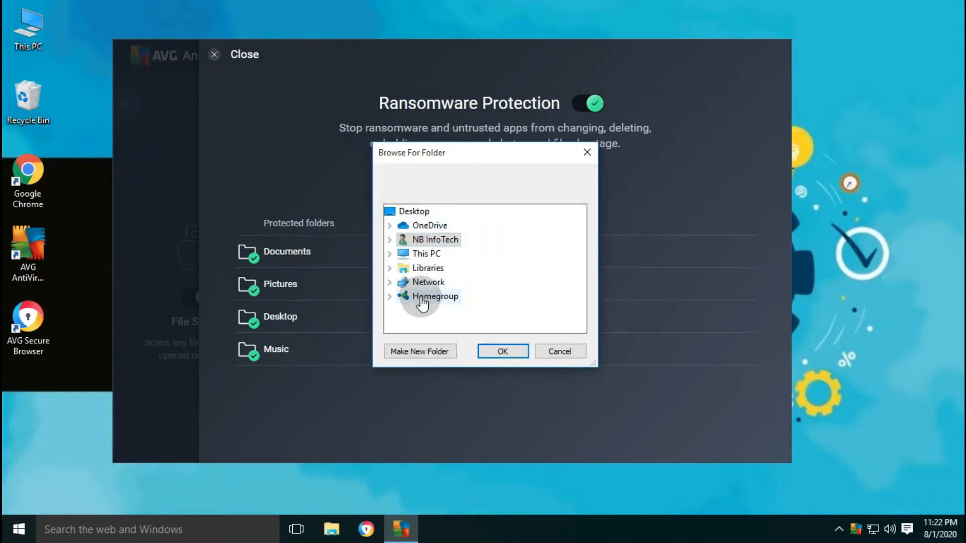
pyautogui.click(502, 351)
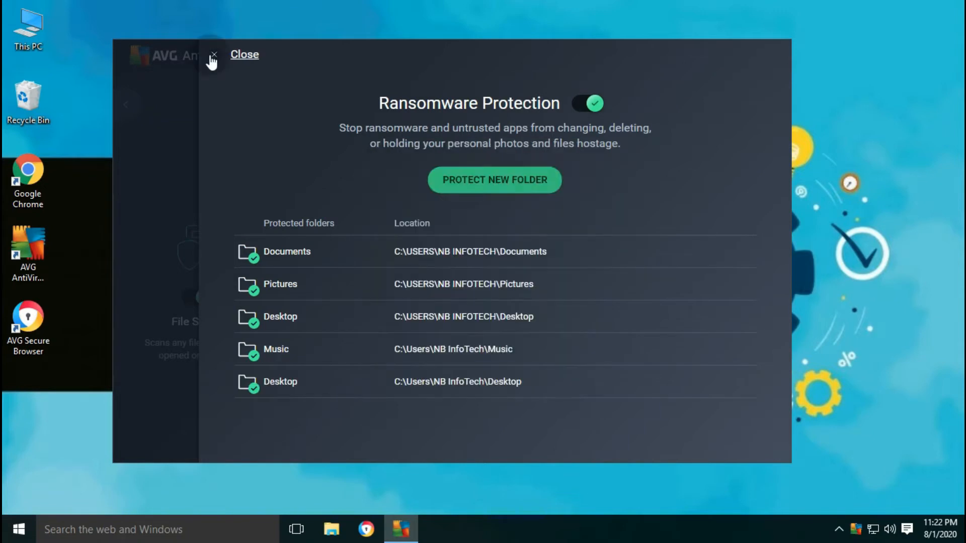
pyautogui.click(244, 54)
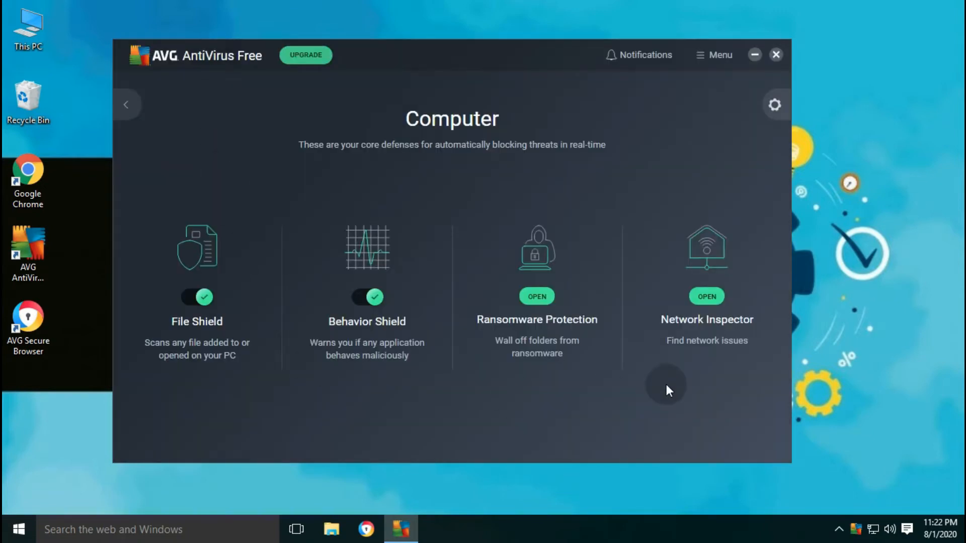
pyautogui.click(706, 296)
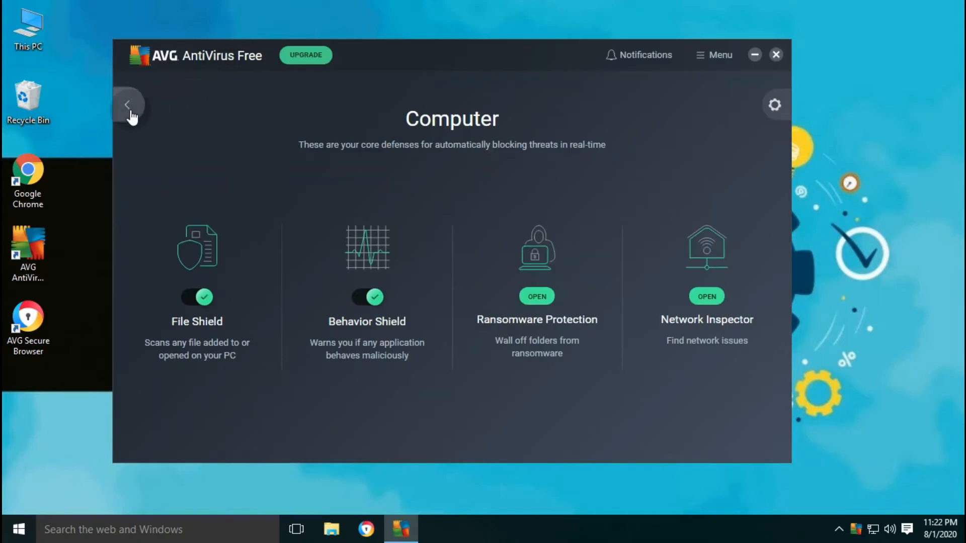
# View the Web & Email shields page, then go back to the protection overview.
pyautogui.click(127, 104)
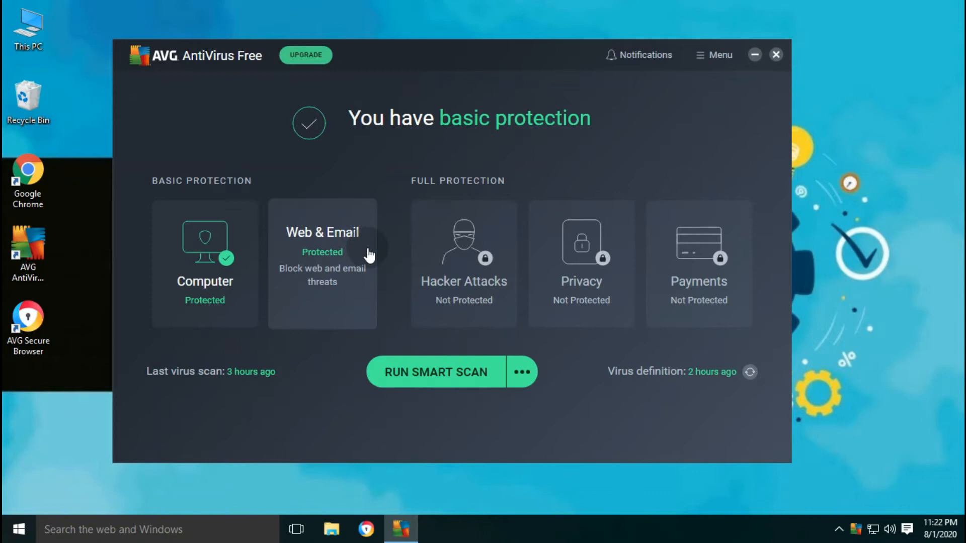
pyautogui.click(321, 263)
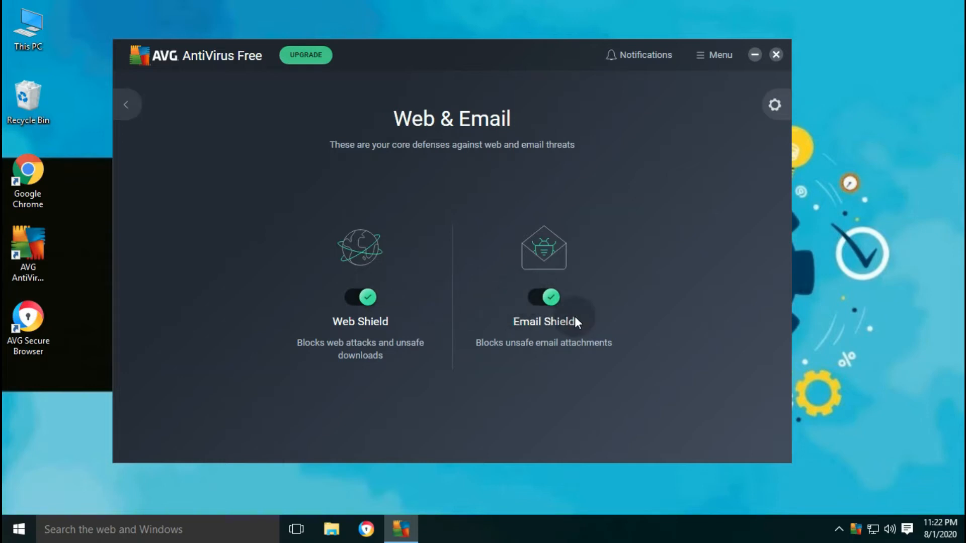
pyautogui.click(127, 104)
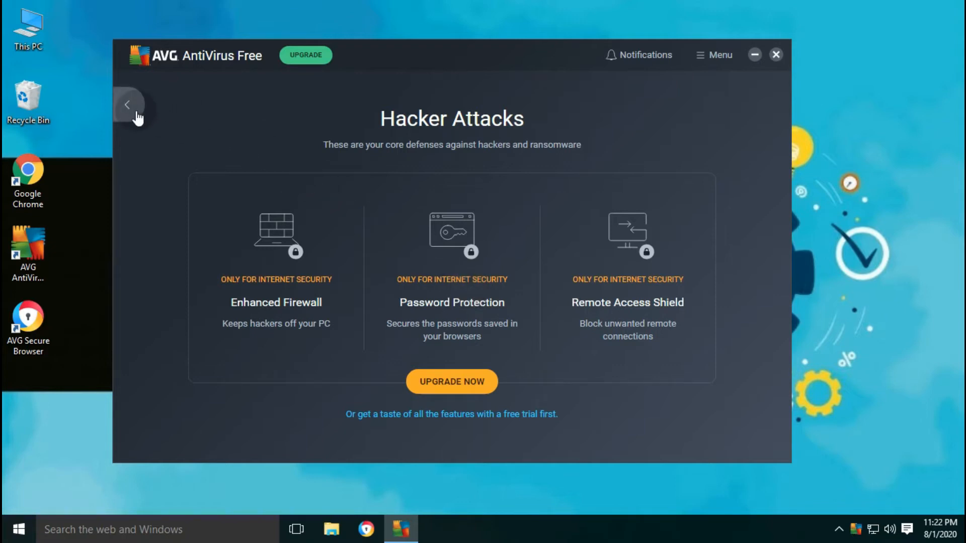
# View the upgrade-locked Privacy and Payments pages, returning to the overview each time.
pyautogui.click(129, 104)
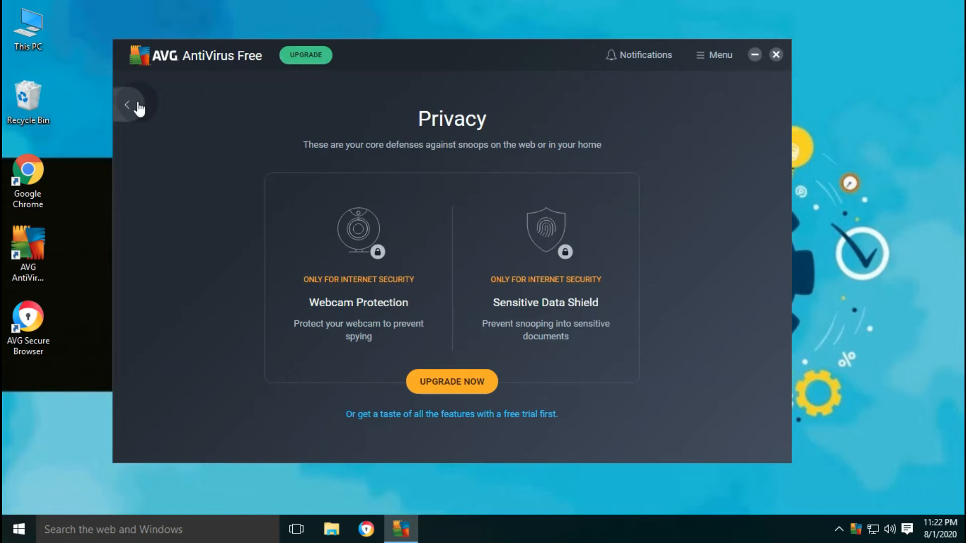
pyautogui.click(130, 105)
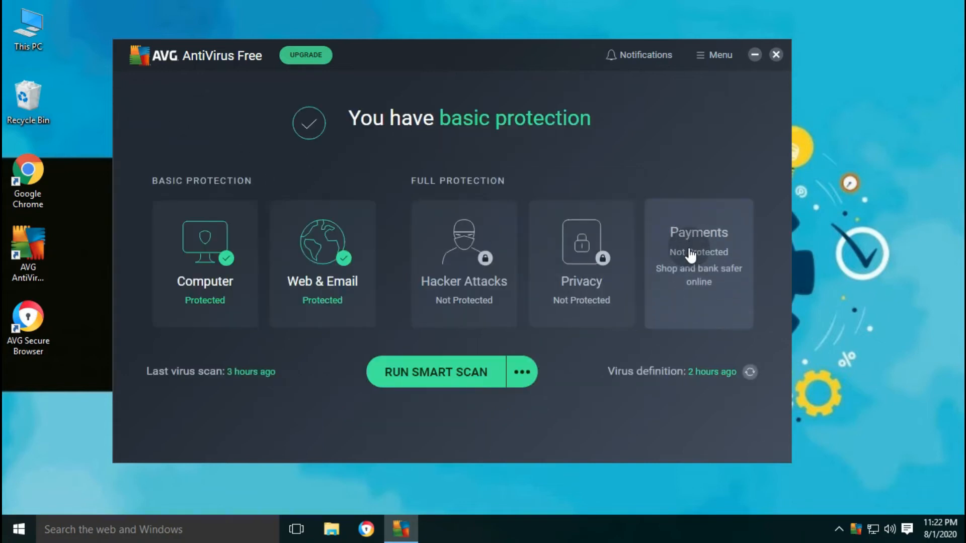
pyautogui.click(698, 264)
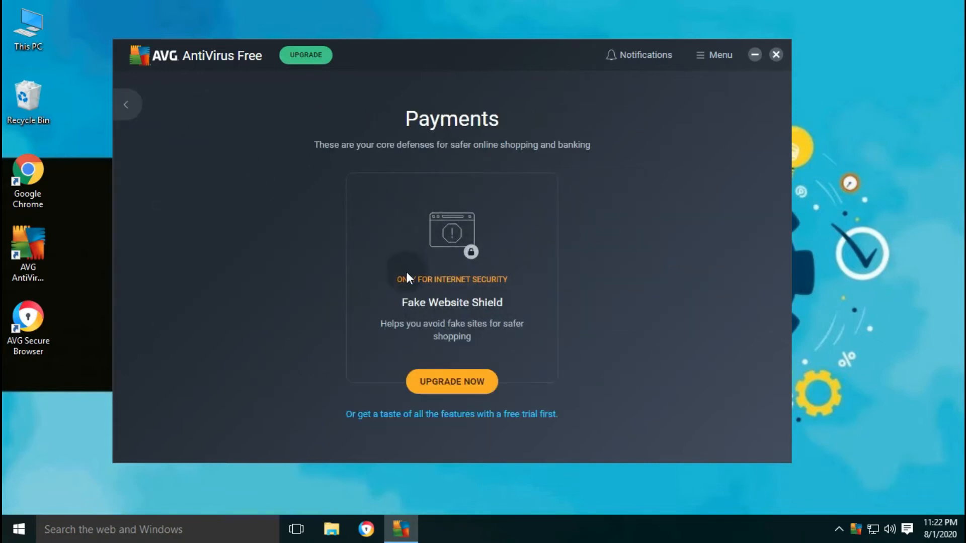
pyautogui.click(127, 104)
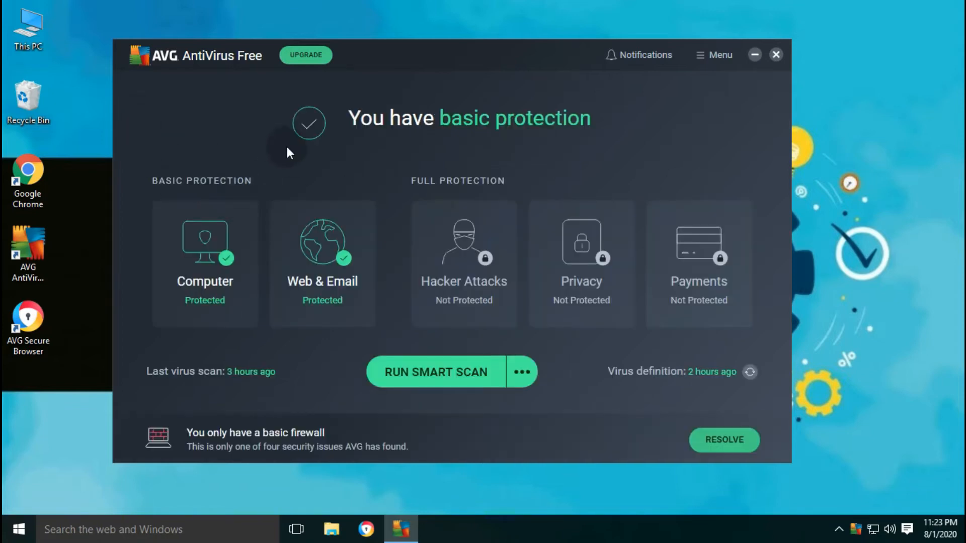
pyautogui.click(713, 54)
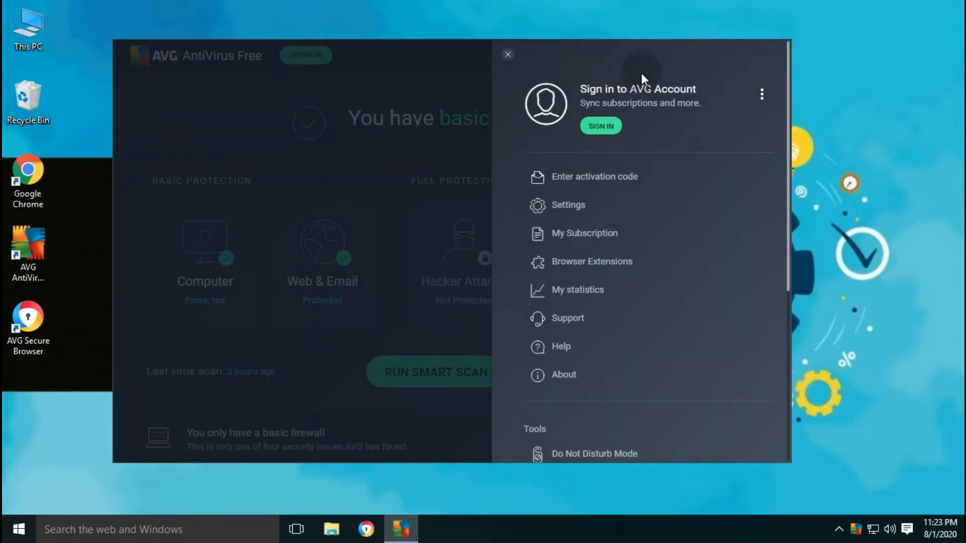
pyautogui.click(762, 94)
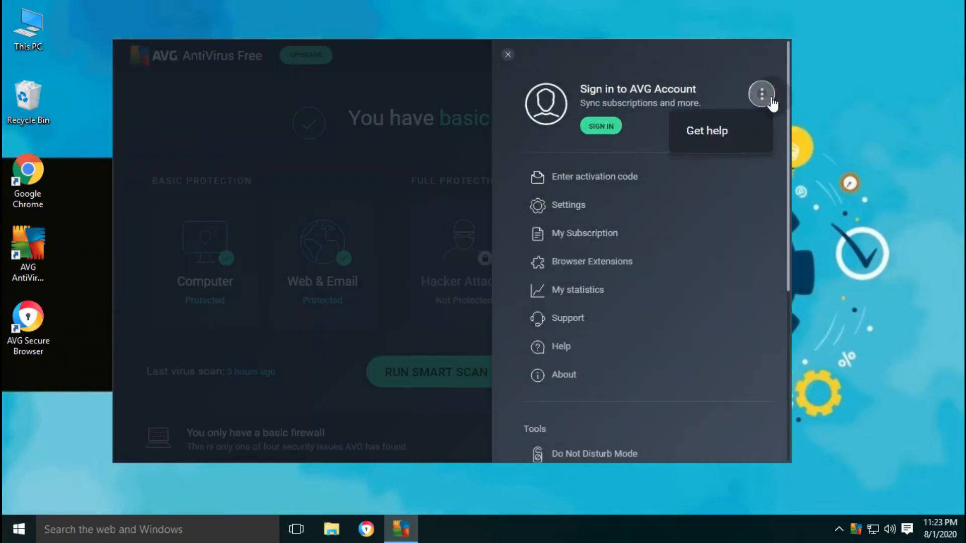
pyautogui.moveTo(593, 180)
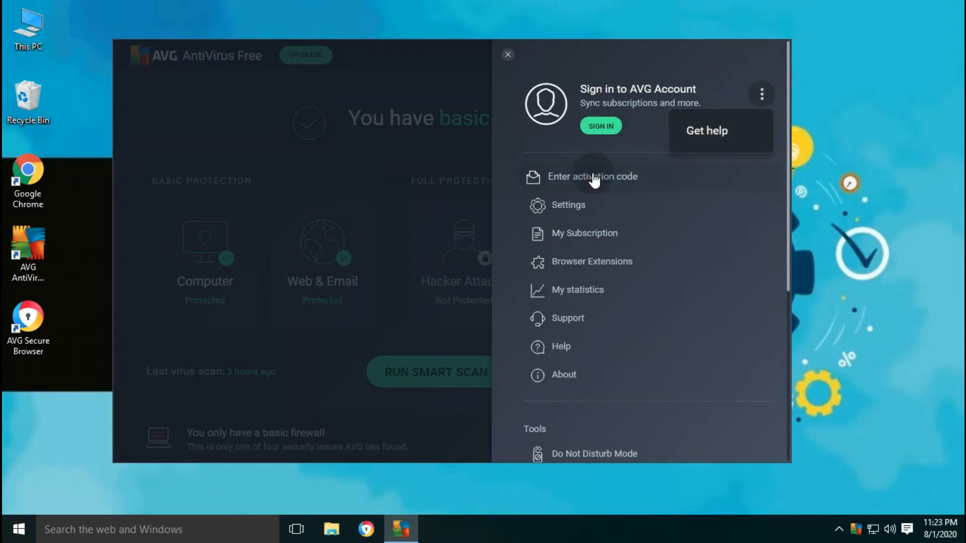
pyautogui.moveTo(585, 240)
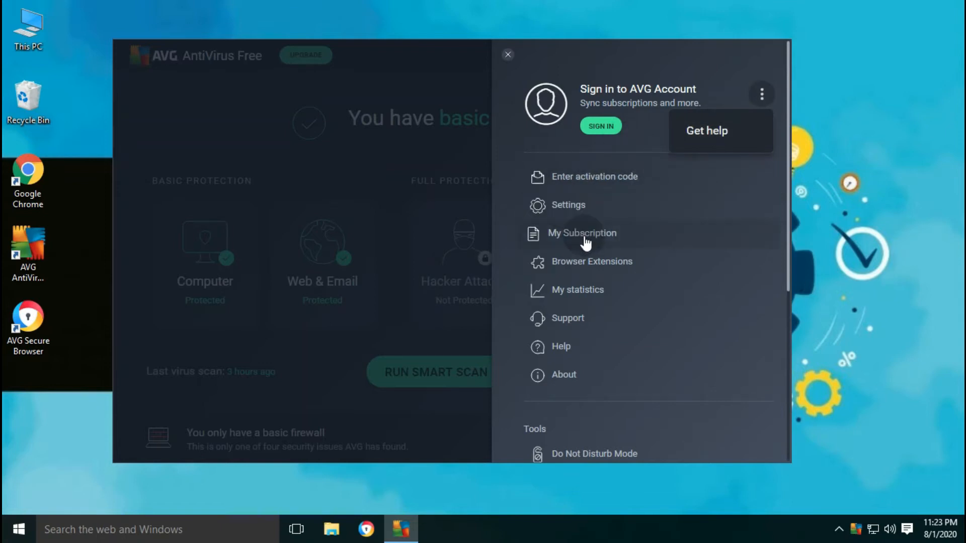
pyautogui.moveTo(586, 302)
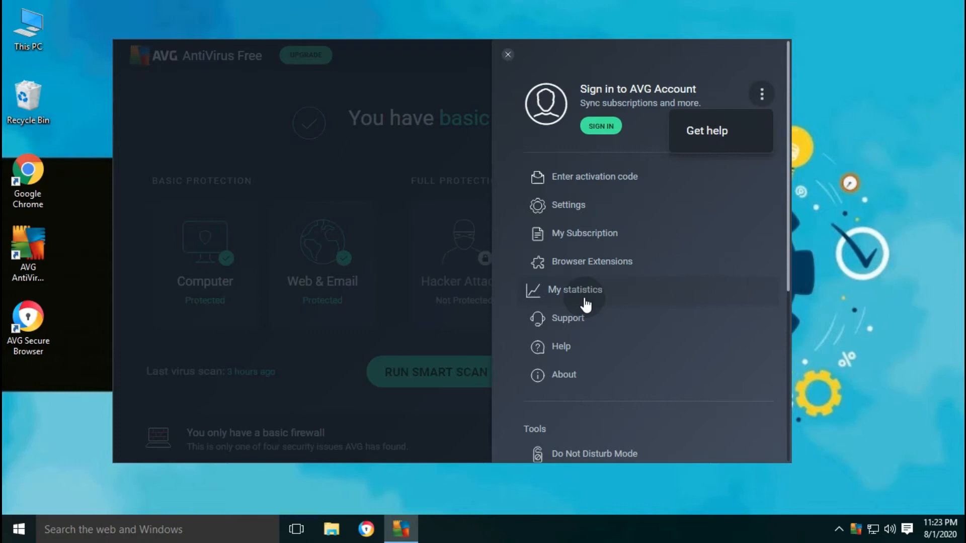
pyautogui.moveTo(571, 363)
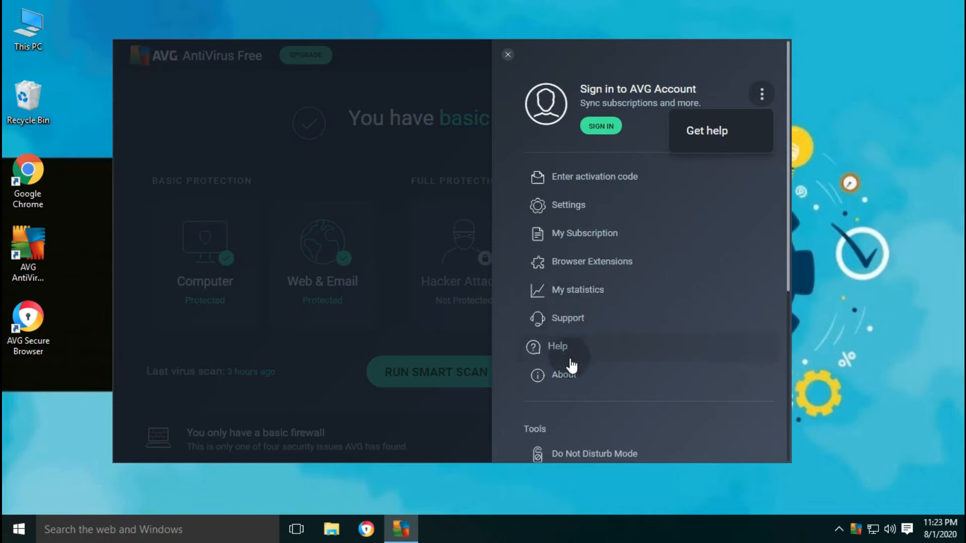
pyautogui.scroll(-3)
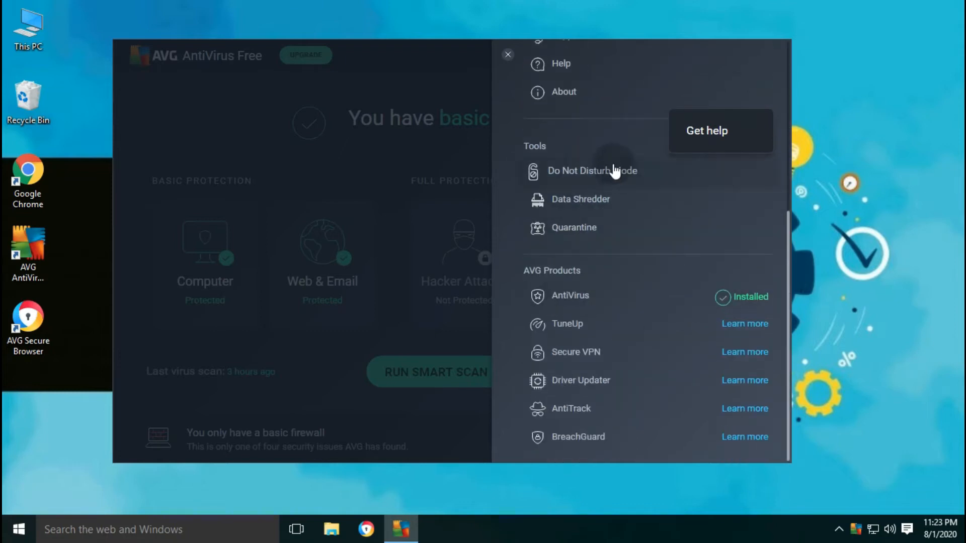
# Try Data Shredder's file, drive and deleted-file options, cancel them, and check Chrome's shred entry.
pyautogui.click(580, 199)
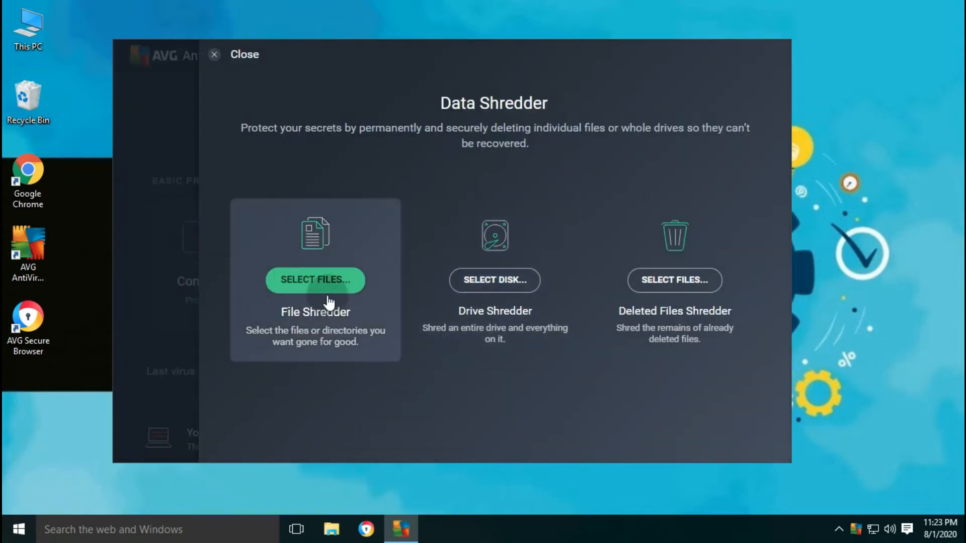
pyautogui.click(315, 280)
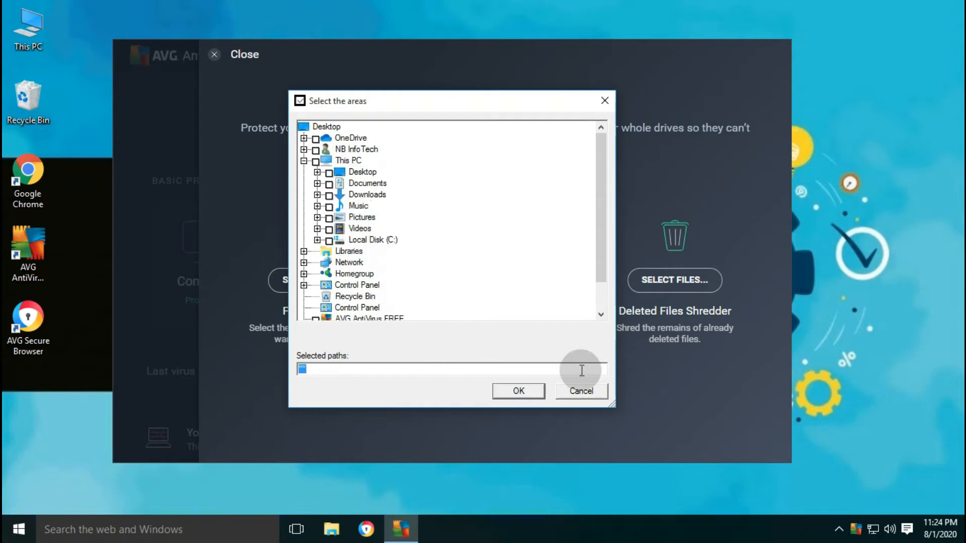
pyautogui.click(580, 391)
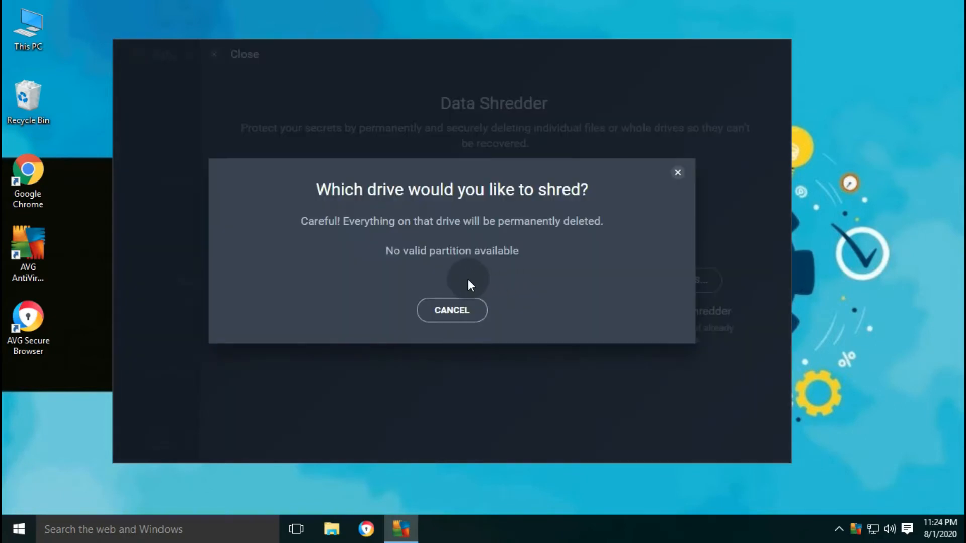
pyautogui.moveTo(429, 202)
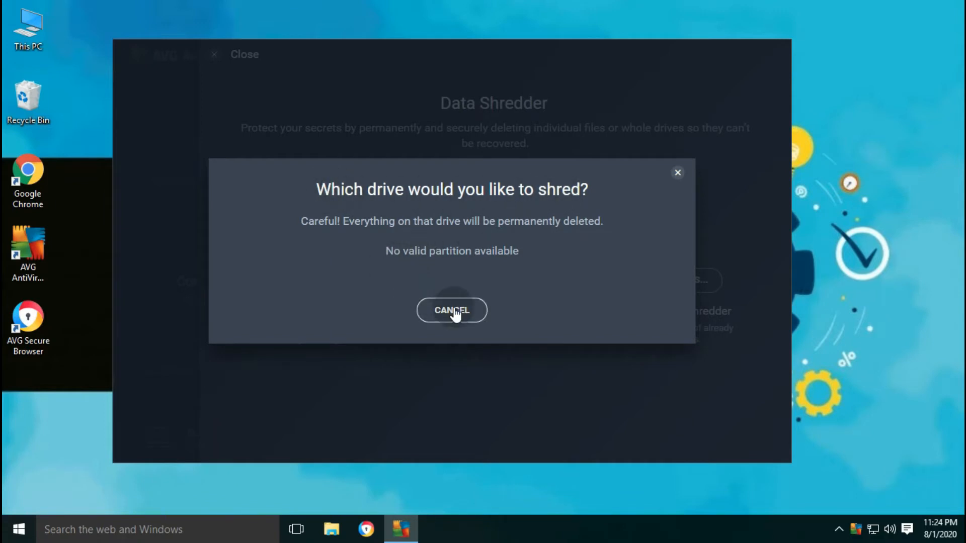
pyautogui.click(451, 310)
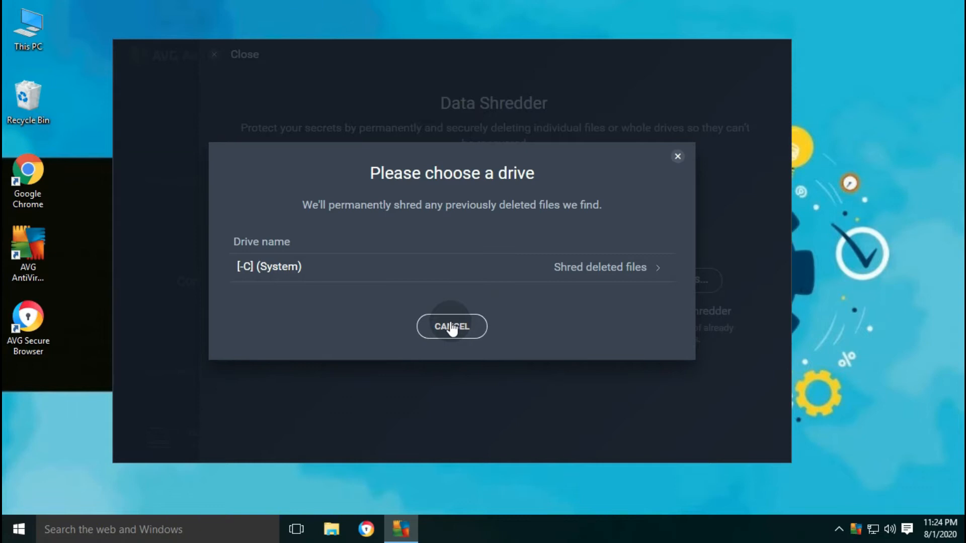
pyautogui.click(452, 326)
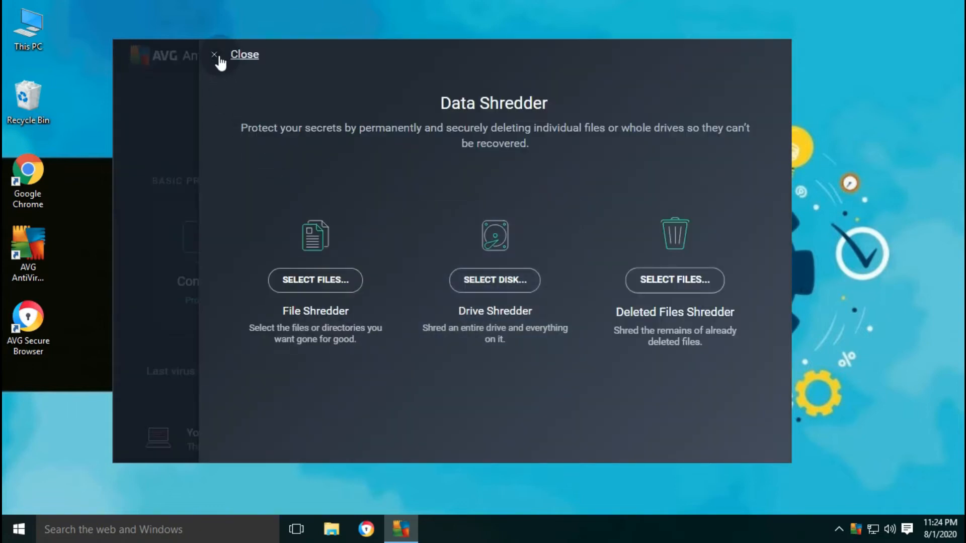
pyautogui.click(244, 54)
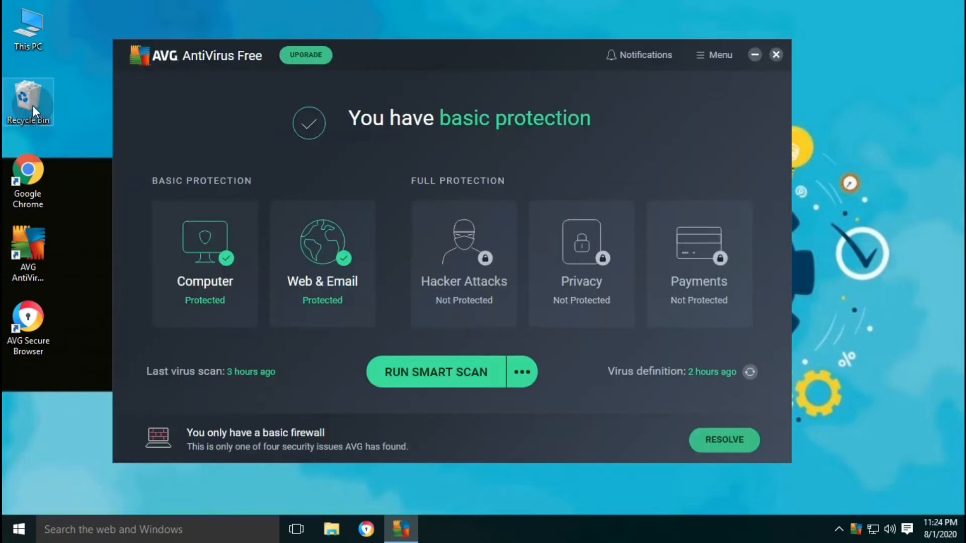
pyautogui.rightClick(28, 176)
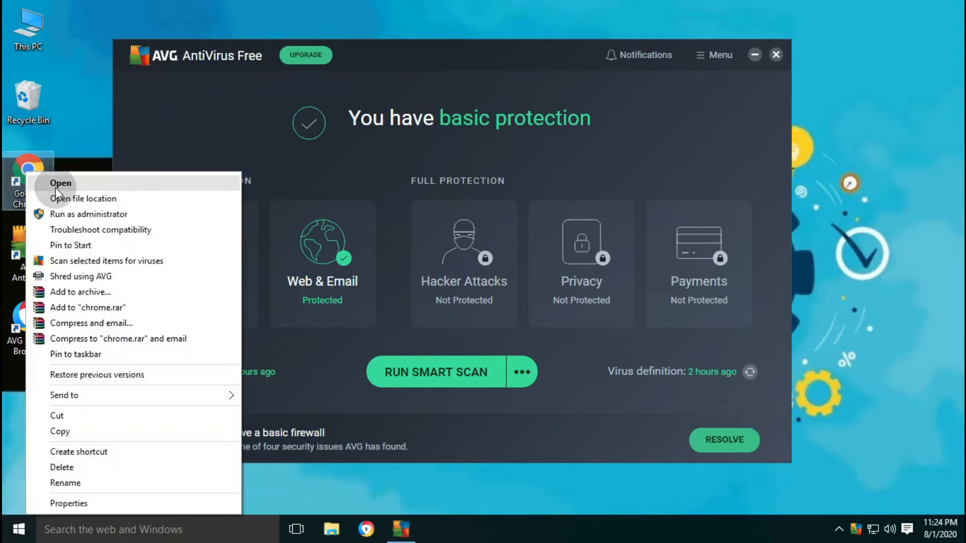
pyautogui.moveTo(80, 285)
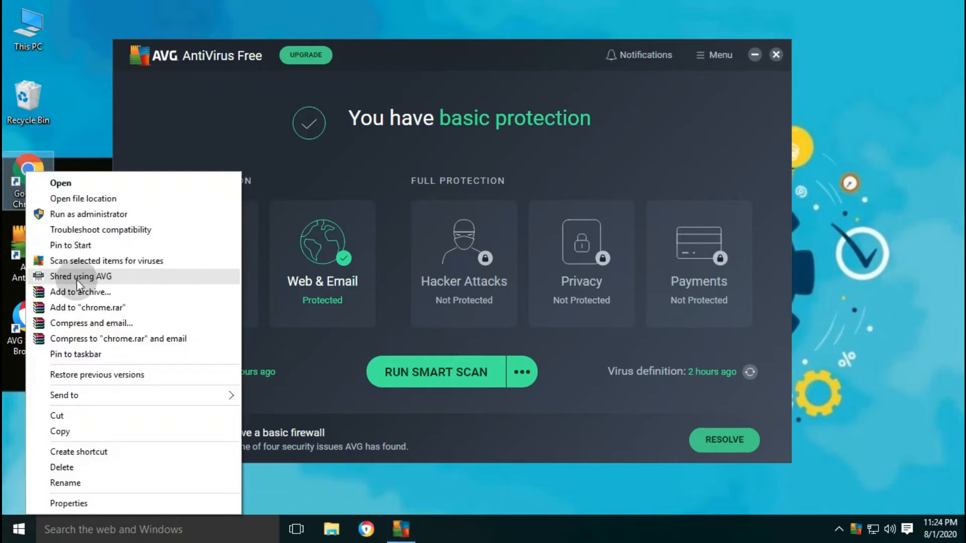
pyautogui.moveTo(675, 262)
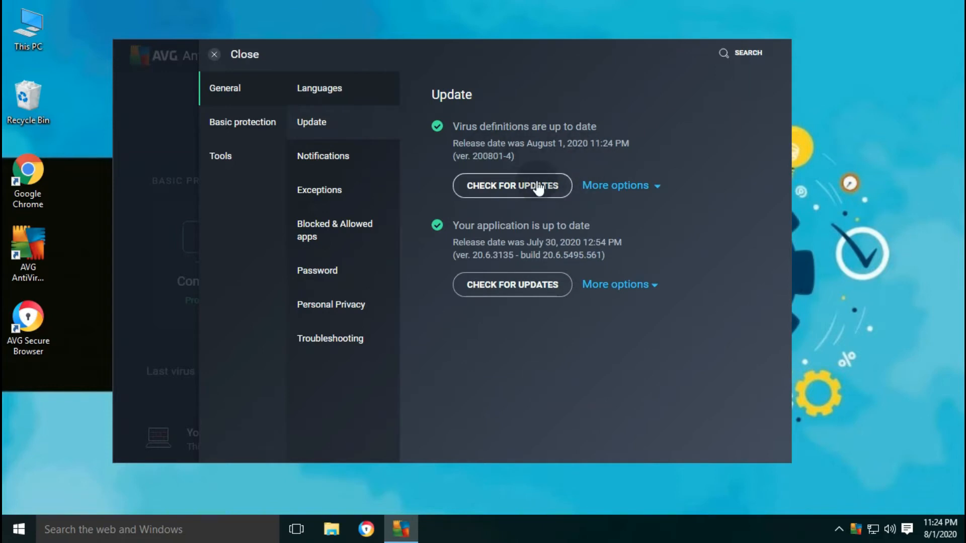
# Check for virus definition updates, then show and hide the extra update modes.
pyautogui.click(512, 186)
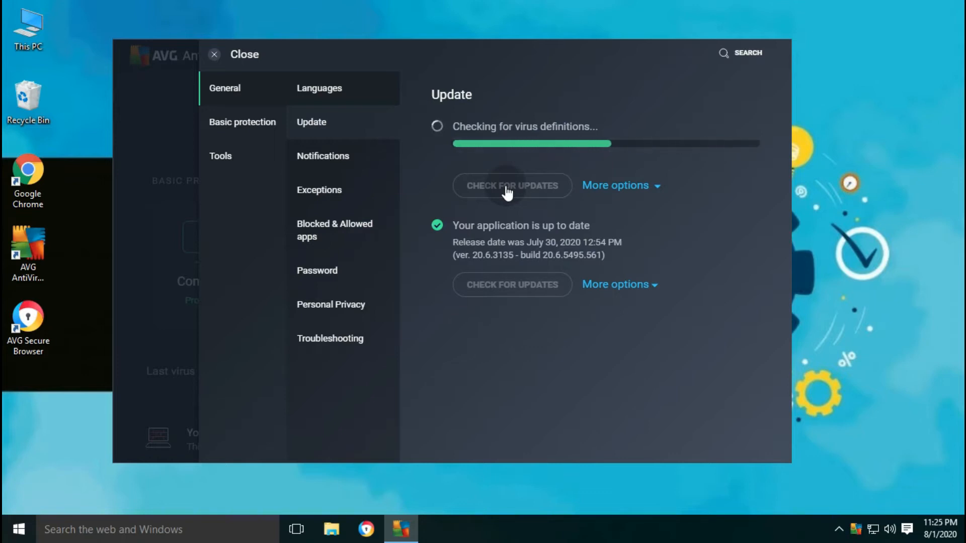
pyautogui.click(616, 185)
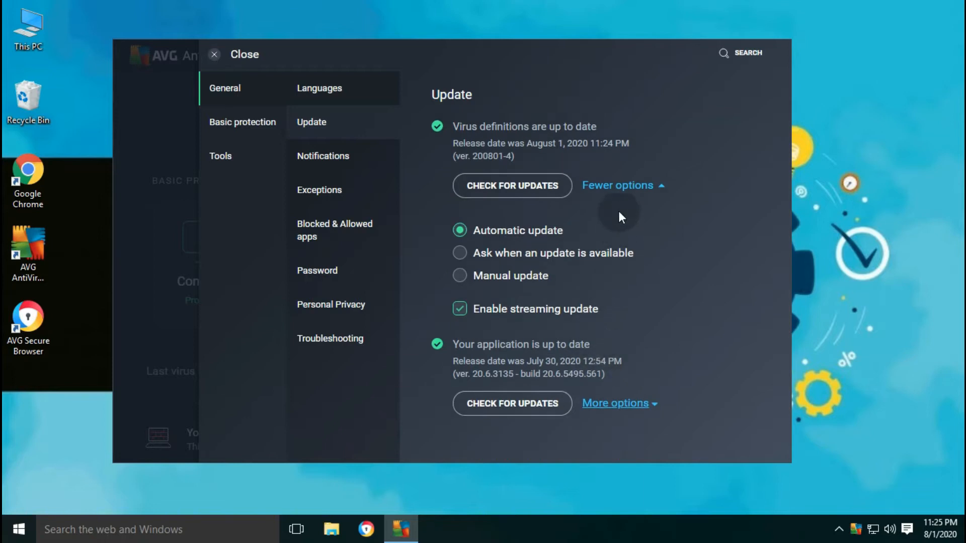
pyautogui.moveTo(605, 135)
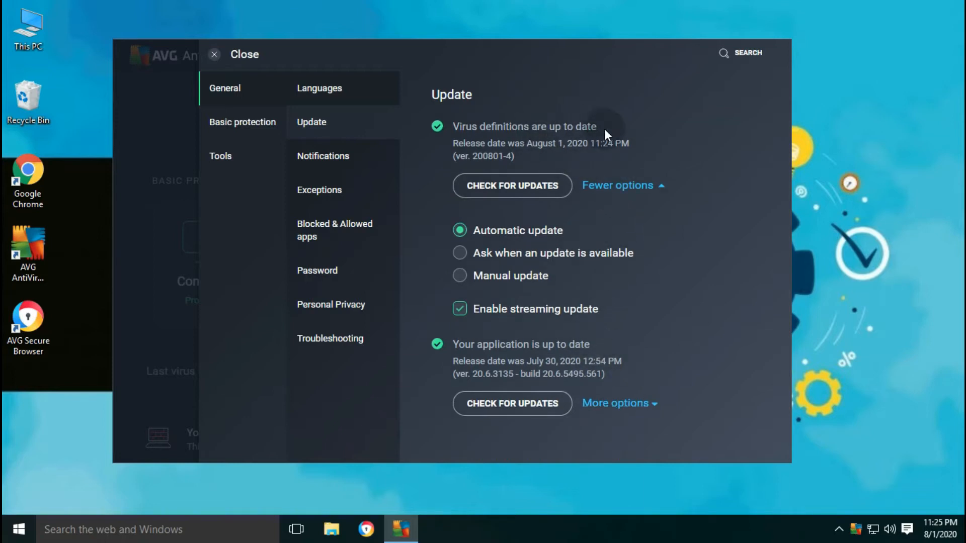
pyautogui.click(618, 185)
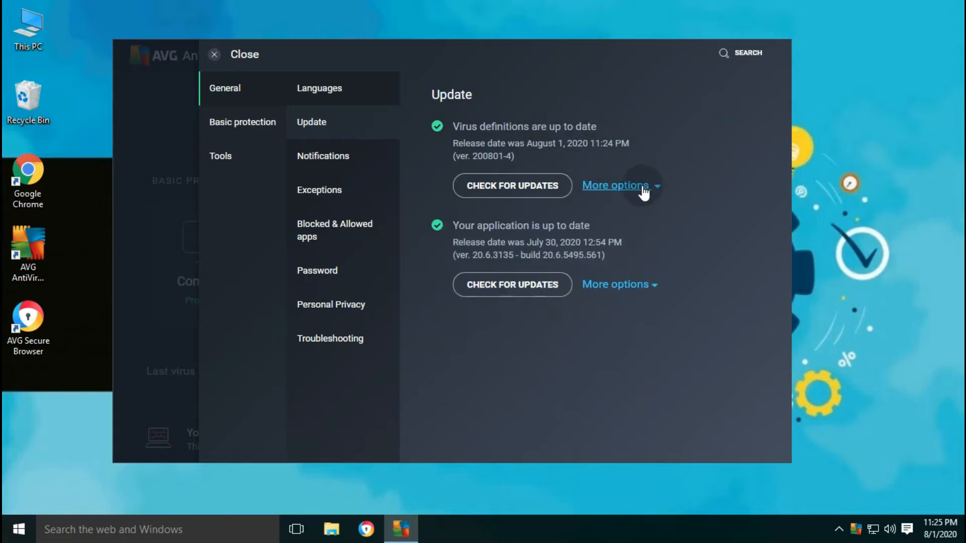
# View Notifications, then try Add Exception's Browse and command-line options without adding one.
pyautogui.click(323, 156)
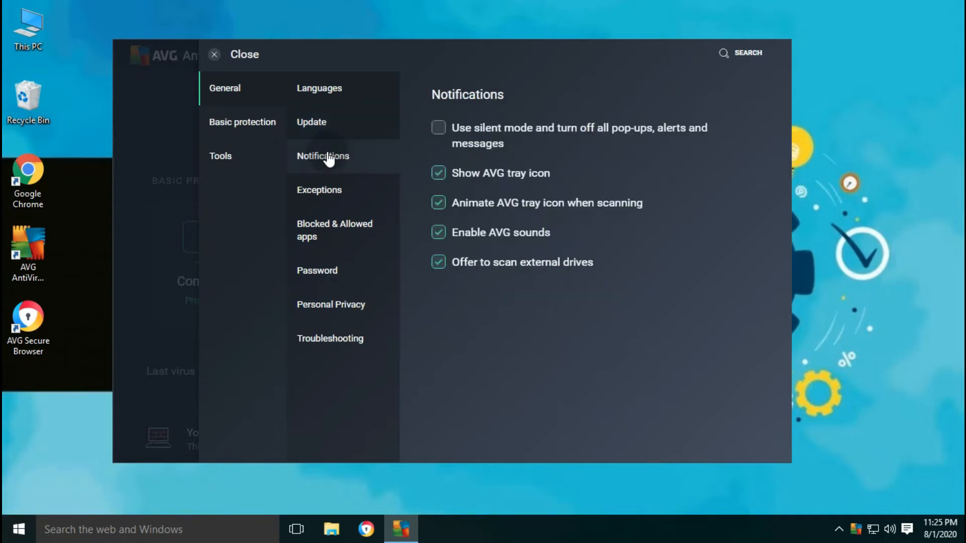
pyautogui.click(319, 190)
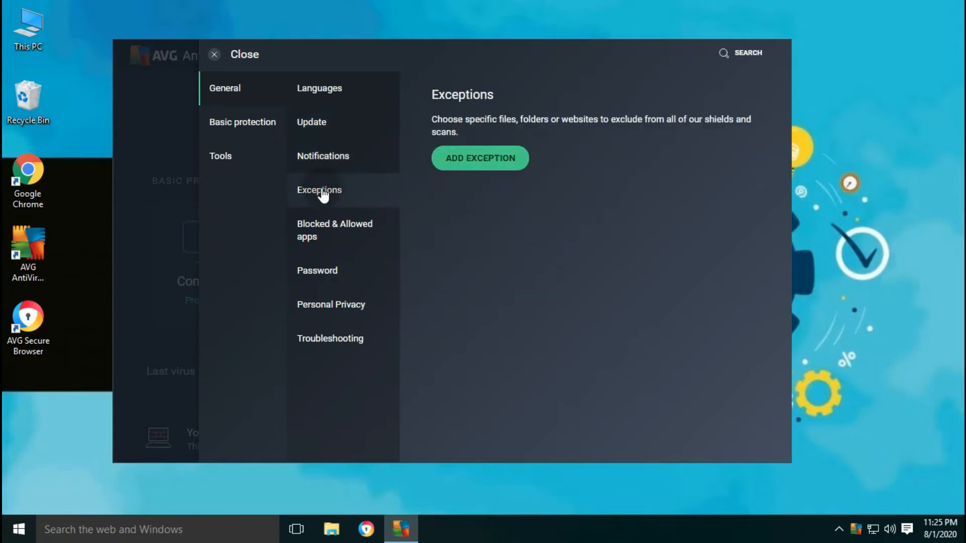
pyautogui.click(480, 158)
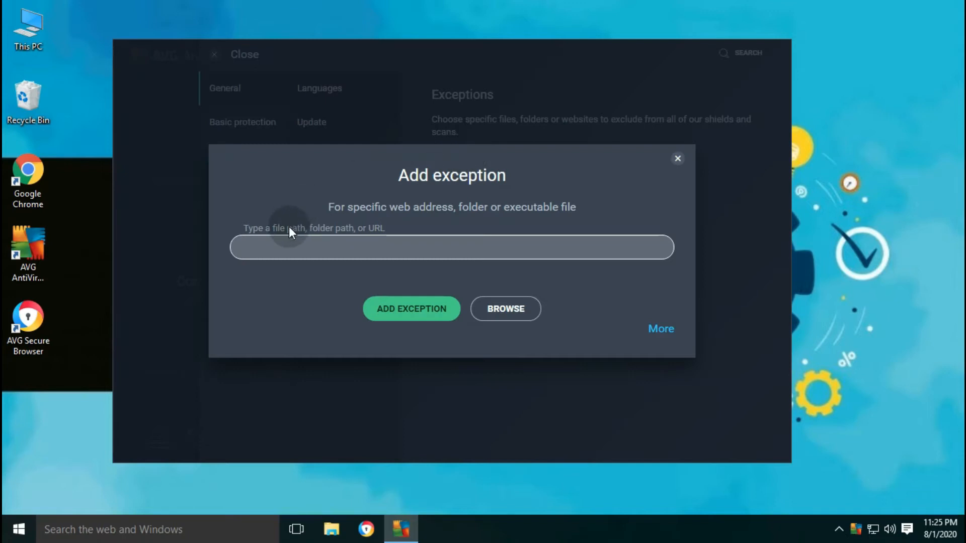
pyautogui.click(452, 247)
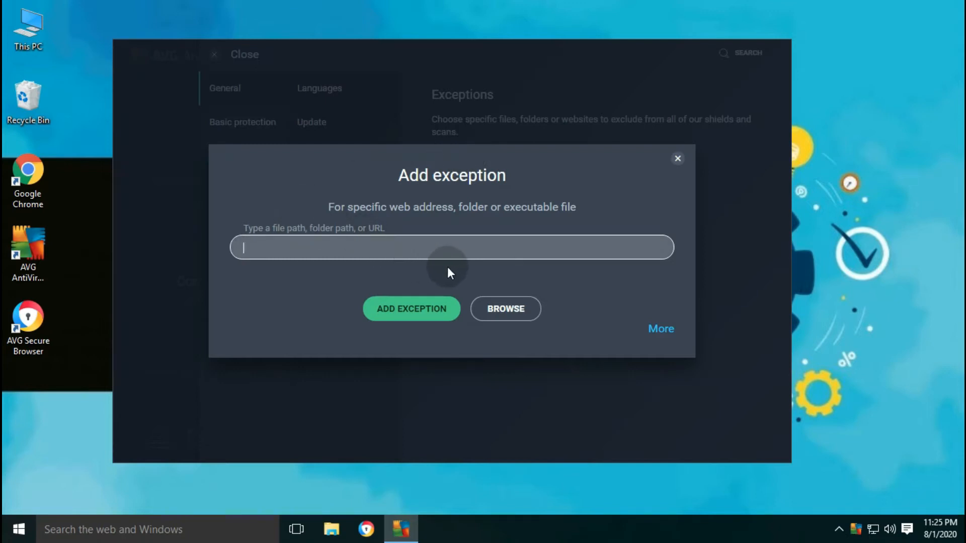
pyautogui.moveTo(337, 231)
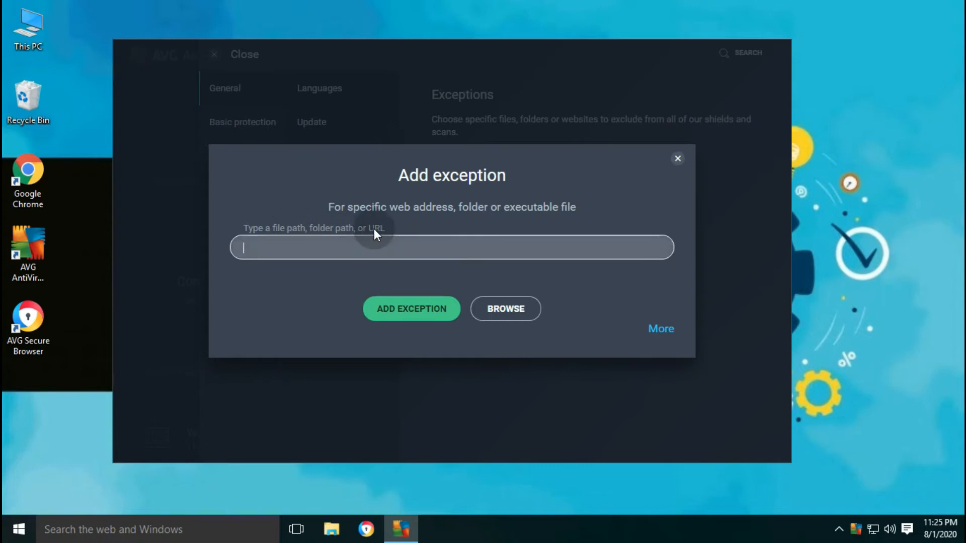
pyautogui.click(505, 309)
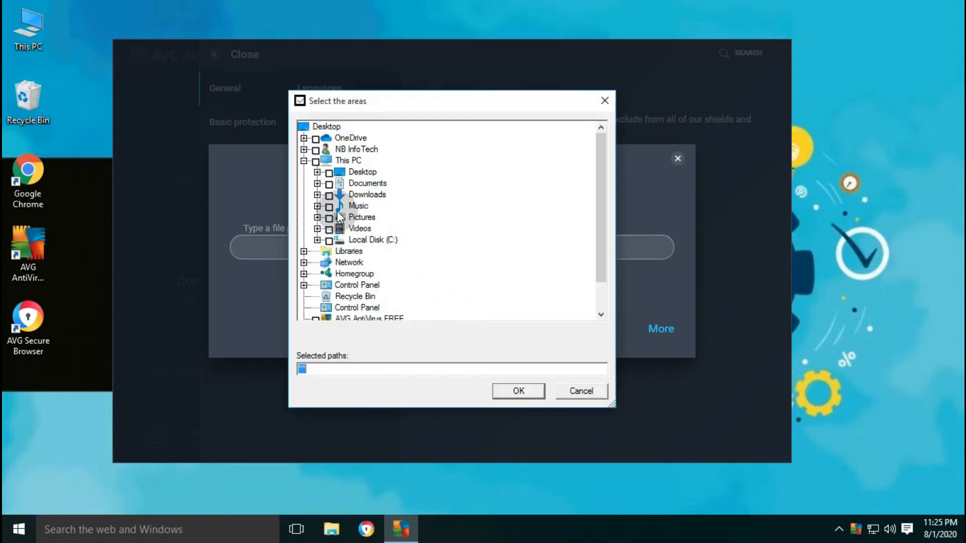
pyautogui.click(329, 228)
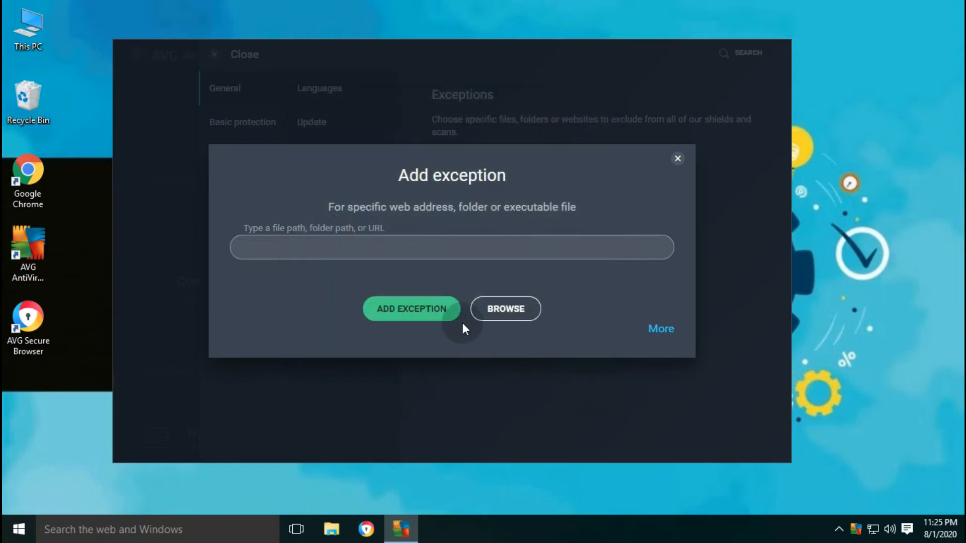
pyautogui.click(660, 328)
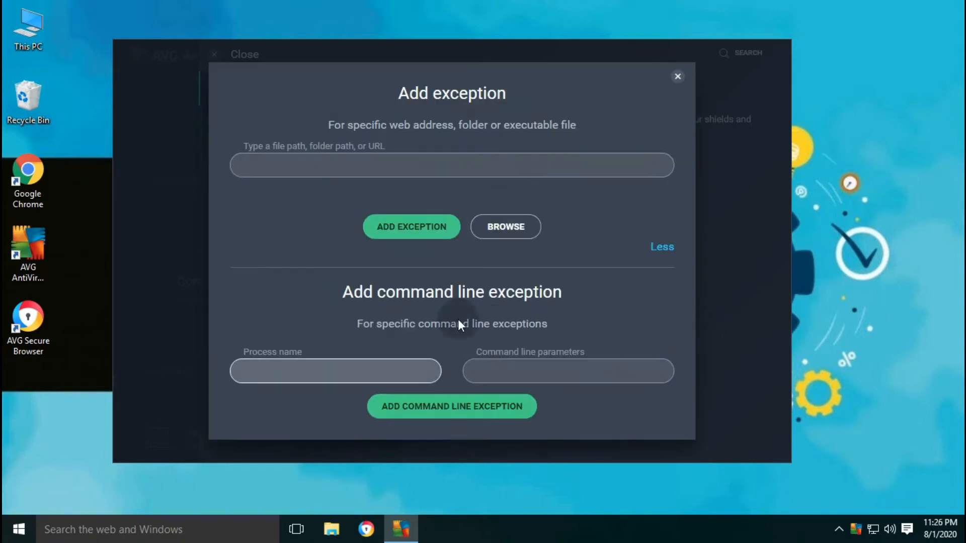
pyautogui.click(678, 76)
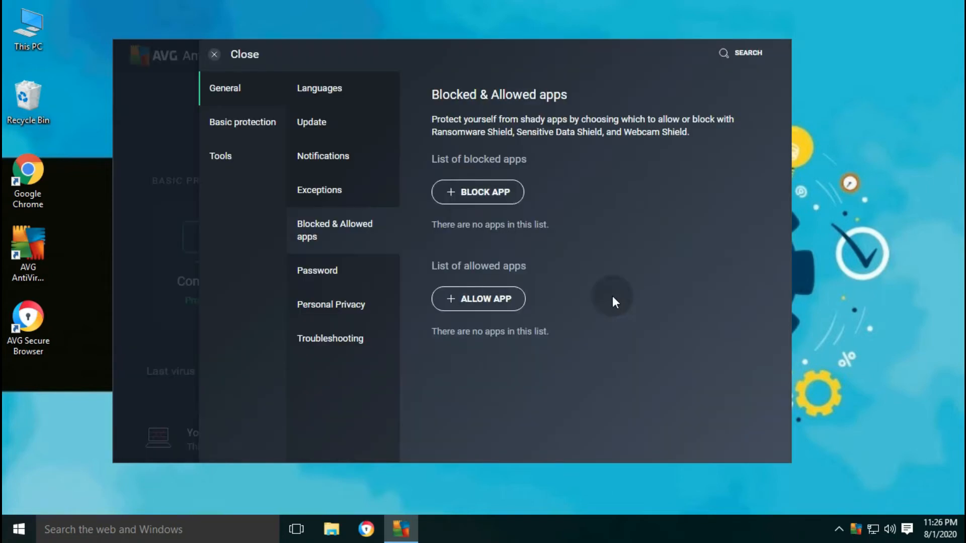
pyautogui.moveTo(319, 190)
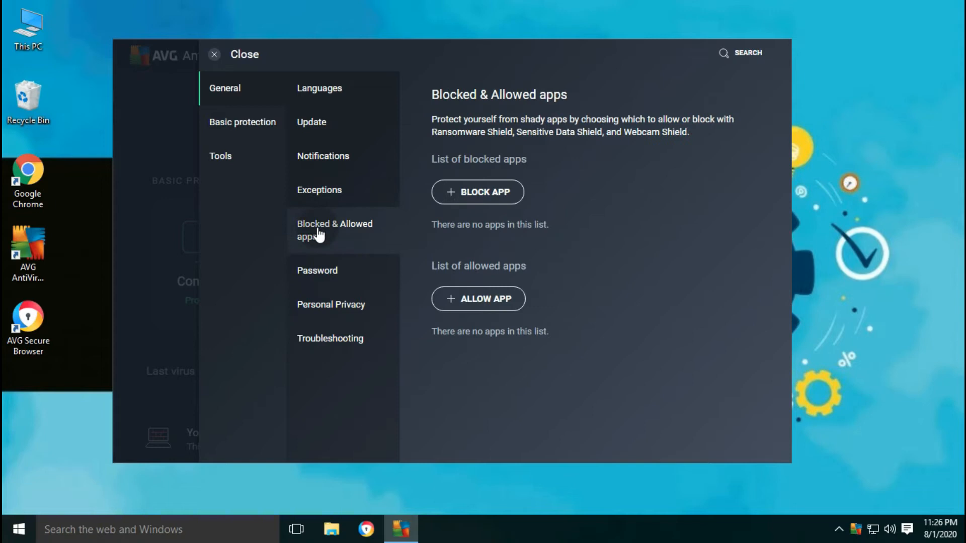
pyautogui.moveTo(477, 192)
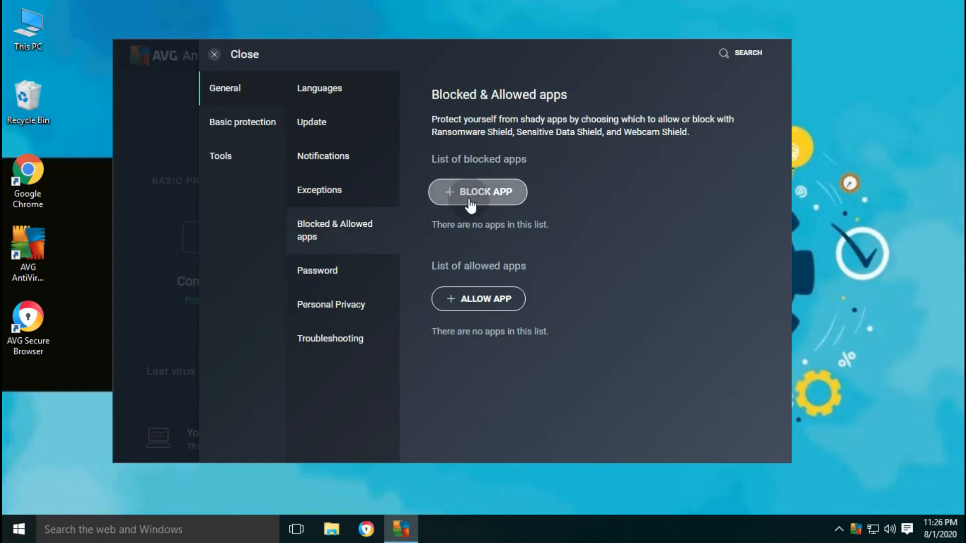
# Pick Internet Explorer in the block-app dialog without blocking it, then cancel password creation.
pyautogui.click(478, 191)
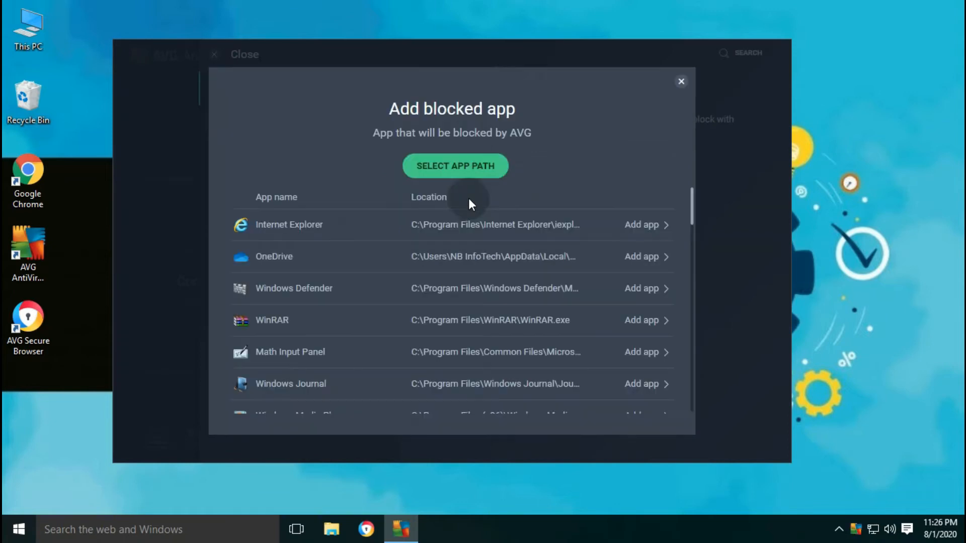
pyautogui.click(641, 224)
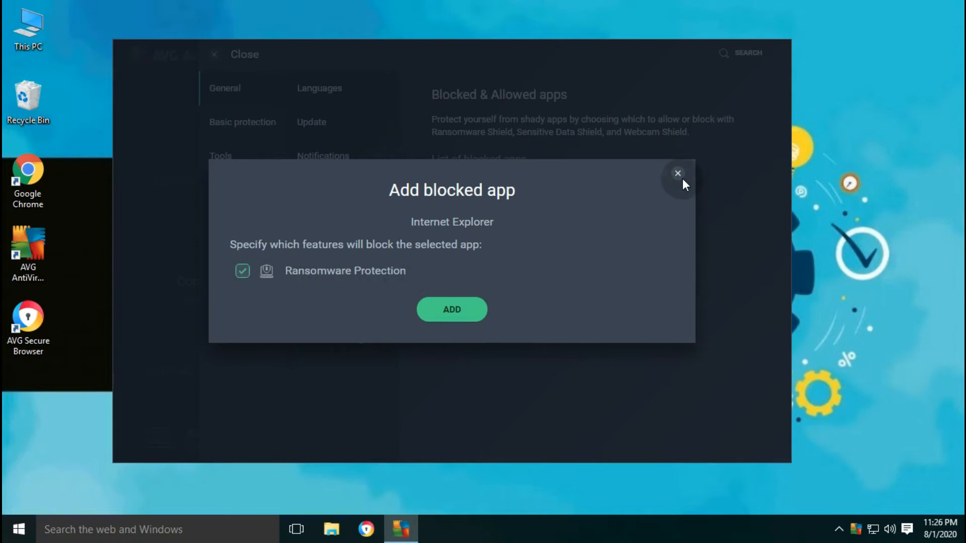
pyautogui.click(677, 173)
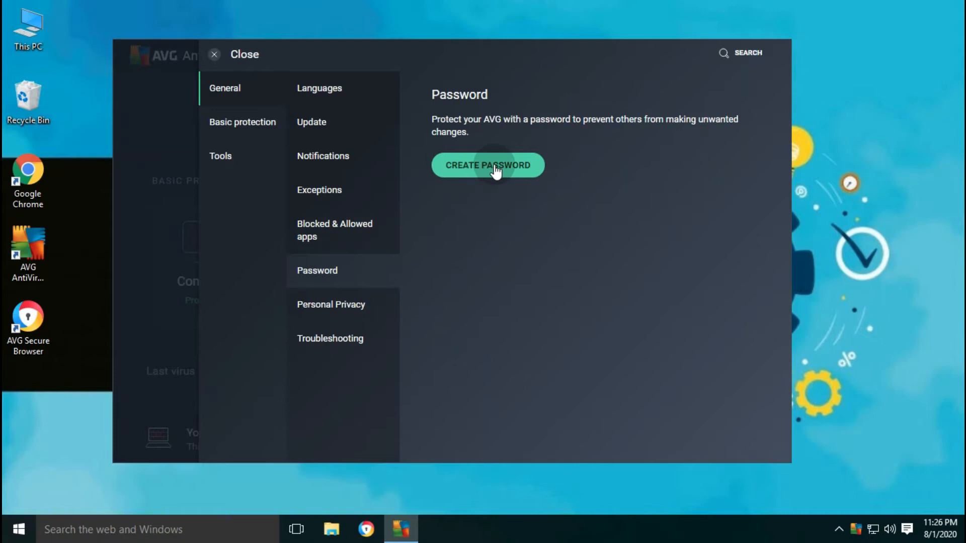
pyautogui.click(488, 165)
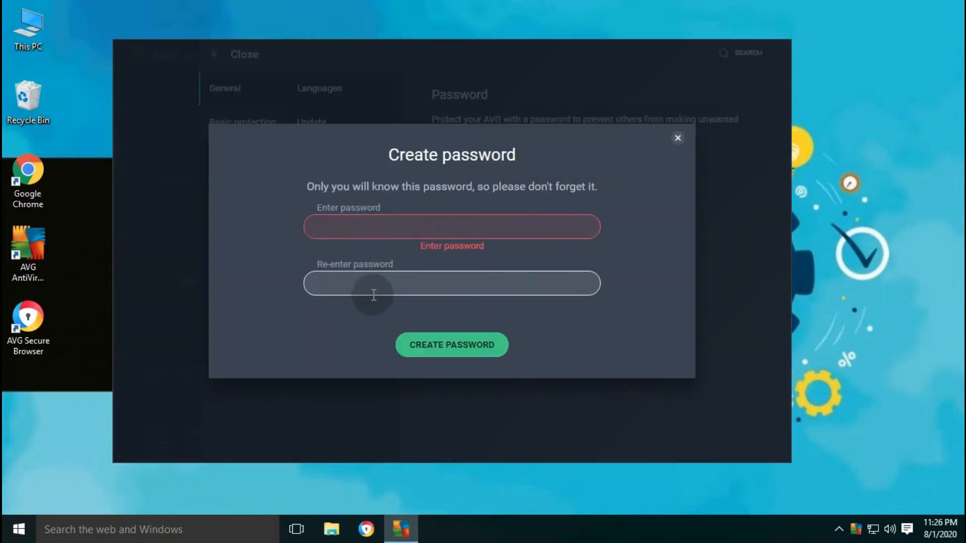
pyautogui.click(677, 138)
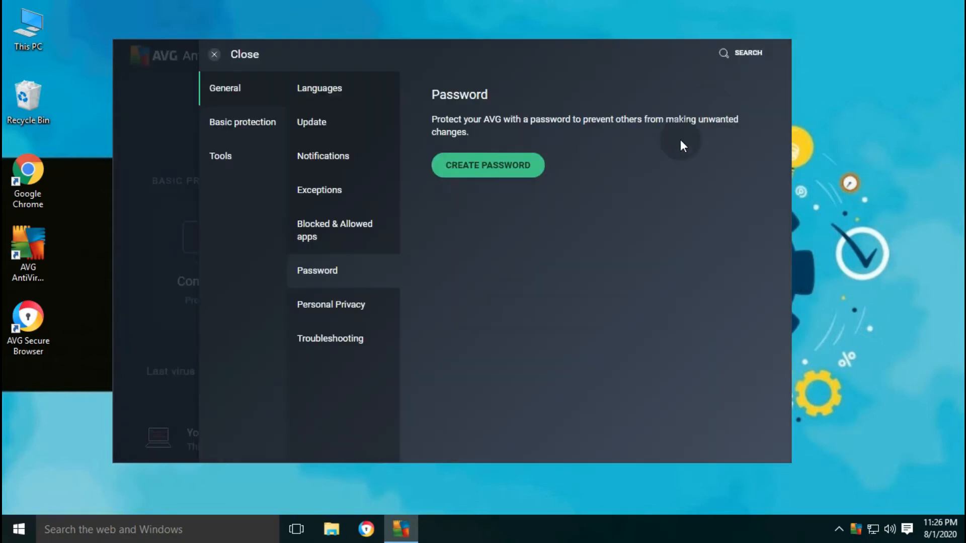
# Toggle Self-Defense off and on in Troubleshooting, then scroll to Repair and Back up.
pyautogui.click(330, 338)
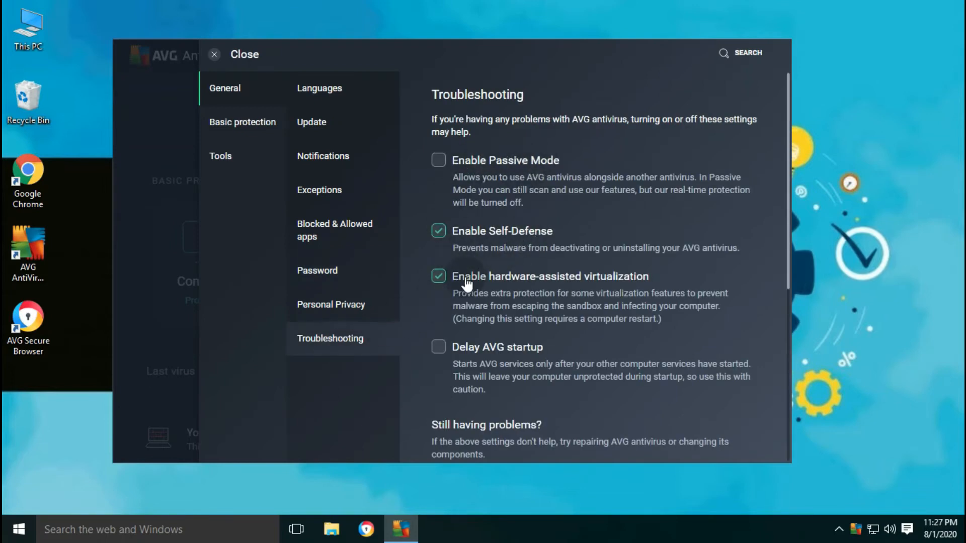
pyautogui.click(438, 231)
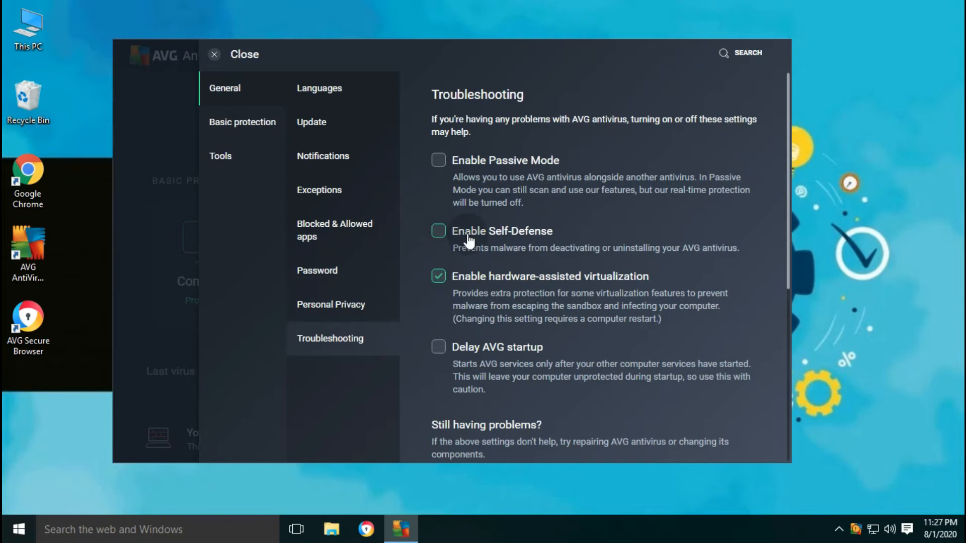
pyautogui.click(438, 230)
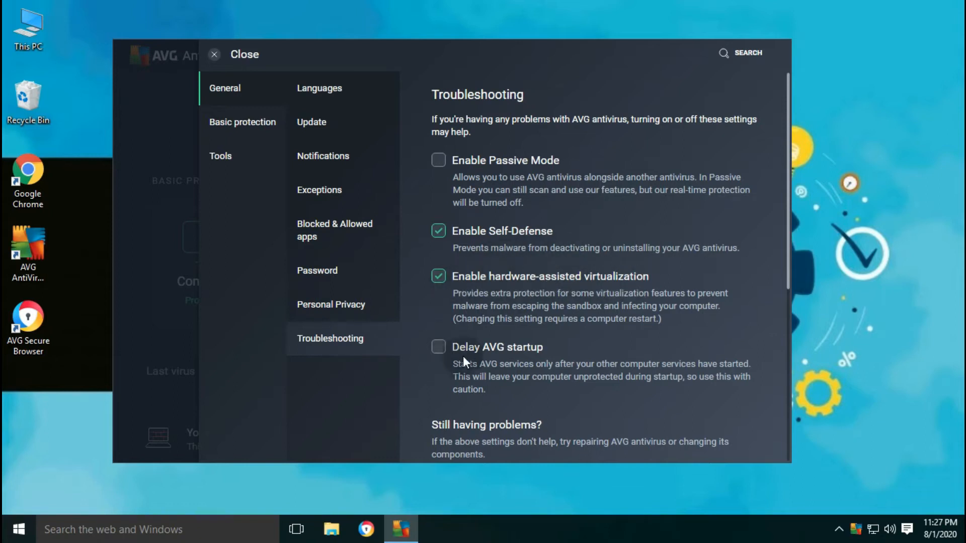
pyautogui.scroll(-3)
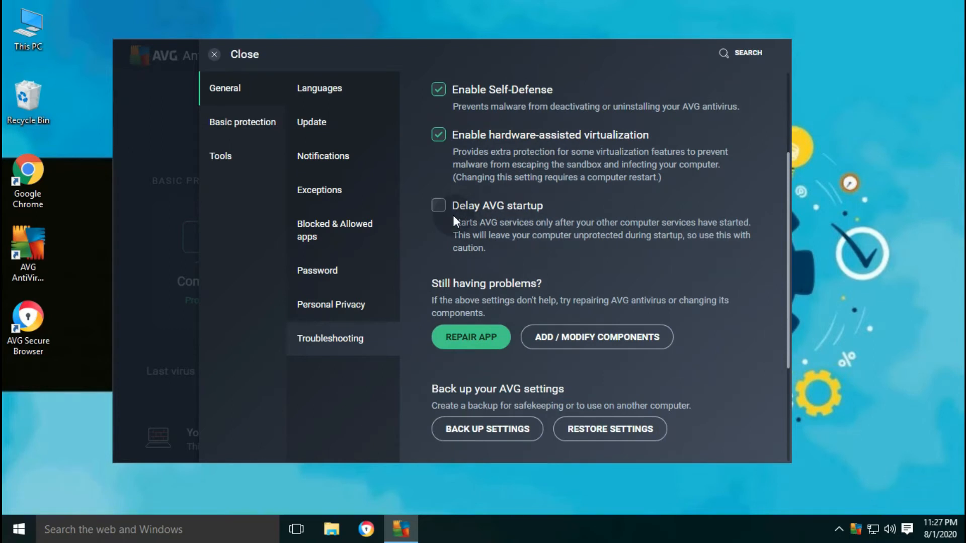
pyautogui.scroll(-3)
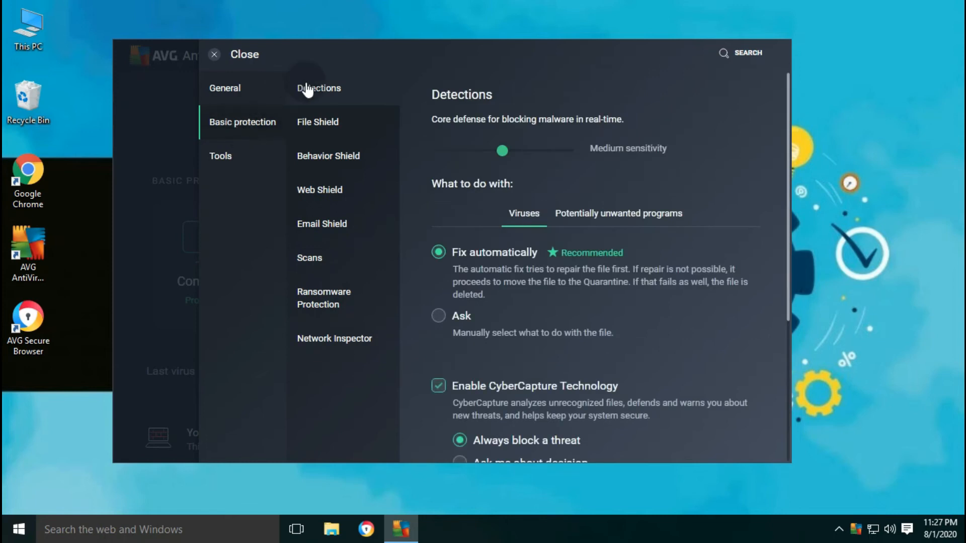
pyautogui.moveTo(461, 96)
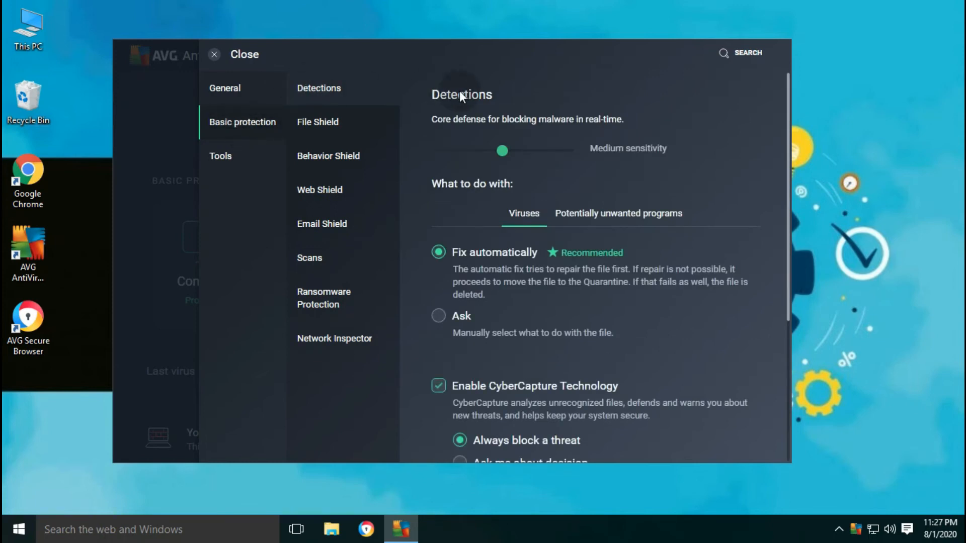
# Scroll through the virus detection options under Basic protection > Detections.
pyautogui.moveTo(503, 150); pyautogui.dragTo(437, 150)
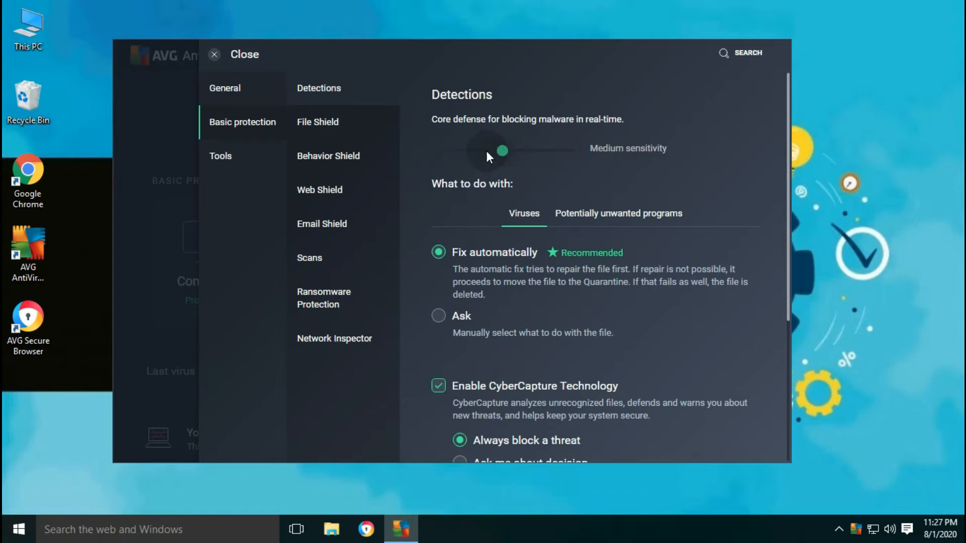
pyautogui.scroll(-3)
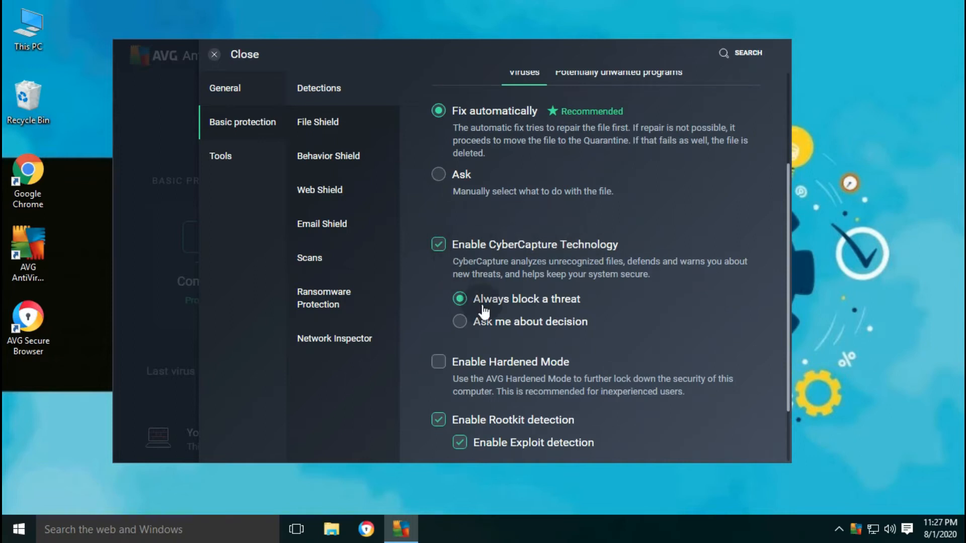
pyautogui.scroll(-3)
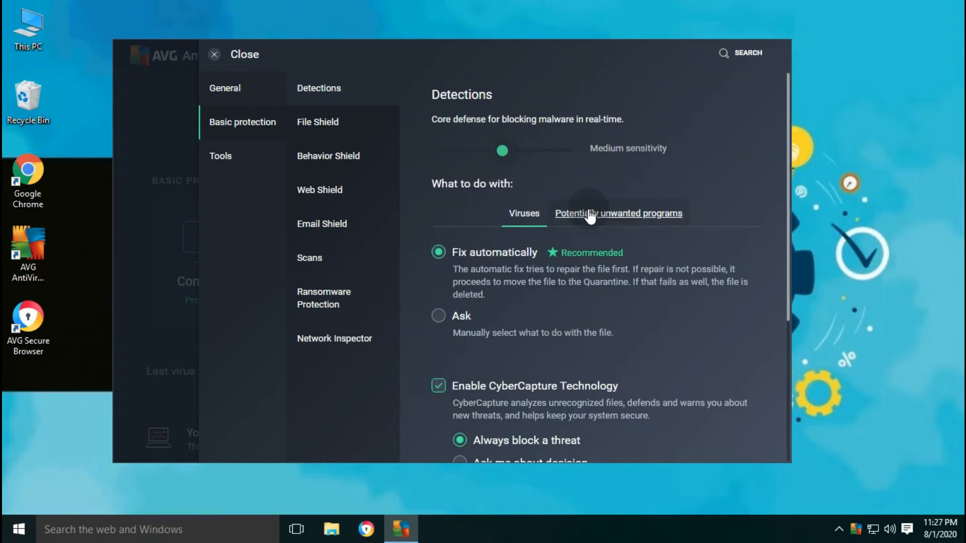
# Review how potentially unwanted programs are handled, then bring up File Shield settings.
pyautogui.click(618, 214)
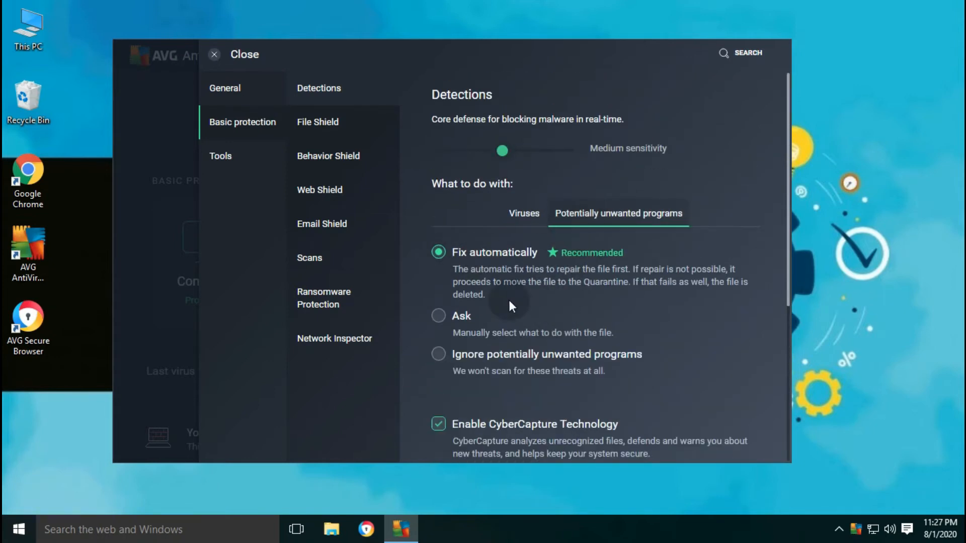
pyautogui.scroll(-3)
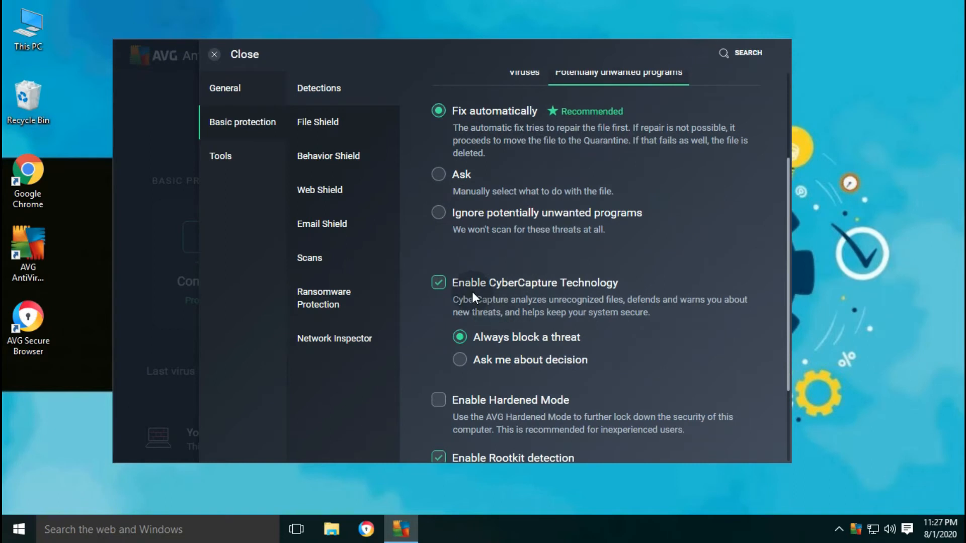
pyautogui.moveTo(487, 302)
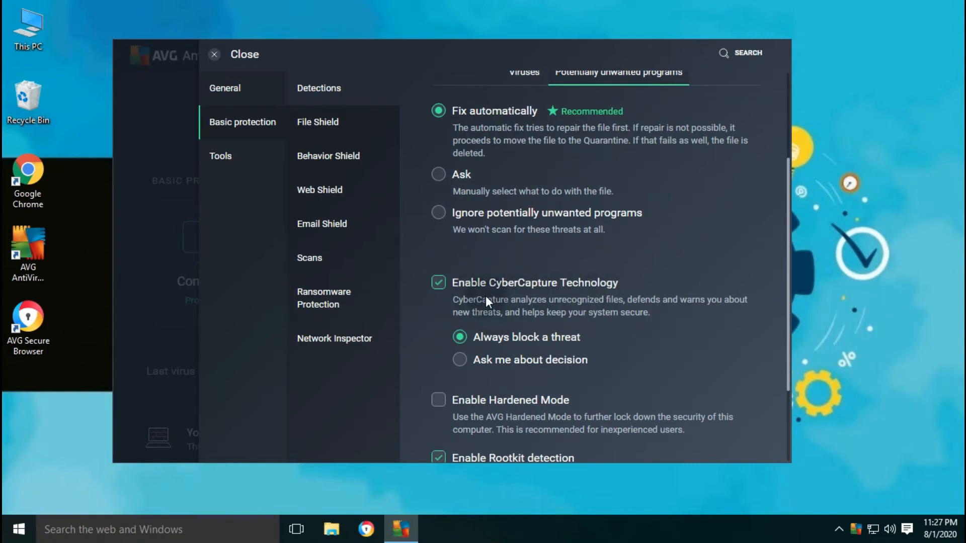
pyautogui.scroll(-3)
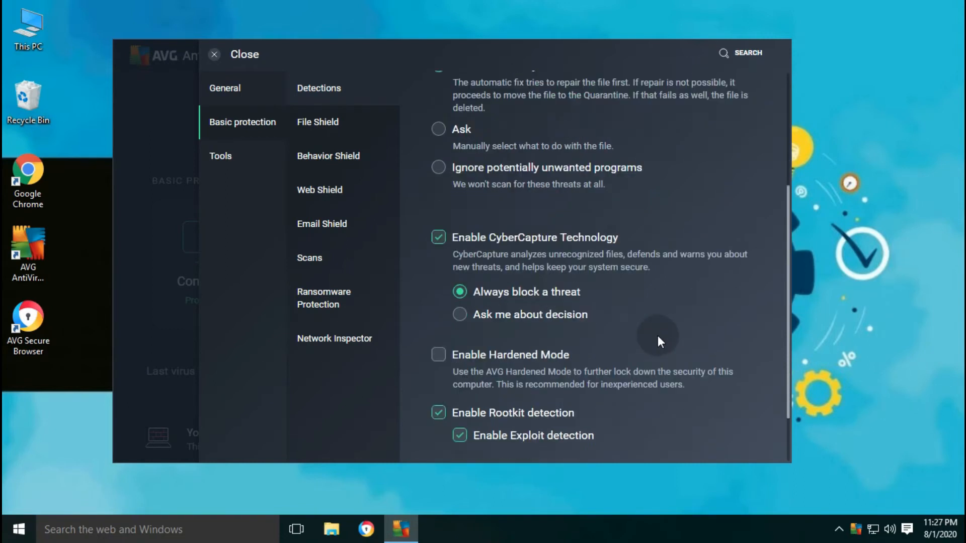
pyautogui.scroll(-3)
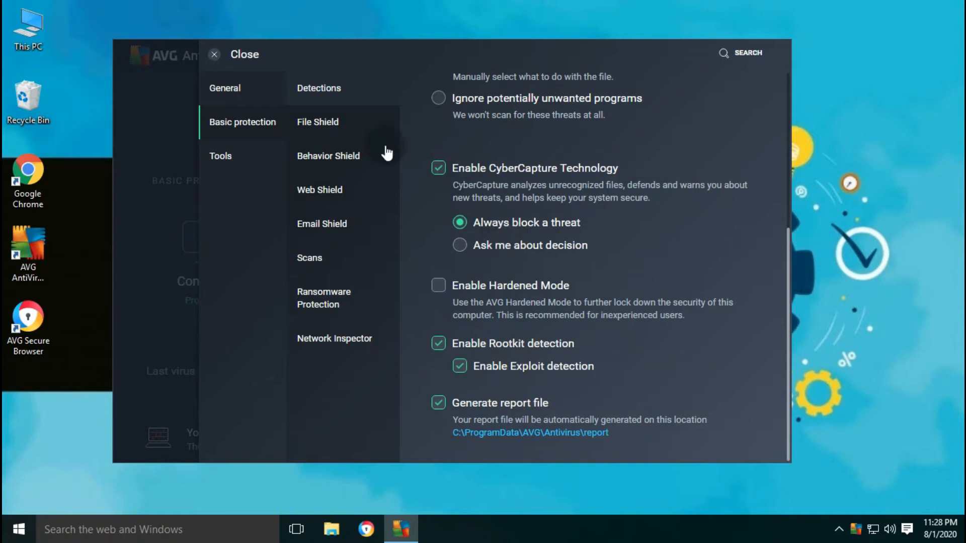
pyautogui.click(318, 122)
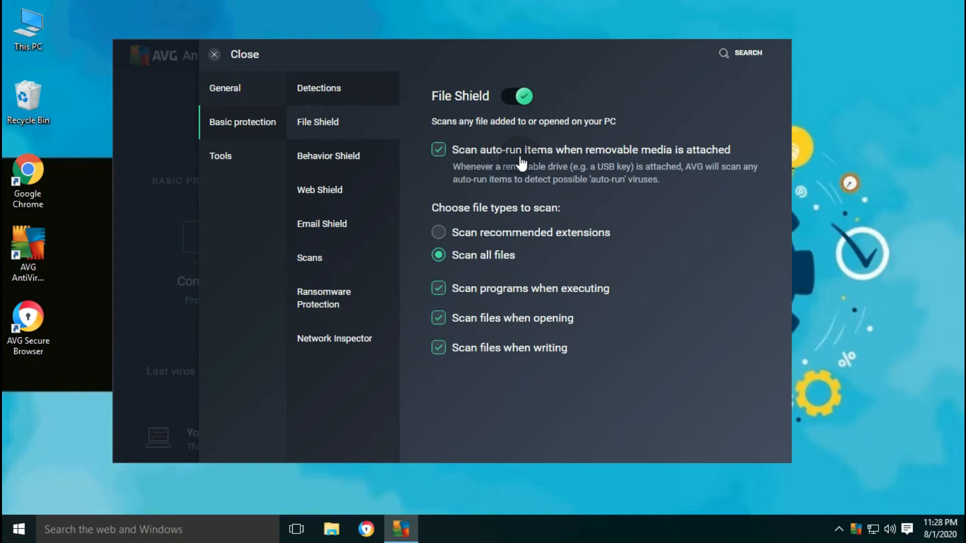
pyautogui.moveTo(570, 165)
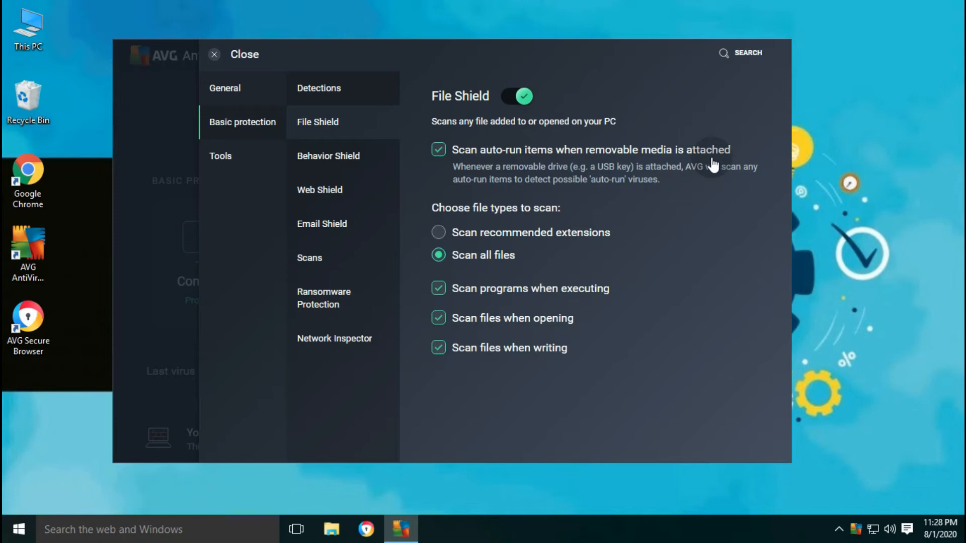
pyautogui.moveTo(639, 165)
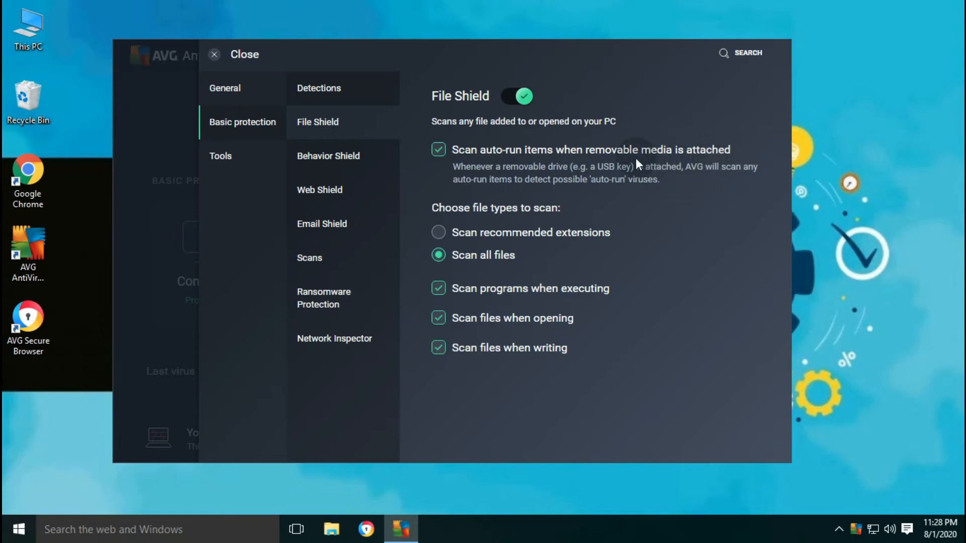
# Move from the File Shield options to the Behavior Shield settings page.
pyautogui.click(327, 156)
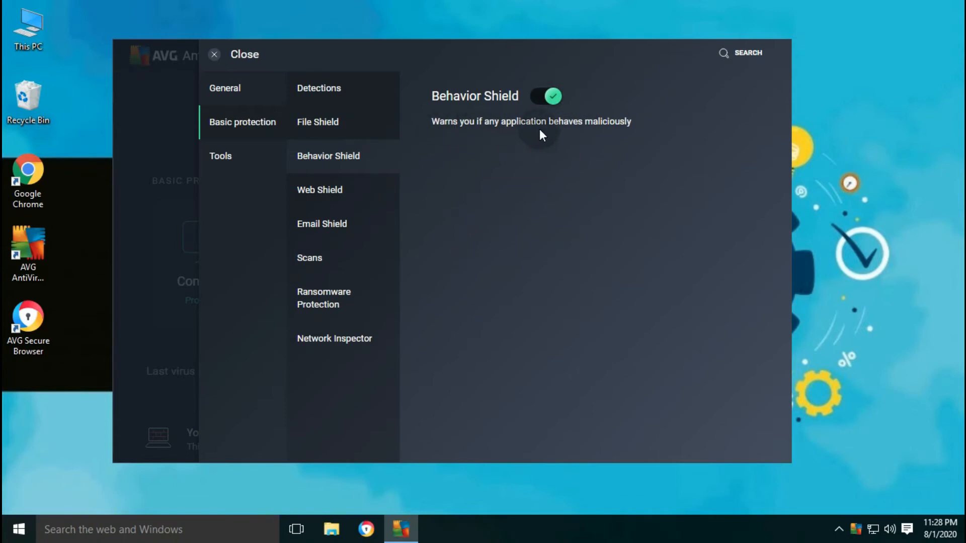
pyautogui.moveTo(319, 190)
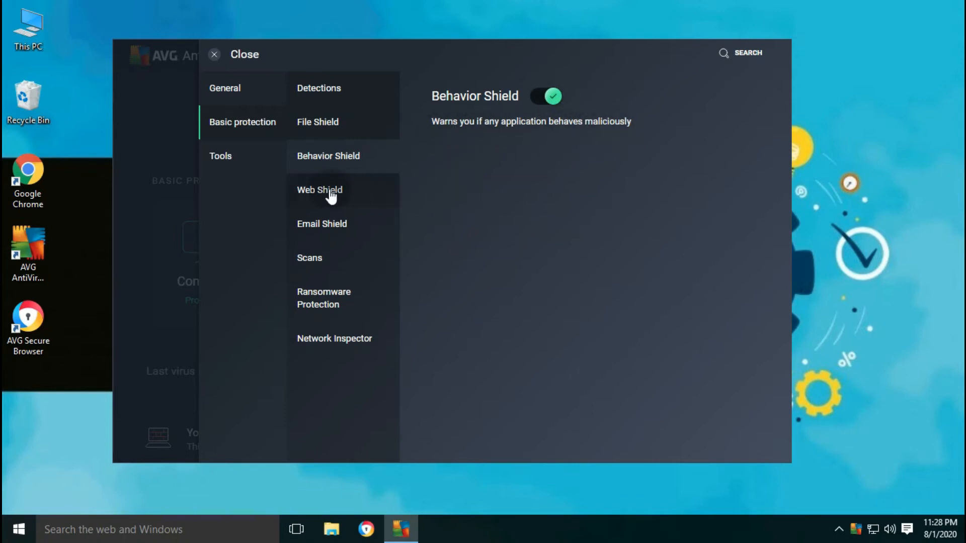
# View Web Shield settings and close the blocked websites list without adding a site.
pyautogui.click(319, 189)
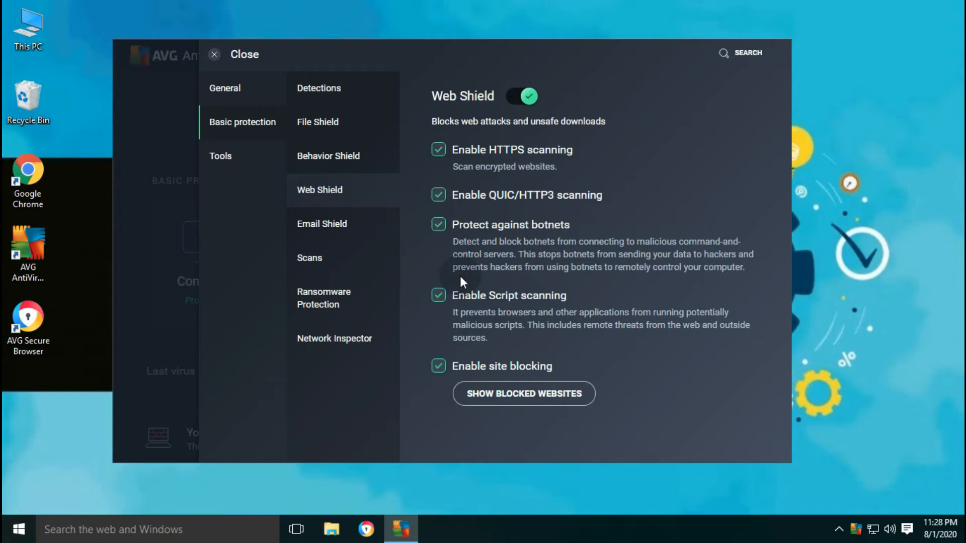
pyautogui.moveTo(489, 363)
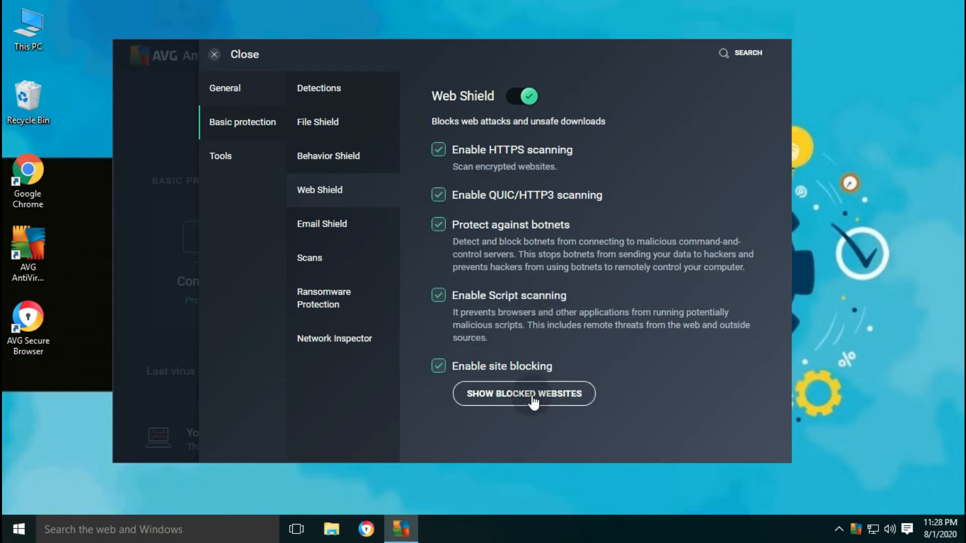
pyautogui.click(524, 394)
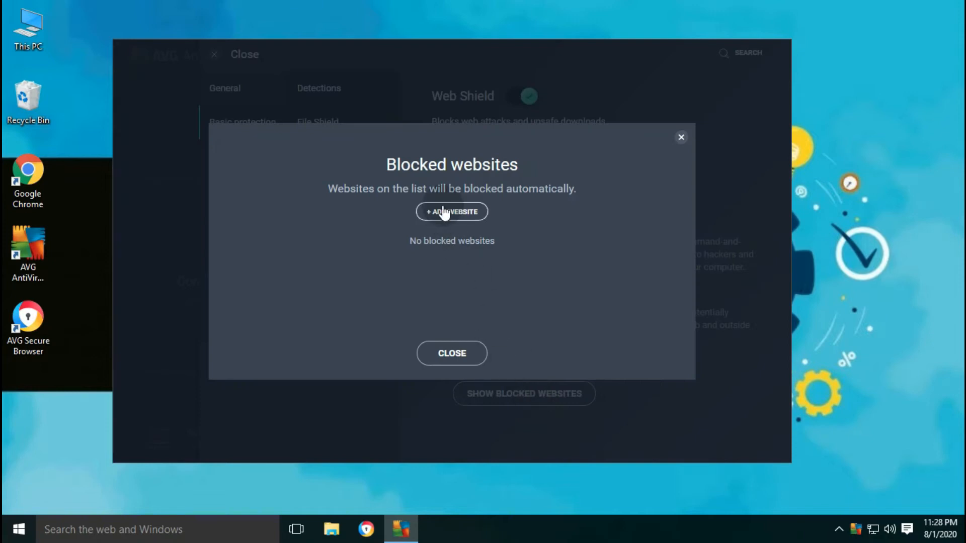
pyautogui.click(452, 212)
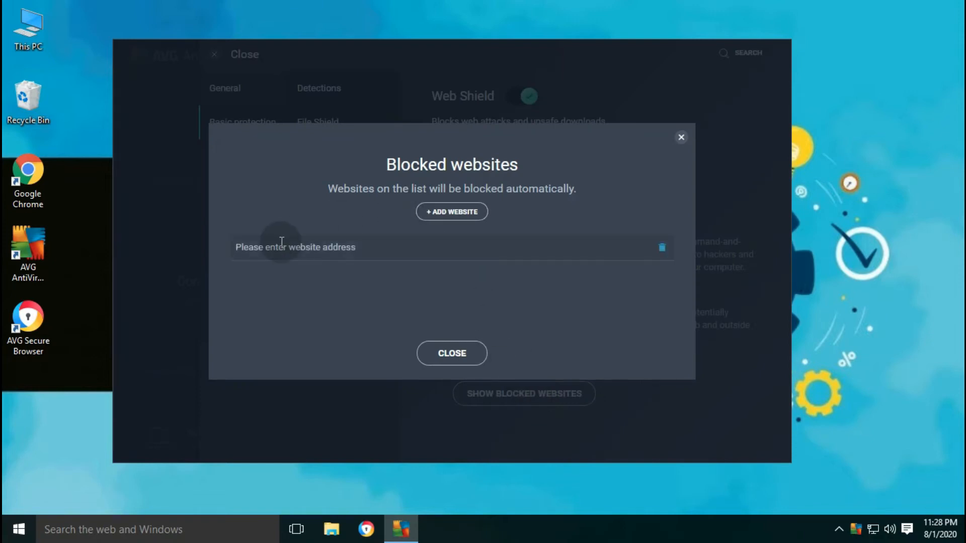
pyautogui.click(452, 353)
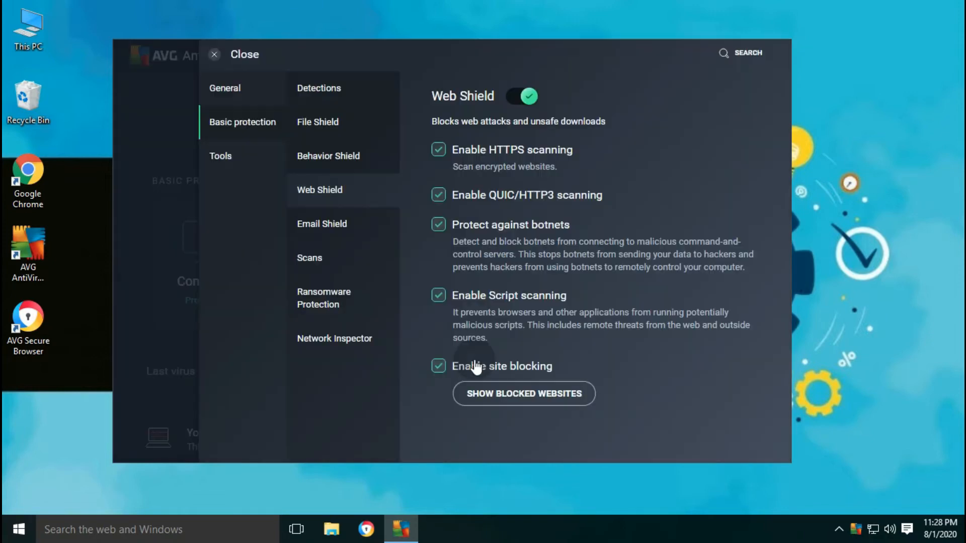
pyautogui.moveTo(322, 228)
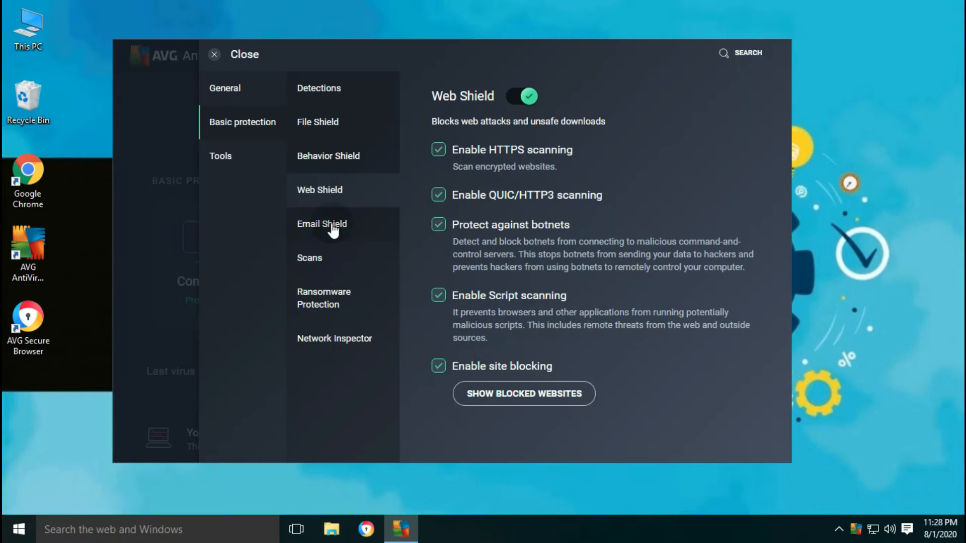
# View Email Shield's scanning options, then the Scans settings page.
pyautogui.click(321, 223)
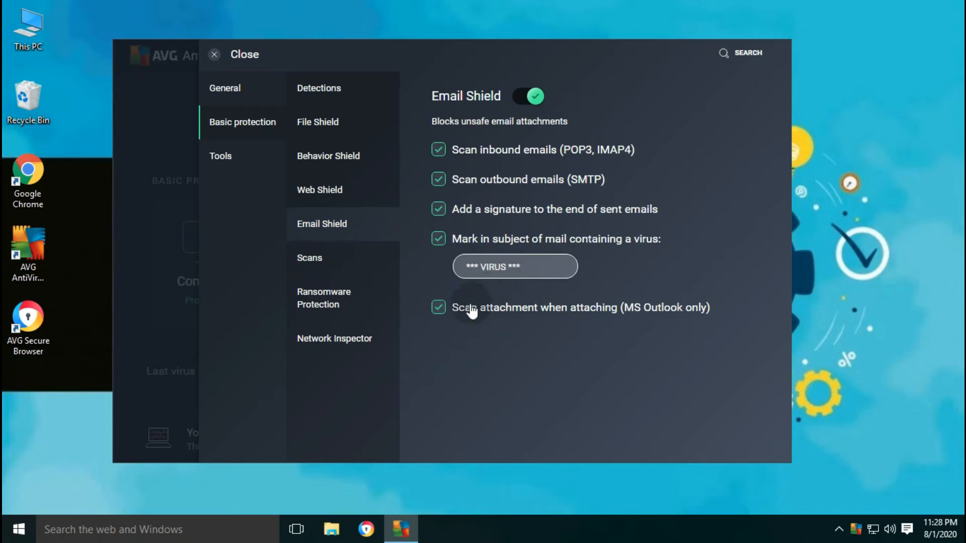
pyautogui.click(309, 258)
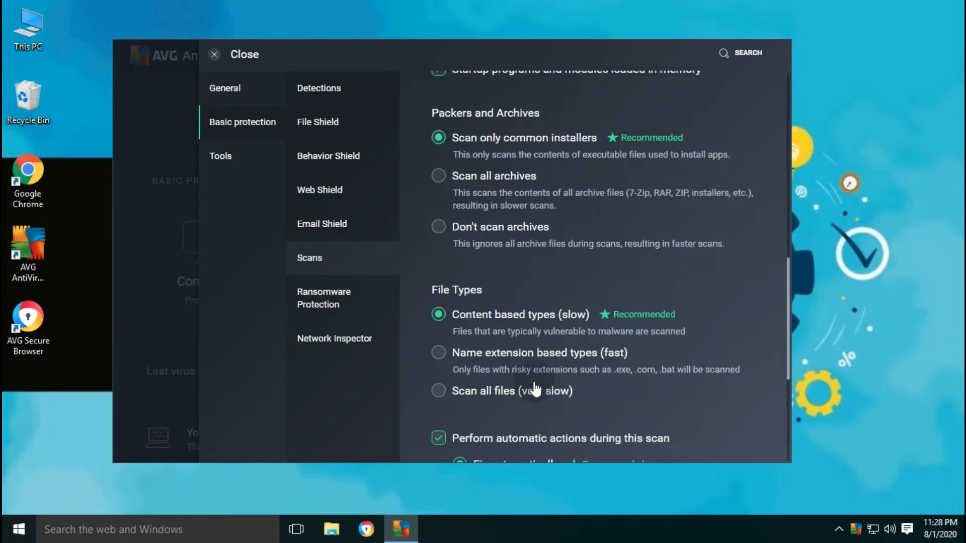
# Look through Deep, File or Folder, Explorer and Boot-time Scan settings, then Ransomware Protection.
pyautogui.scroll(-3)
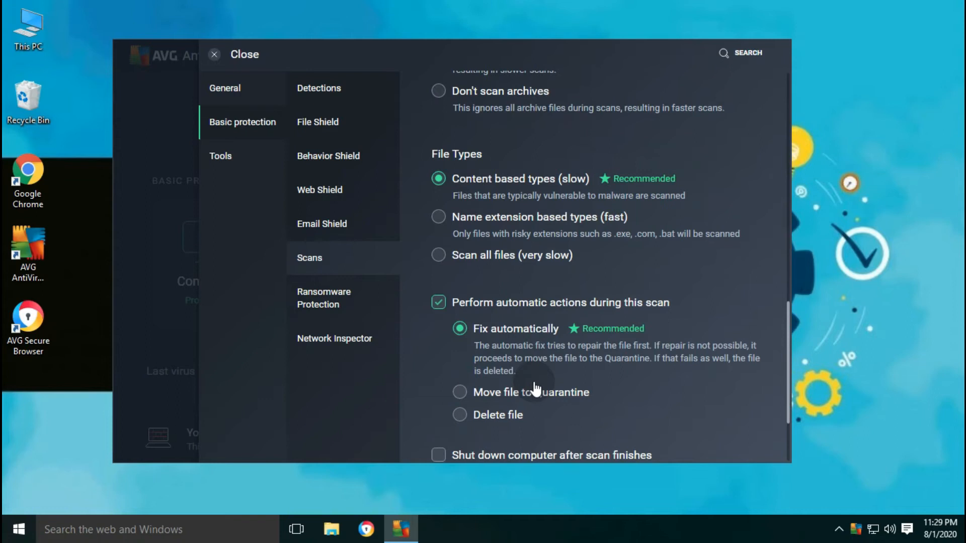
pyautogui.scroll(-3)
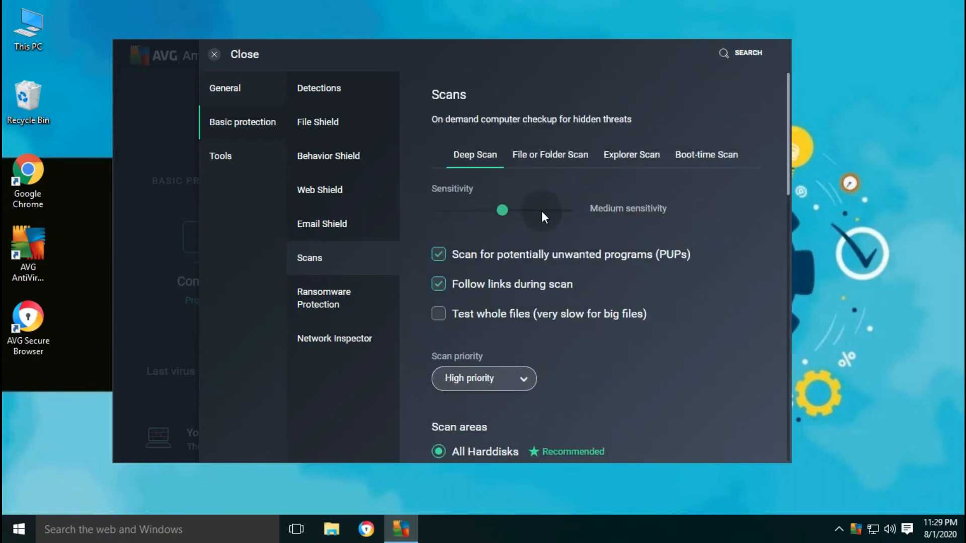
pyautogui.click(550, 155)
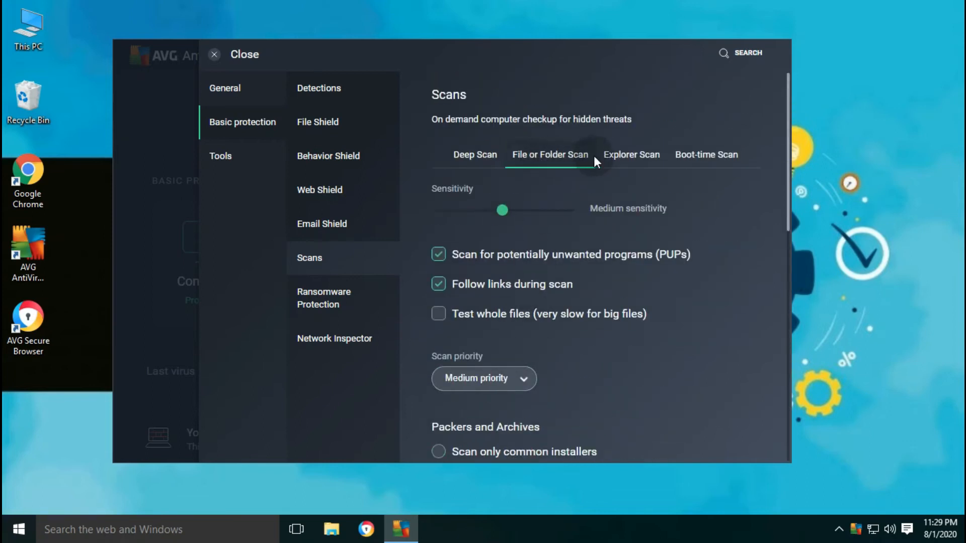
pyautogui.click(631, 155)
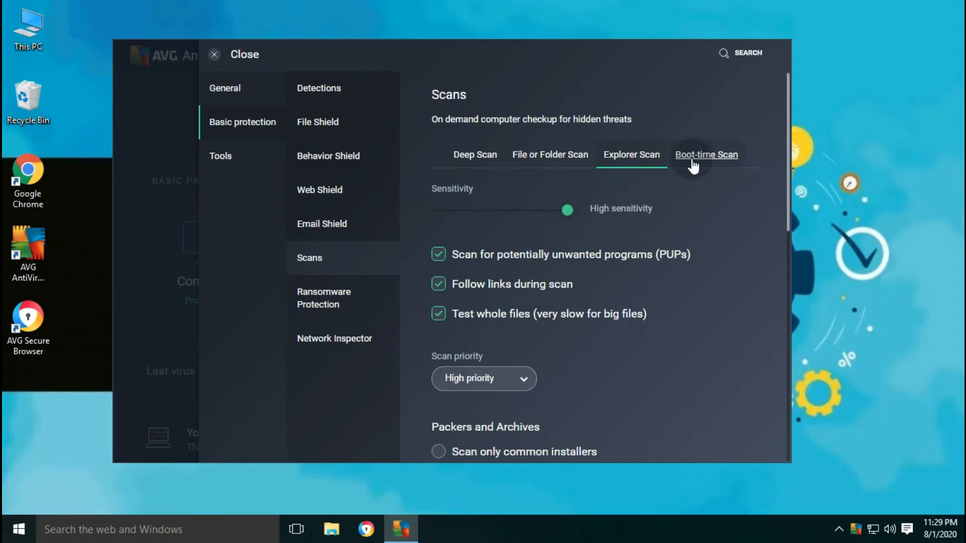
pyautogui.click(706, 154)
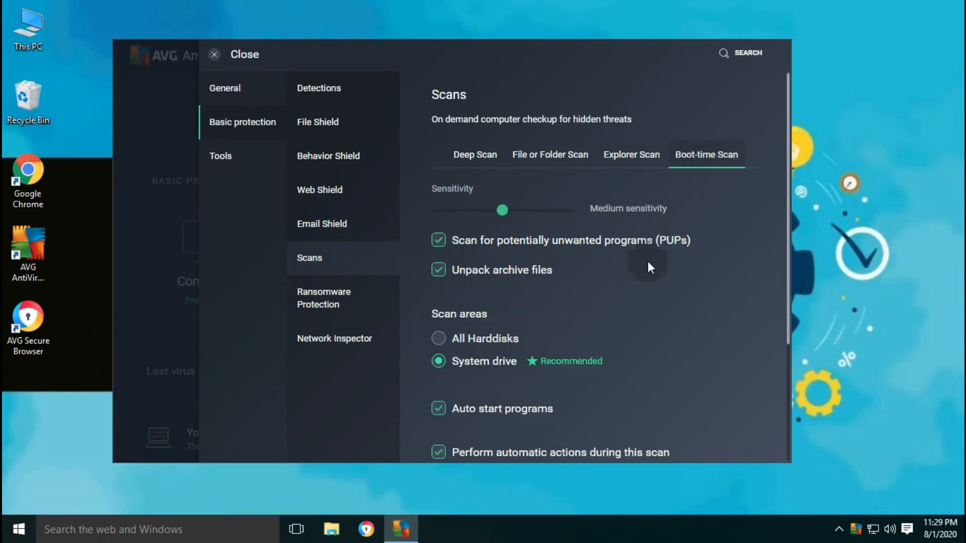
pyautogui.moveTo(610, 326)
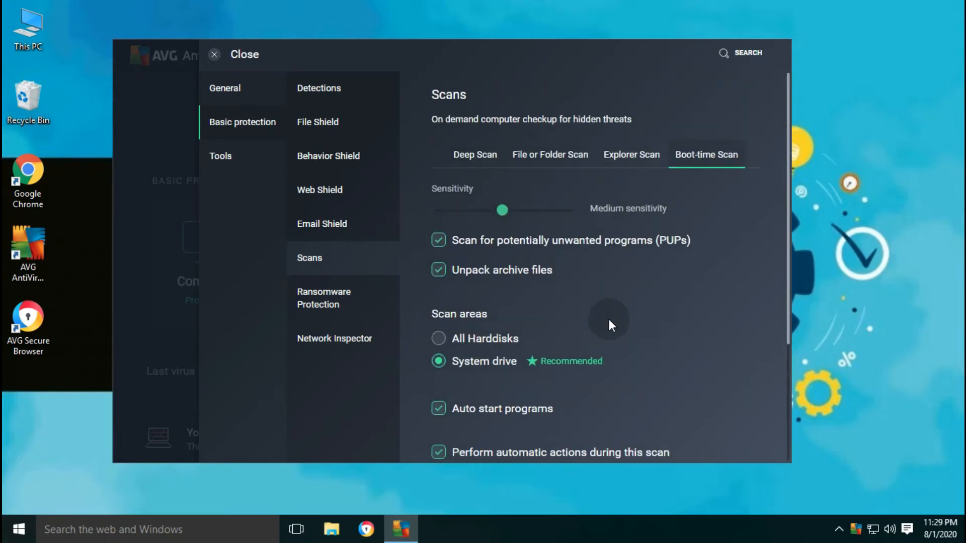
pyautogui.click(324, 297)
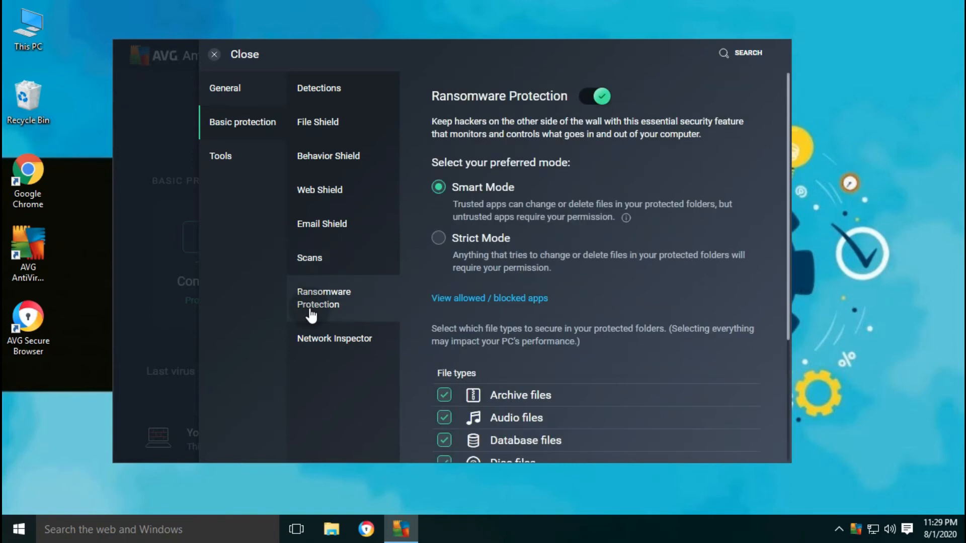
pyautogui.moveTo(319, 317)
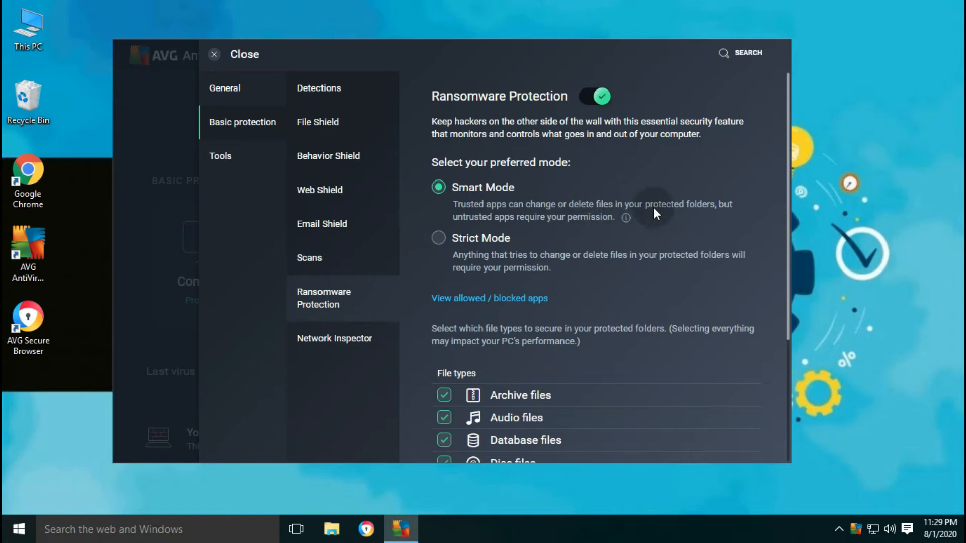
pyautogui.moveTo(583, 226)
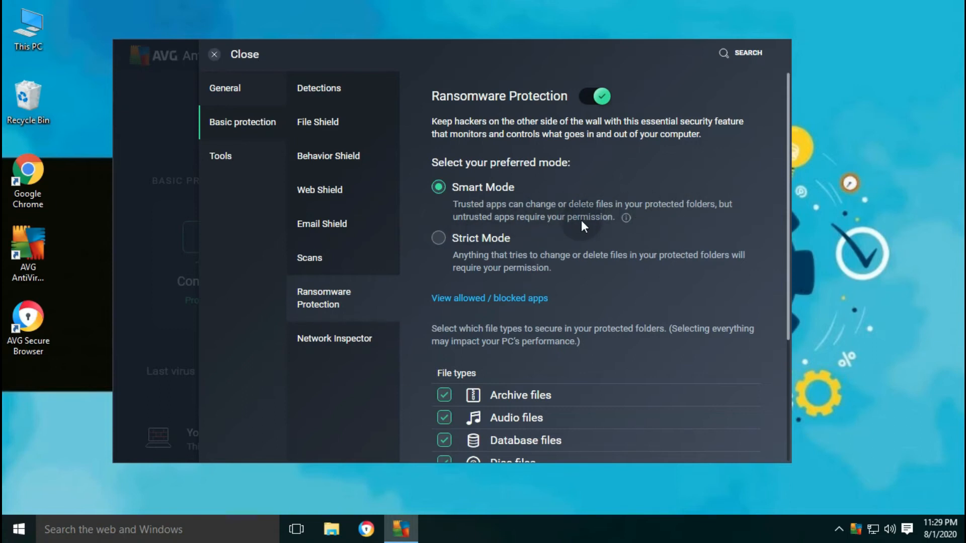
pyautogui.moveTo(626, 217)
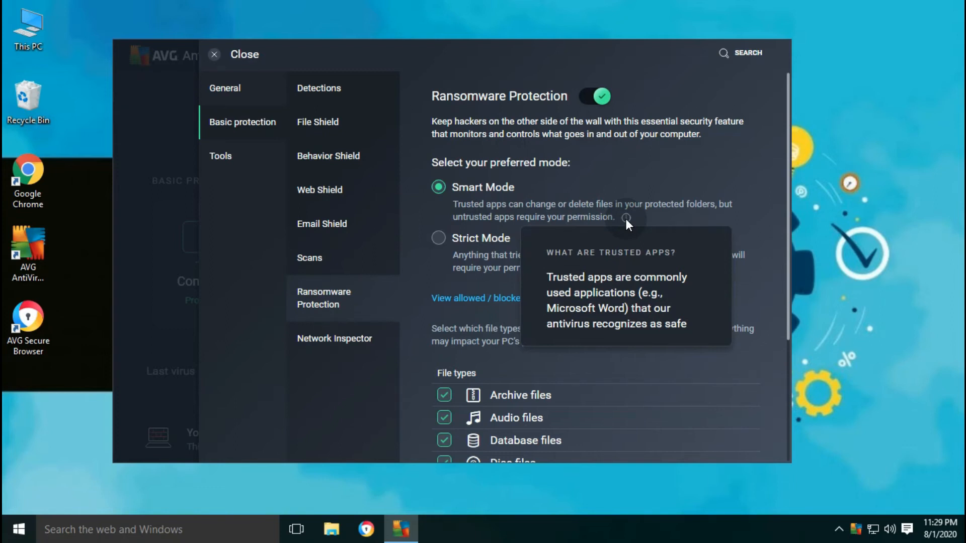
pyautogui.moveTo(512, 226)
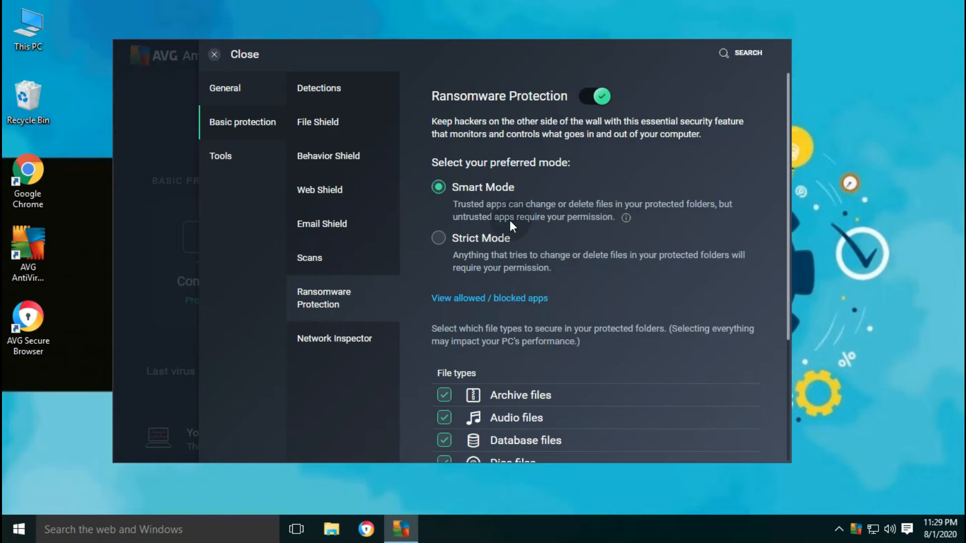
# Review Ransomware Protection's file types, exit settings, and close the AVG window.
pyautogui.scroll(-3)
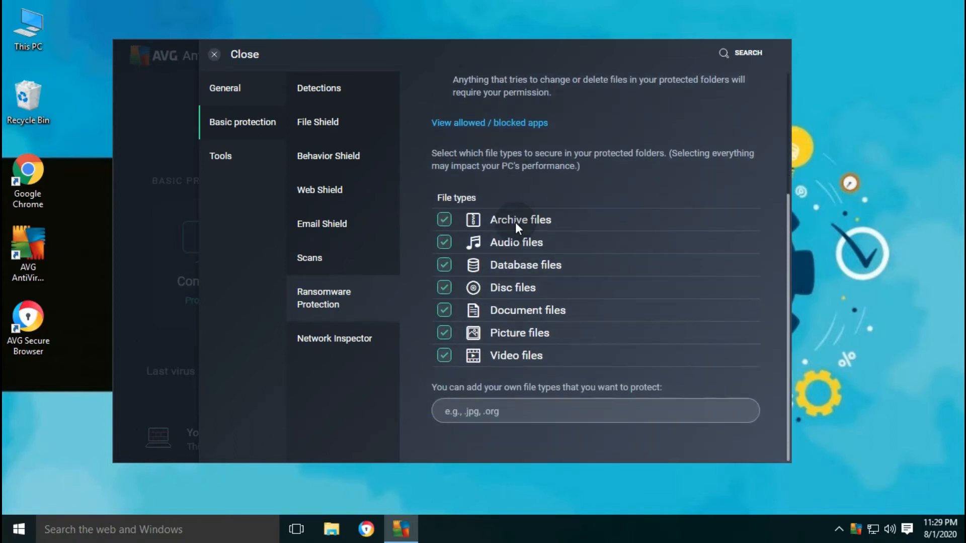
pyautogui.click(595, 411)
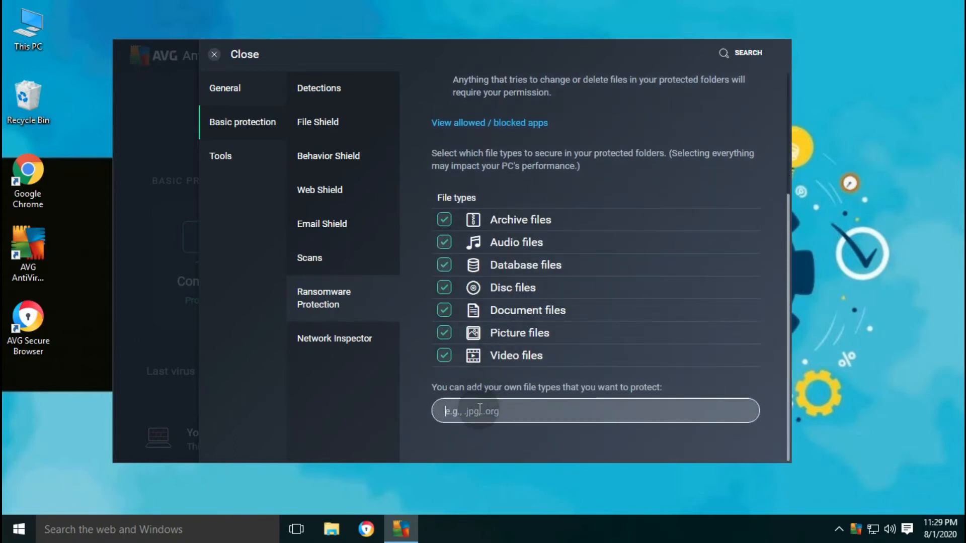
pyautogui.moveTo(365, 365)
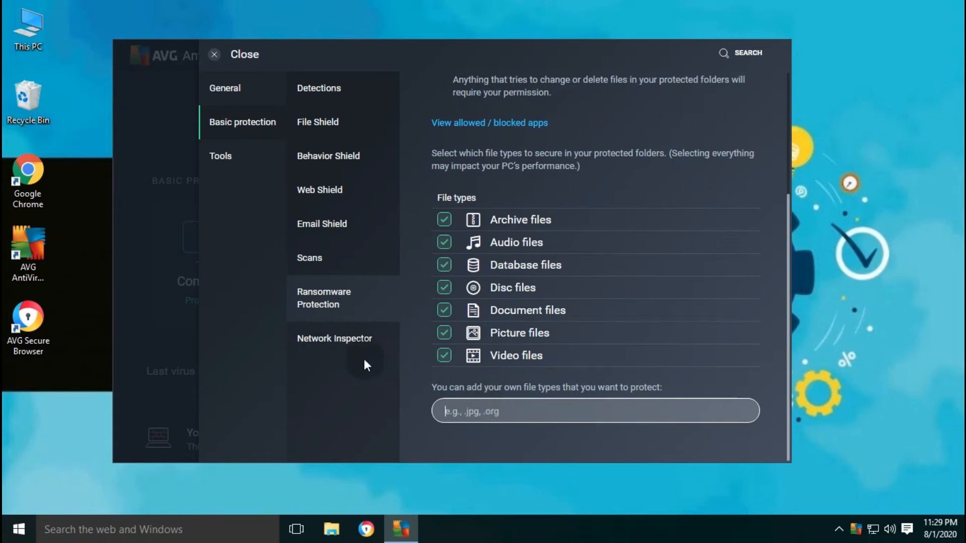
pyautogui.click(214, 55)
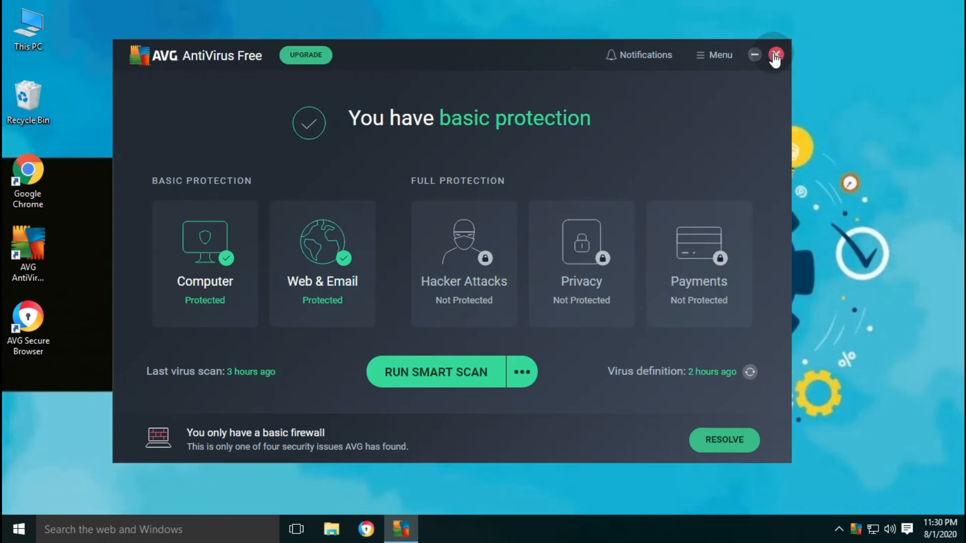
pyautogui.click(776, 55)
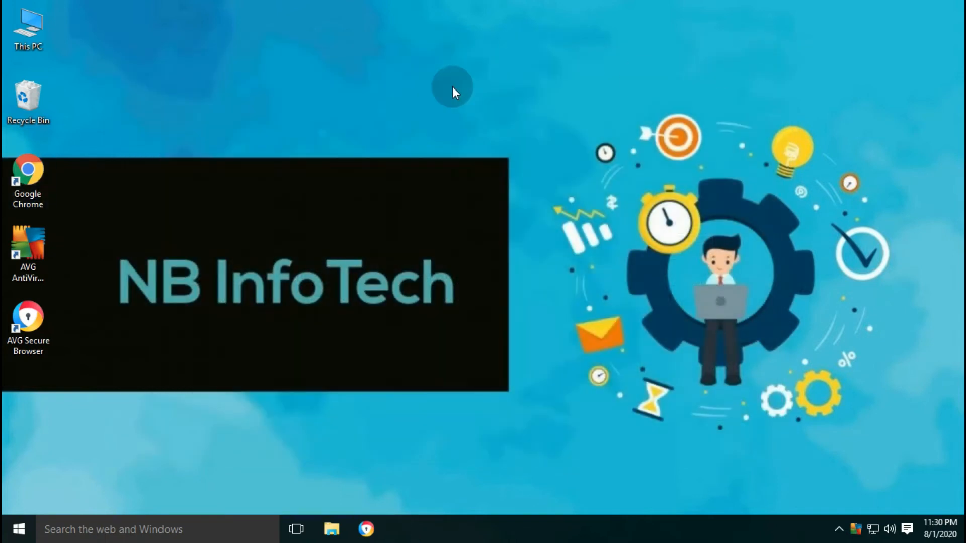
# Drag the 1-8-20 archive from Downloads onto the desktop using File Explorer.
pyautogui.click(331, 529)
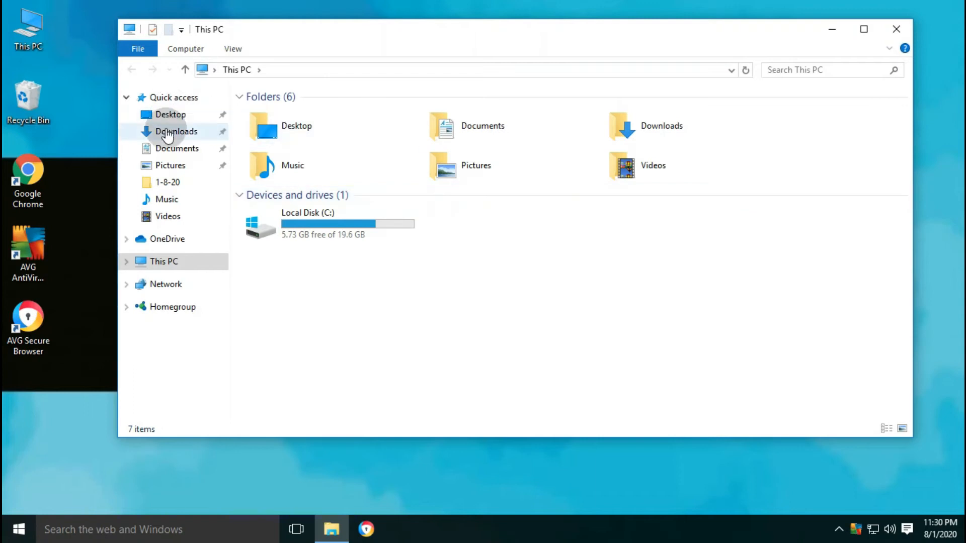
pyautogui.click(176, 131)
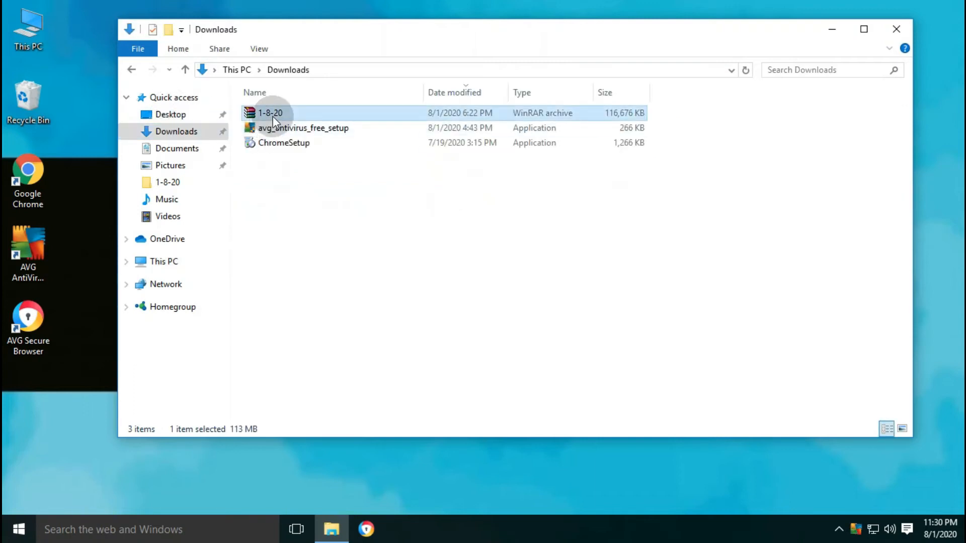
pyautogui.moveTo(270, 113); pyautogui.dragTo(60, 351)
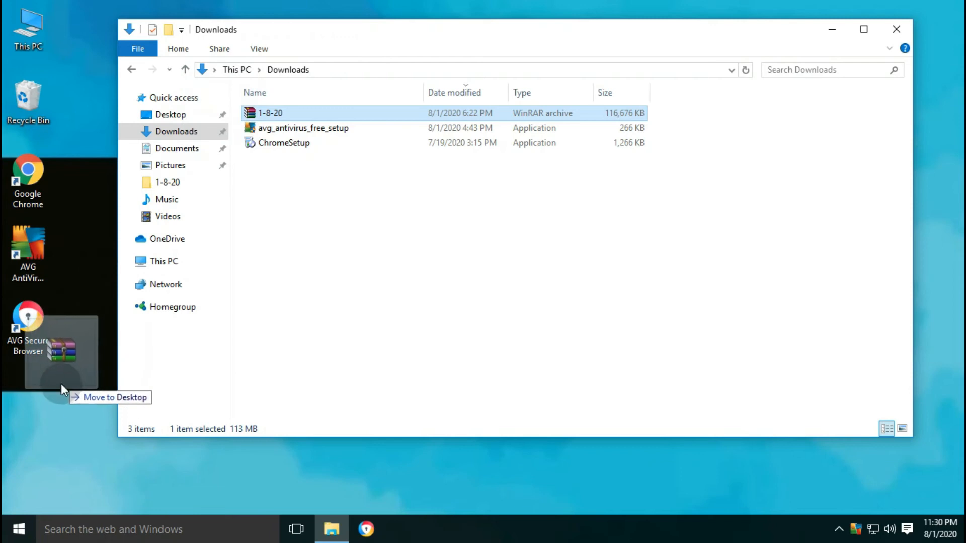
pyautogui.moveTo(269, 113); pyautogui.dragTo(81, 388)
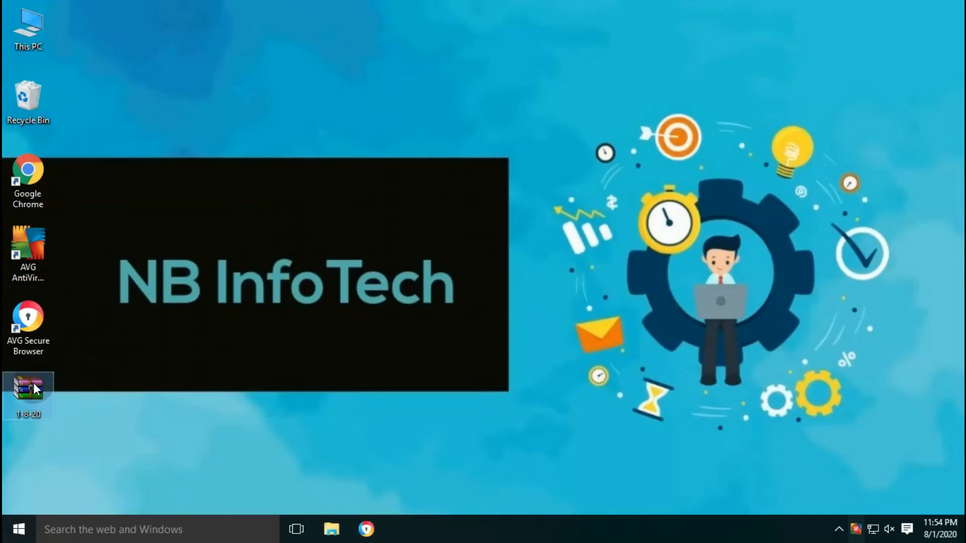
# Extract the 1-8-20 archive onto the desktop with Extract Here and its password.
pyautogui.rightClick(27, 394)
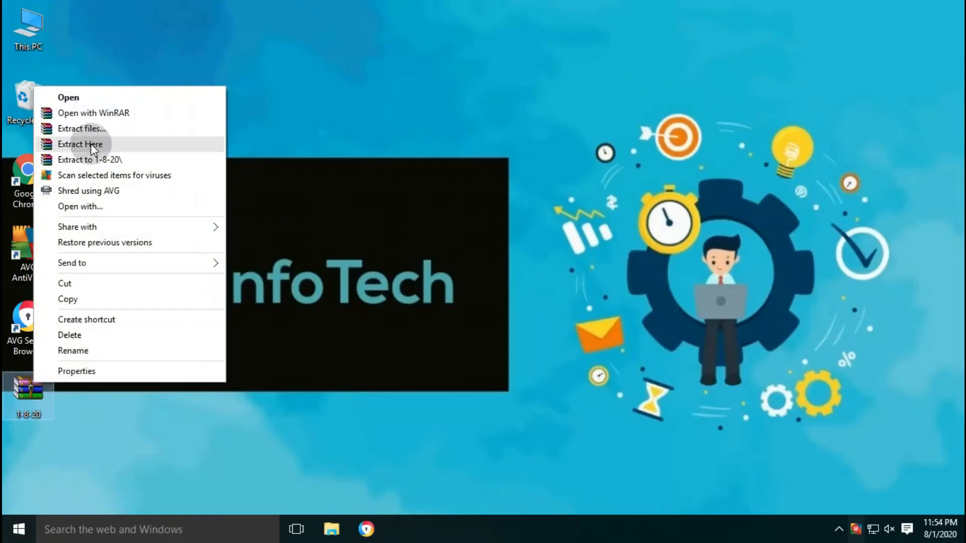
pyautogui.click(79, 143)
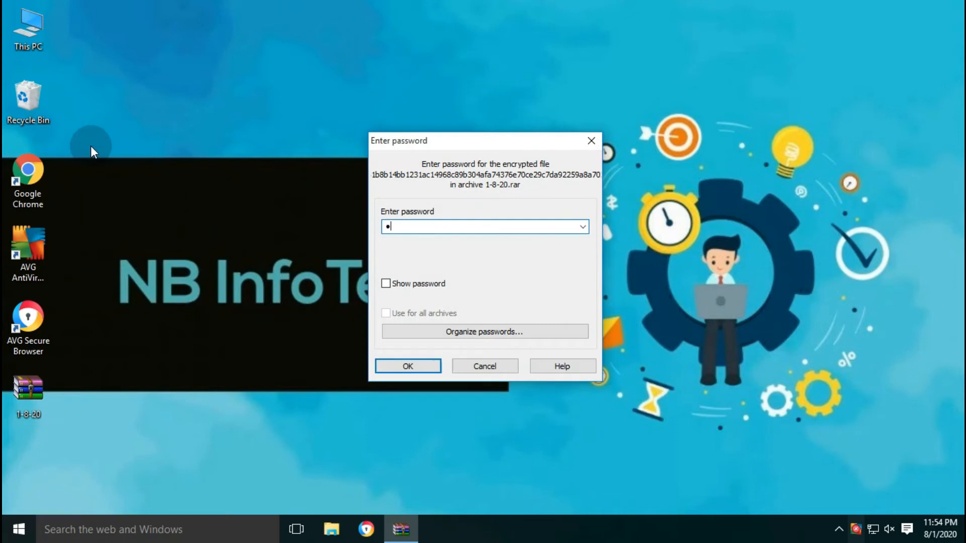
pyautogui.write('password')
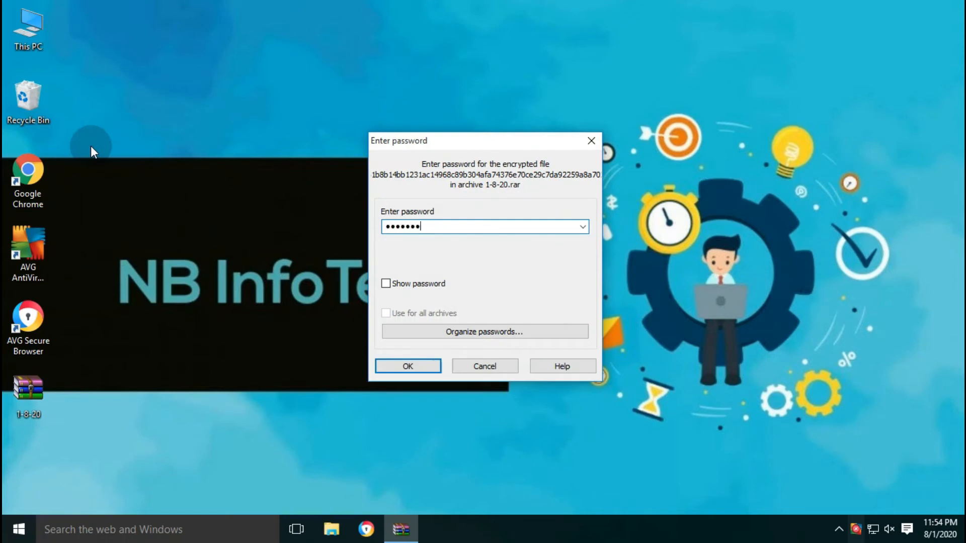
pyautogui.click(407, 365)
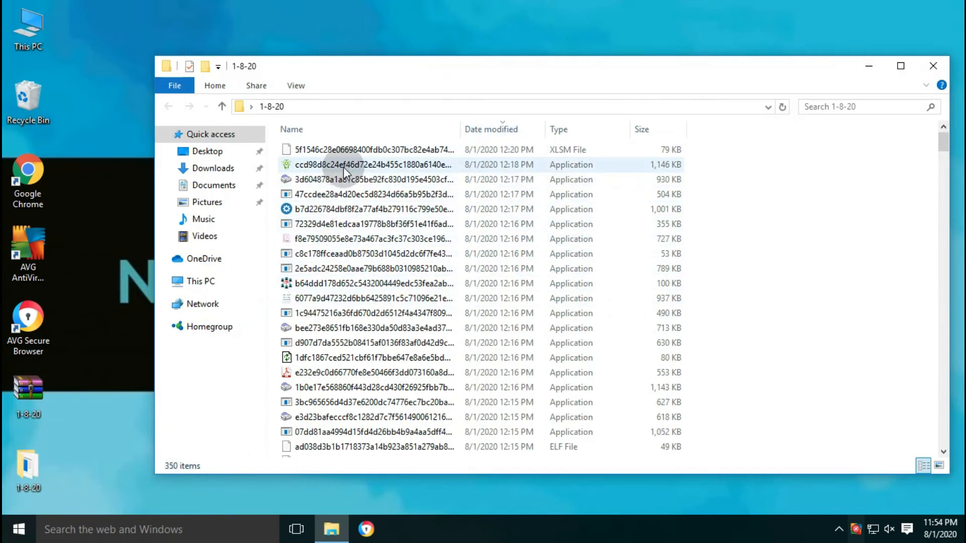
# Scroll through the 350 extracted samples and bring up the 1-8-20 folder's context menu.
pyautogui.click(372, 209)
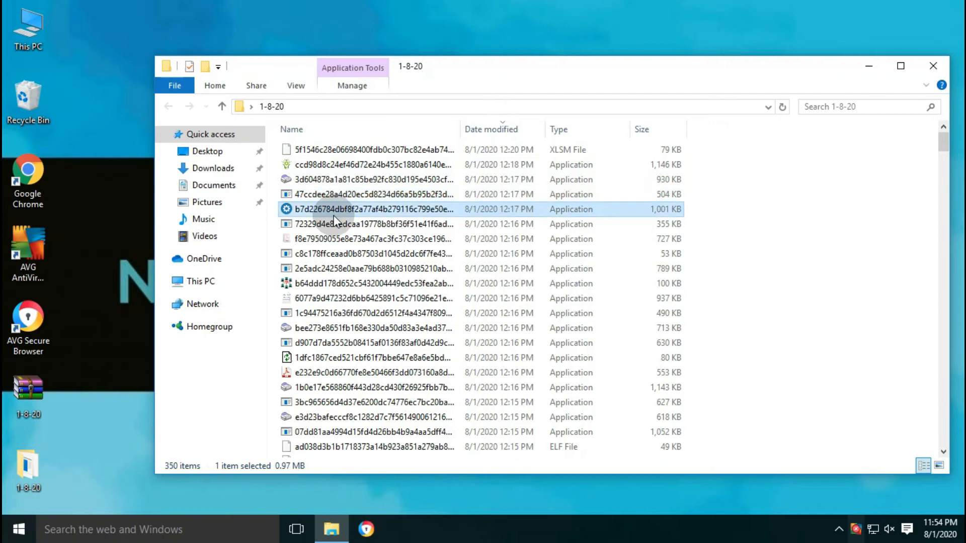
pyautogui.scroll(-3)
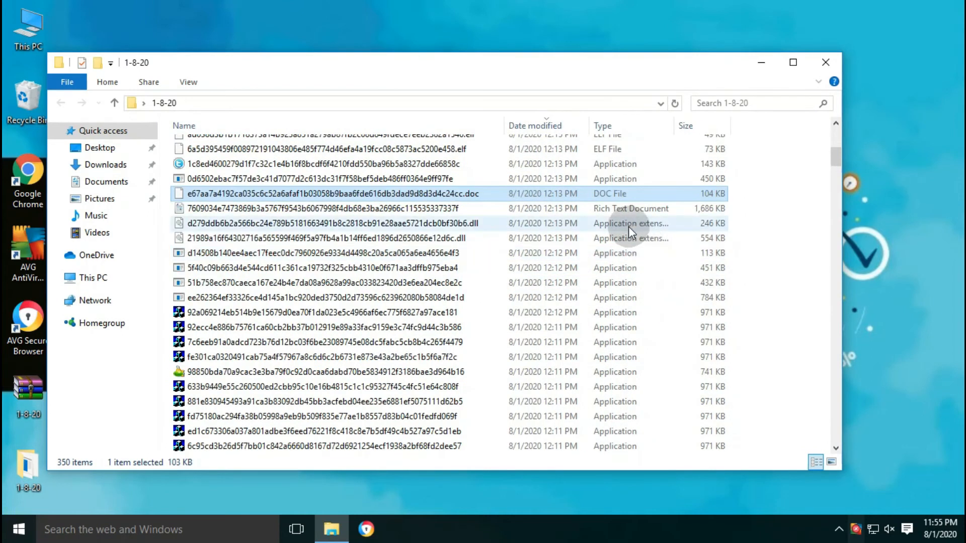
pyautogui.scroll(-3)
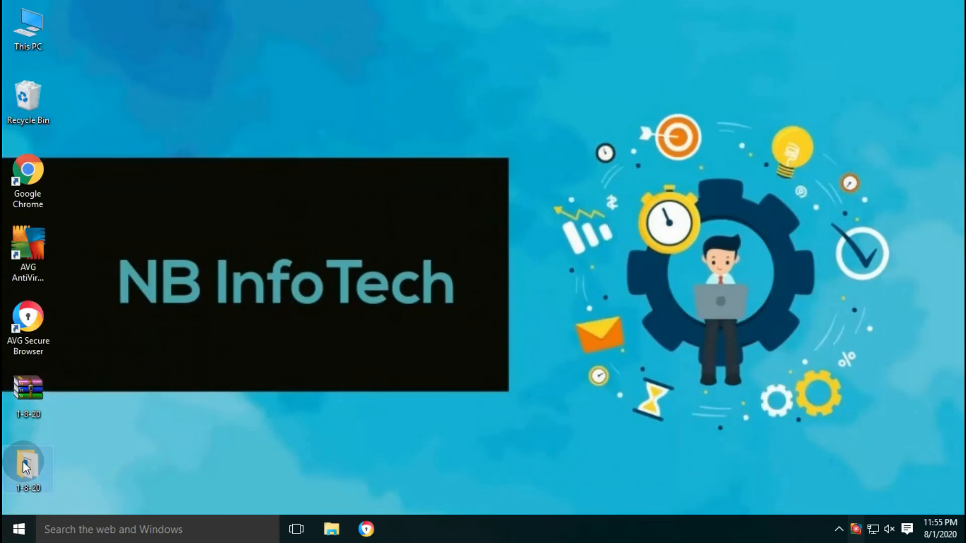
pyautogui.rightClick(28, 465)
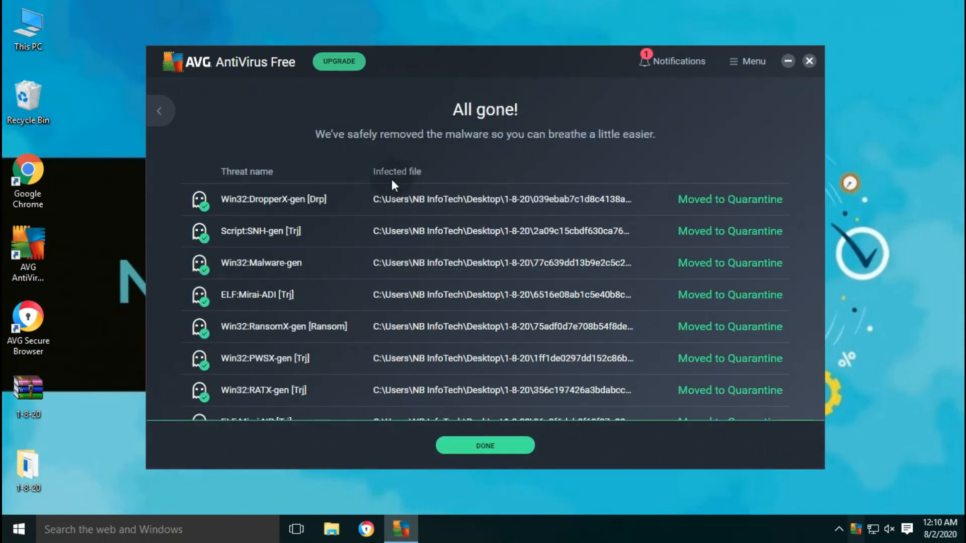
# Scroll the 'All gone!' threat list, click DONE, and turn the shields back on.
pyautogui.scroll(-3)
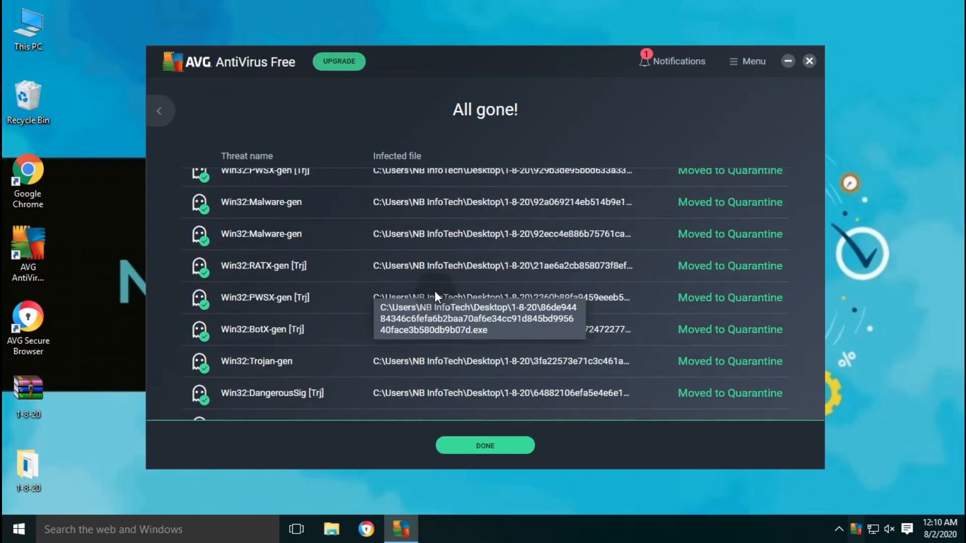
pyautogui.scroll(-3)
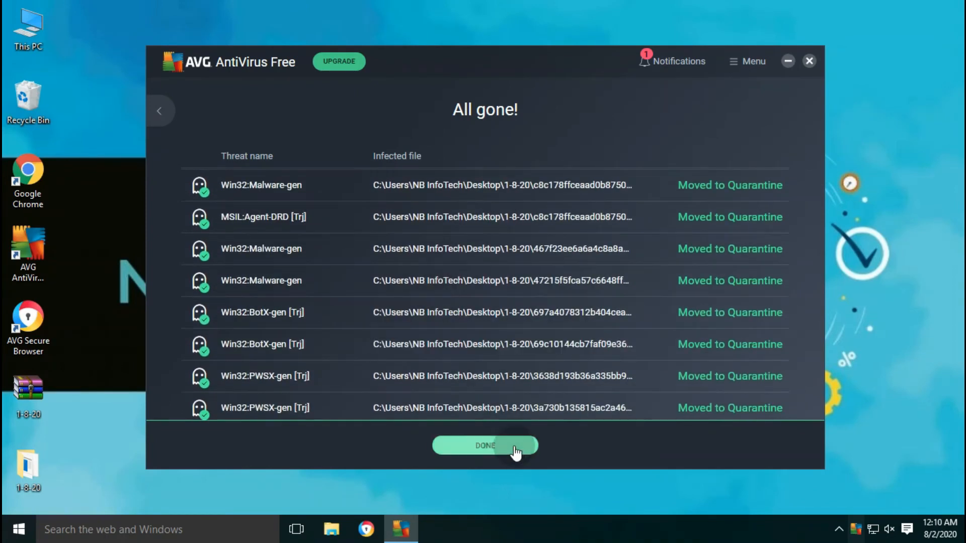
pyautogui.click(485, 445)
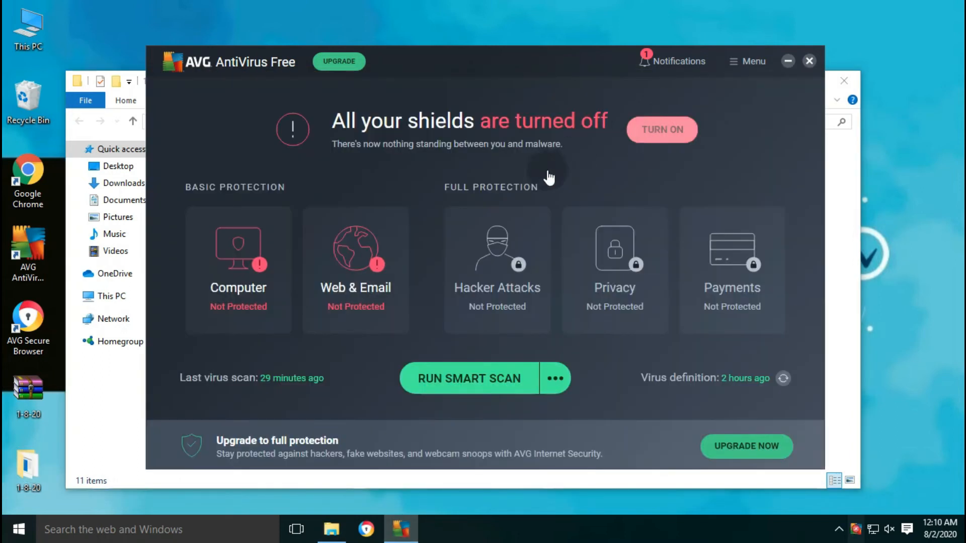
pyautogui.click(662, 129)
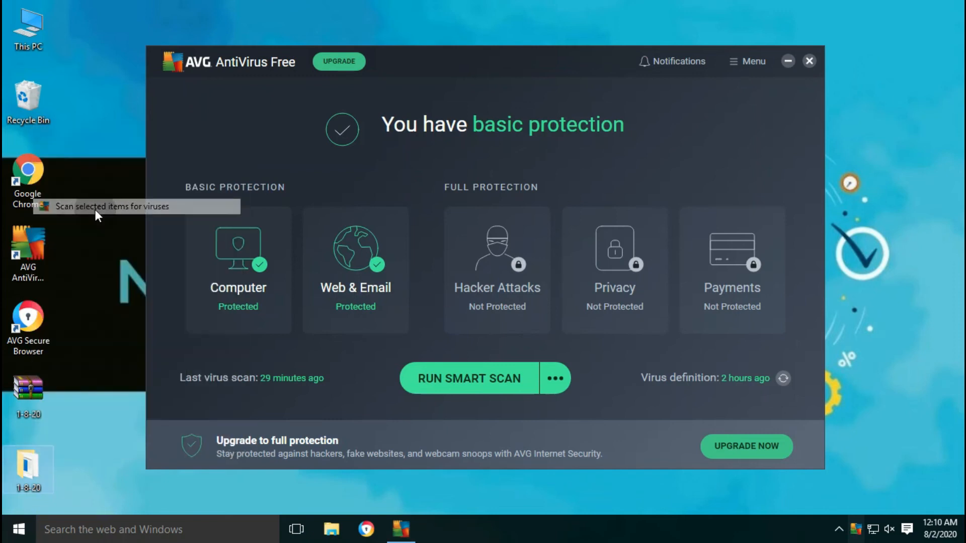
# Rescan the 1-8-20 folder with AVG, confirm no malware found, and close AVG.
pyautogui.click(112, 206)
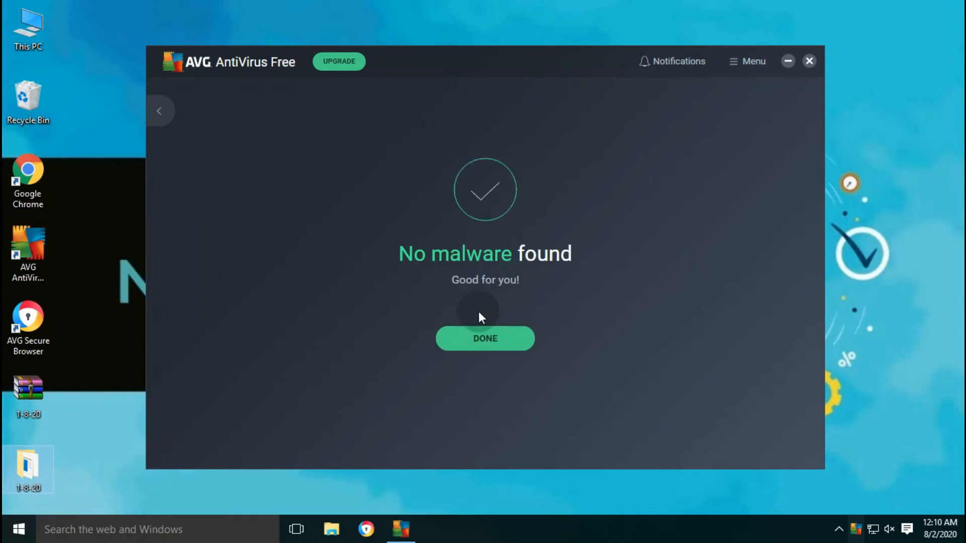
pyautogui.click(485, 338)
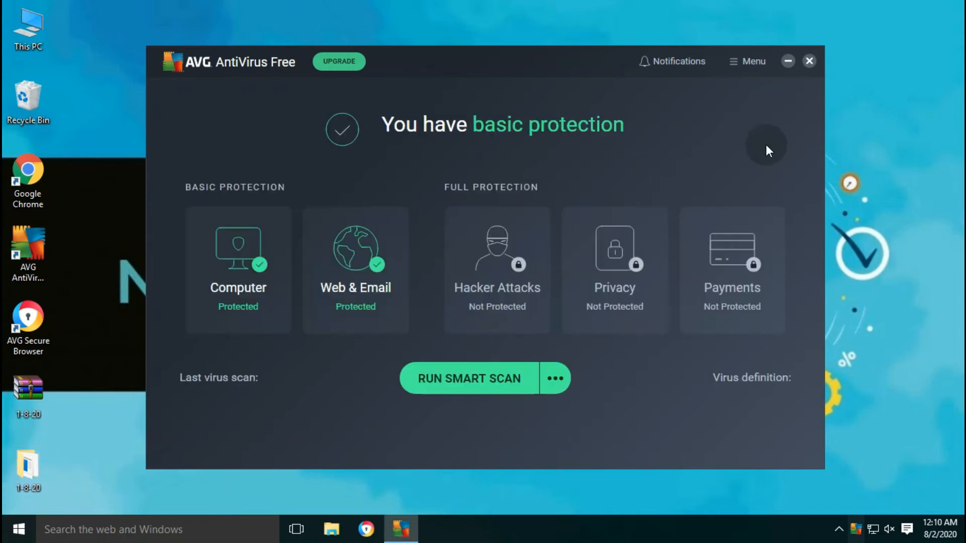
pyautogui.click(809, 61)
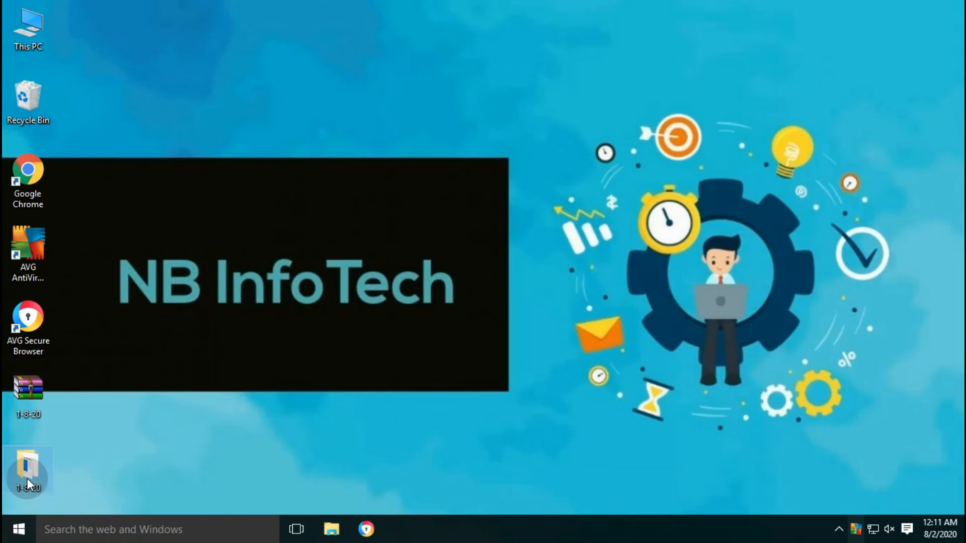
pyautogui.doubleClick(27, 468)
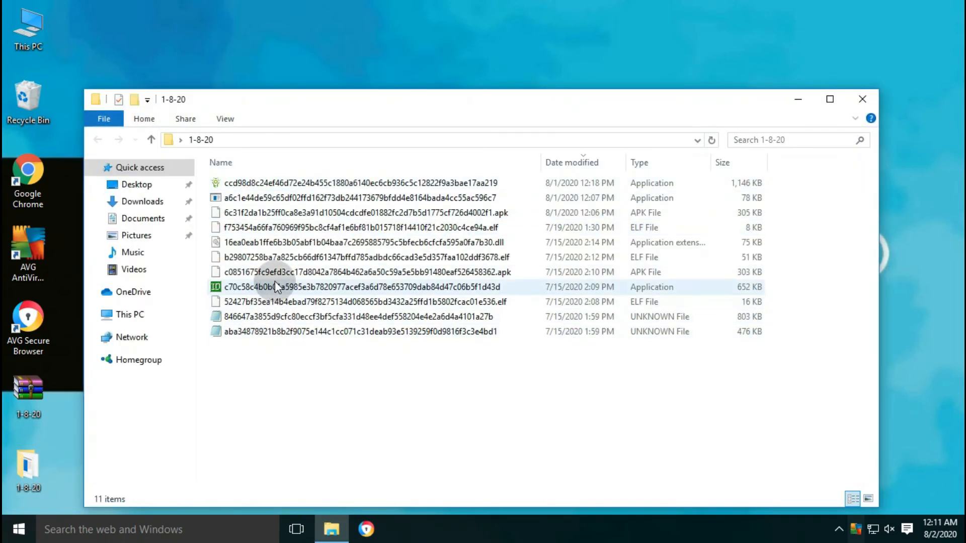
# Launch the 652 KB and 78 KB samples and dismiss their error messages.
pyautogui.click(362, 286)
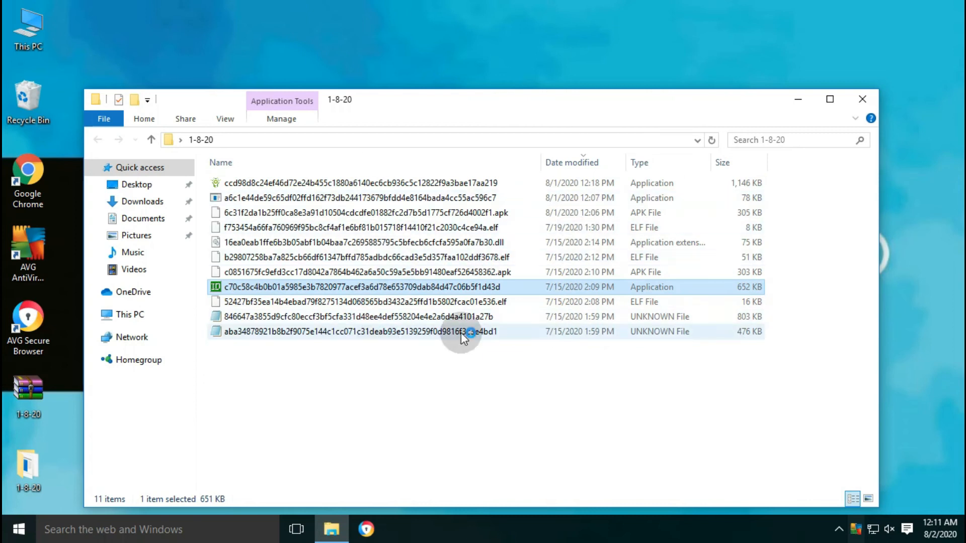
pyautogui.moveTo(465, 316)
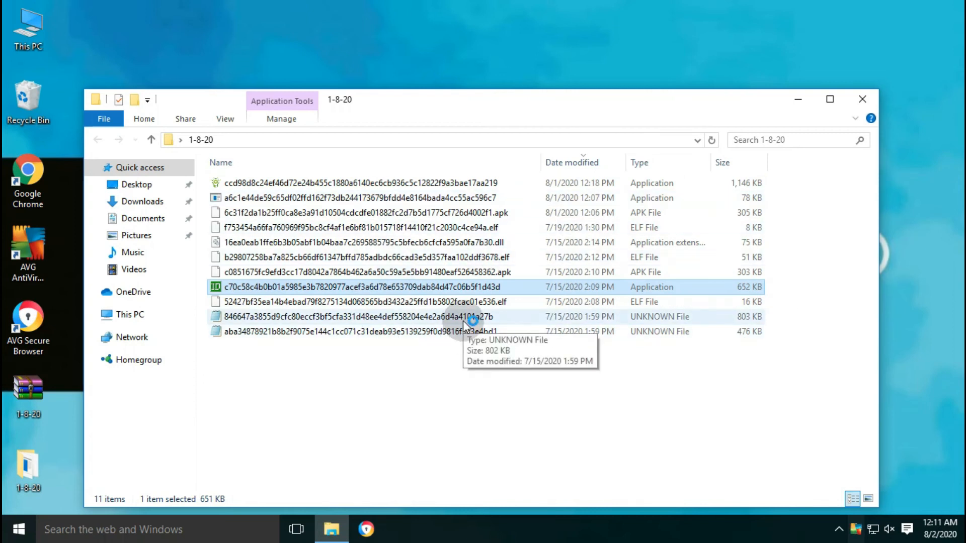
pyautogui.doubleClick(359, 287)
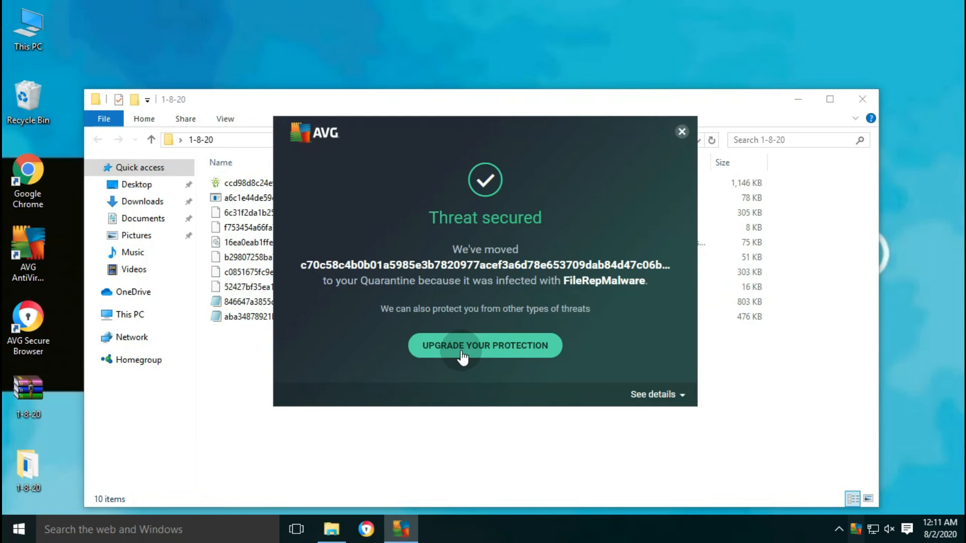
pyautogui.moveTo(513, 359)
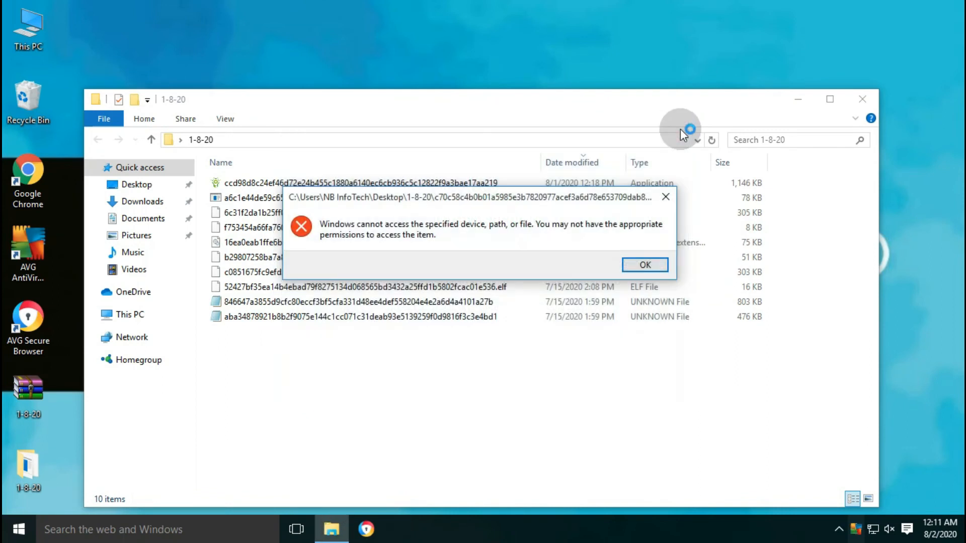
pyautogui.click(645, 264)
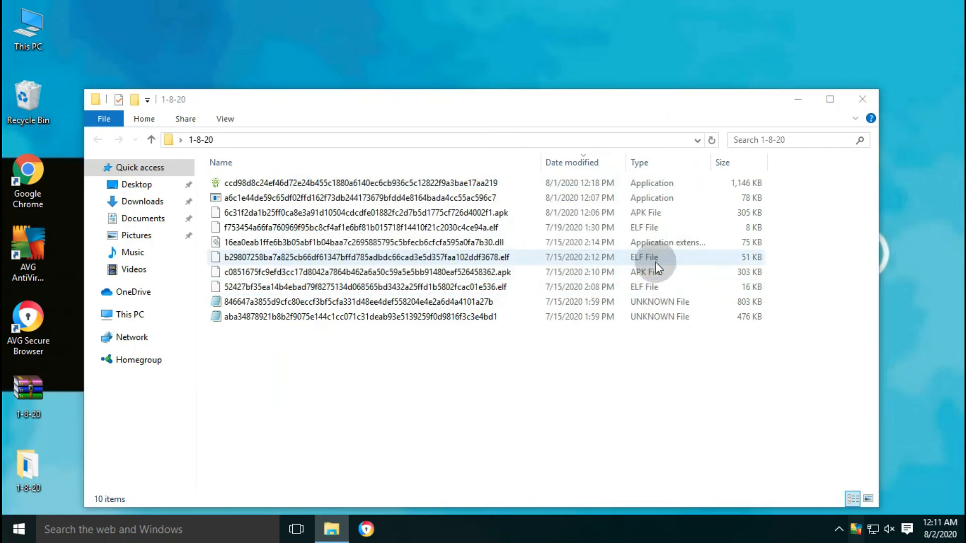
pyautogui.click(277, 197)
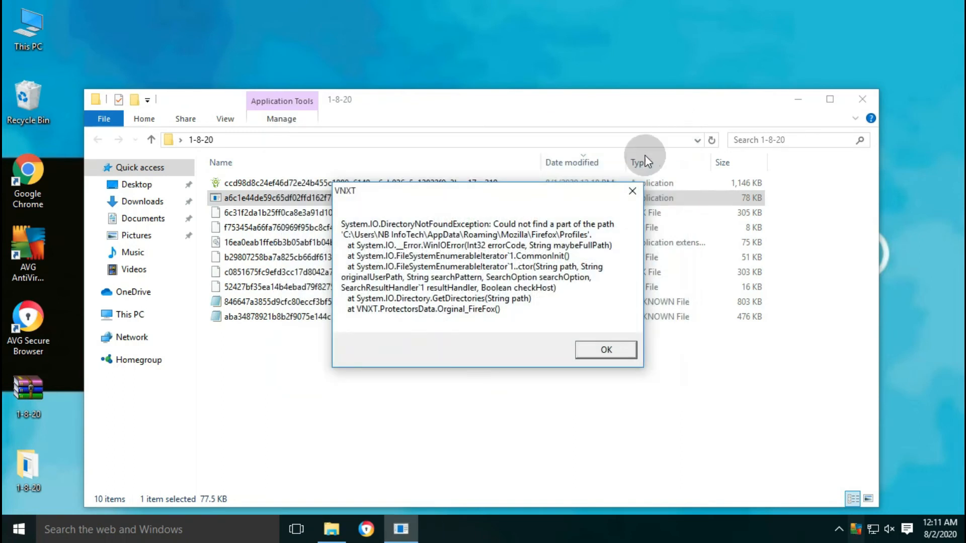
pyautogui.moveTo(474, 360)
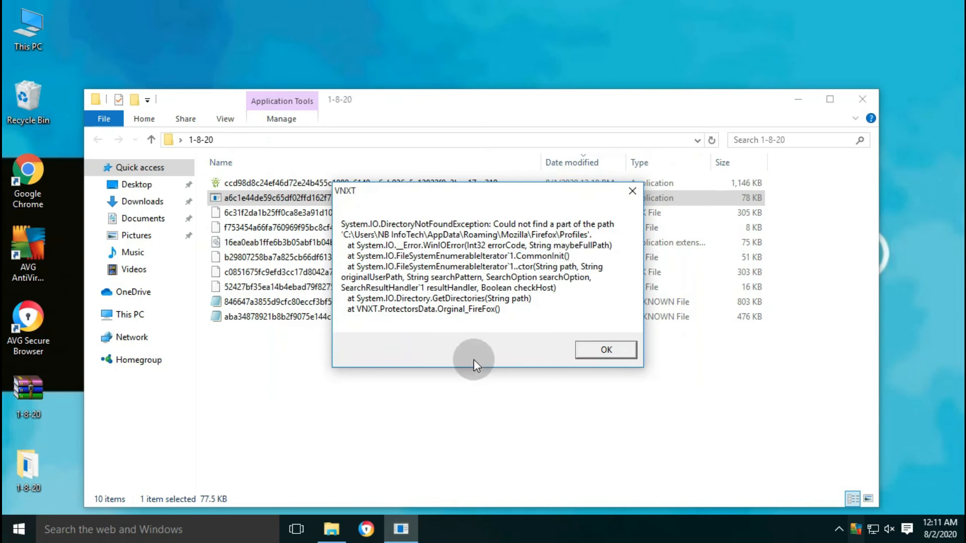
pyautogui.click(605, 349)
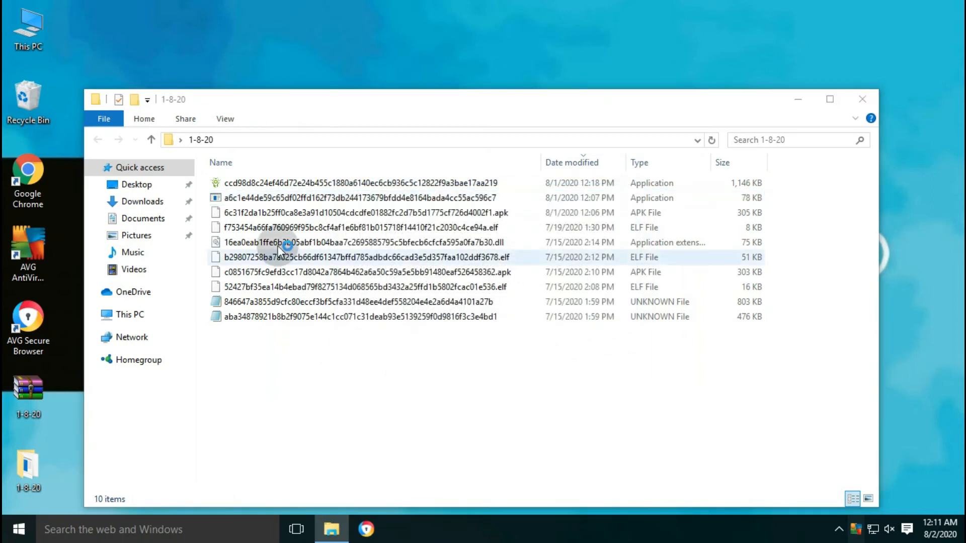
# Launch the 1,146 KB sample and block it from changing Documents files.
pyautogui.click(357, 183)
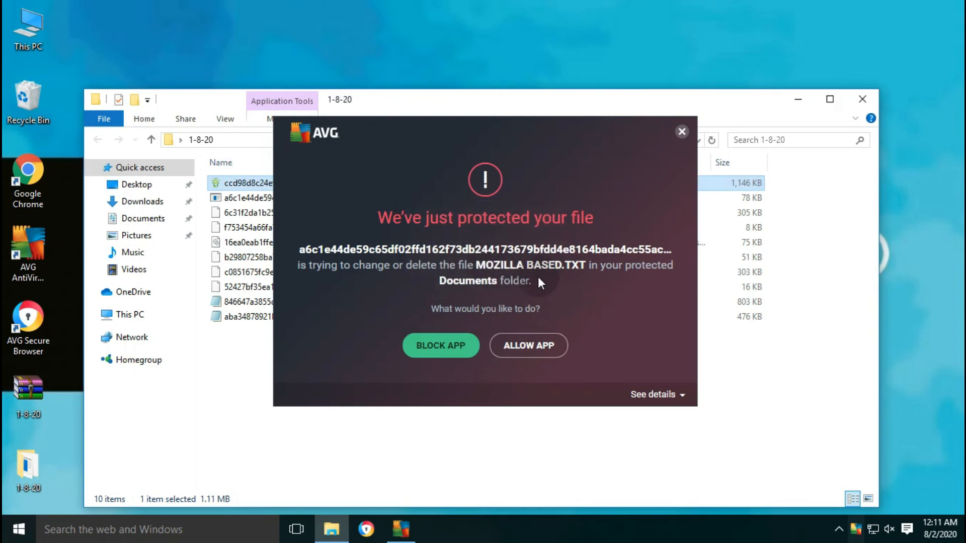
pyautogui.click(440, 345)
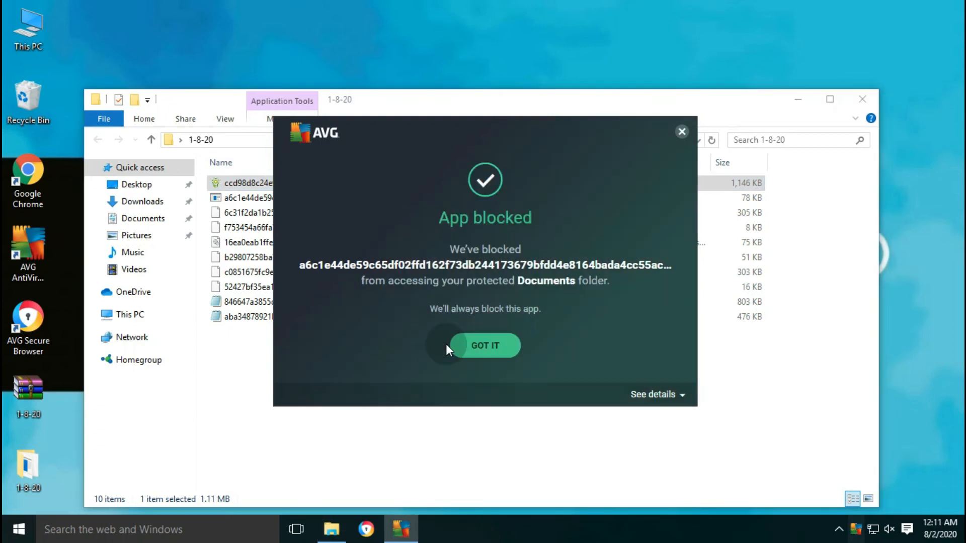
pyautogui.click(485, 345)
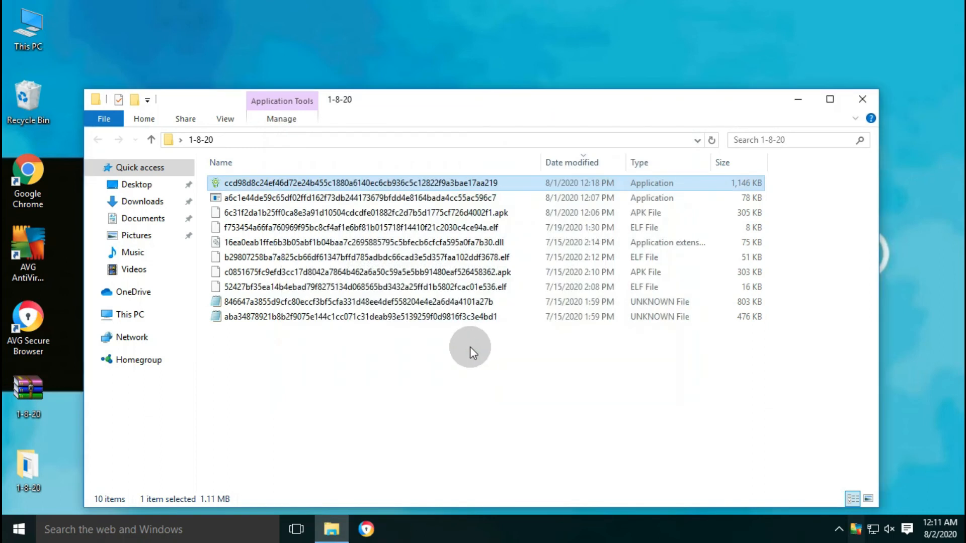
pyautogui.click(712, 140)
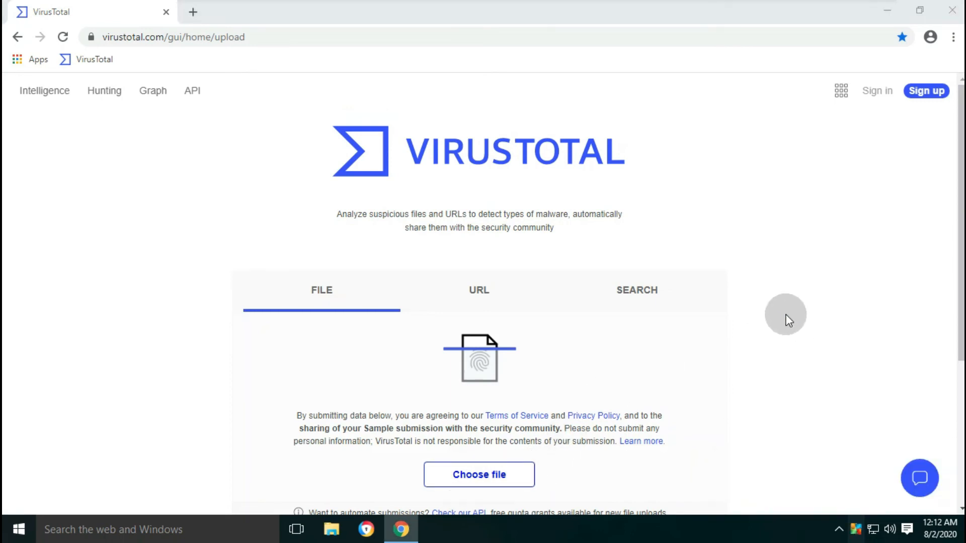
# Upload an APK sample to VirusTotal for scanning.
pyautogui.click(479, 474)
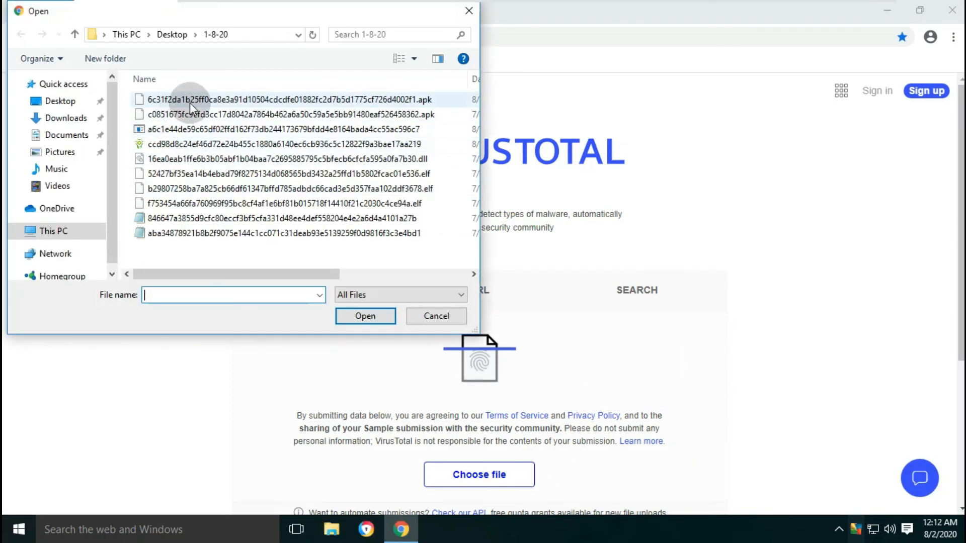
pyautogui.click(290, 115)
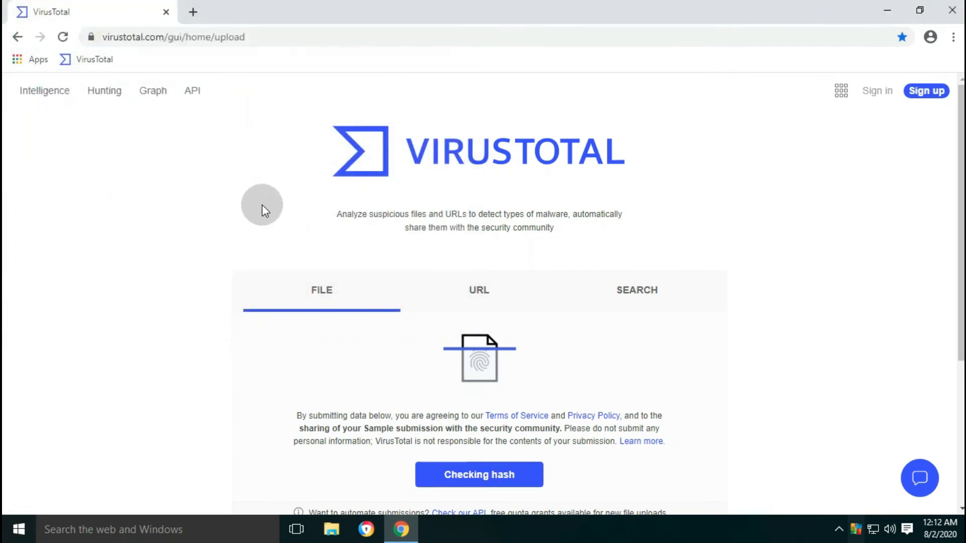
pyautogui.click(479, 474)
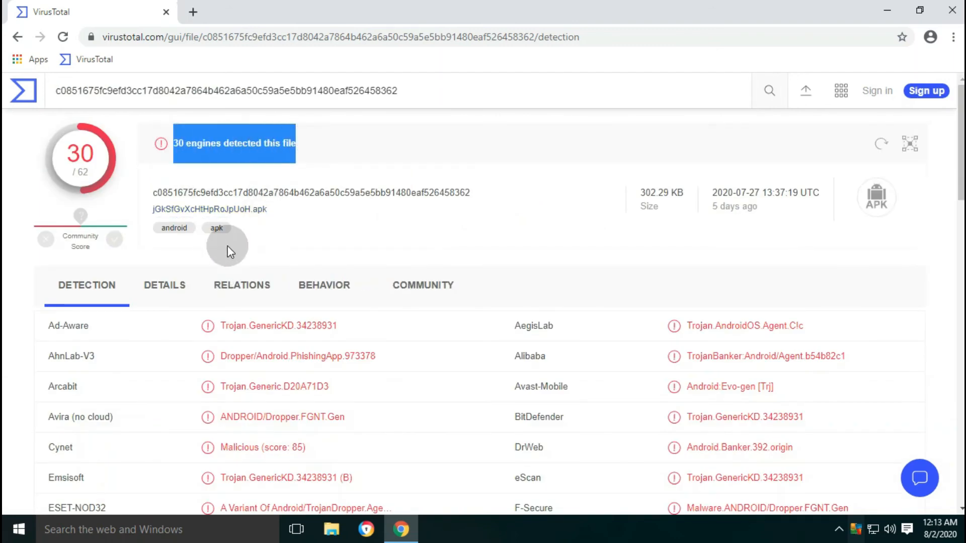
# Review the APK's detection list, highlighting Kaspersky and Microsoft, with AVG undetected.
pyautogui.scroll(-3)
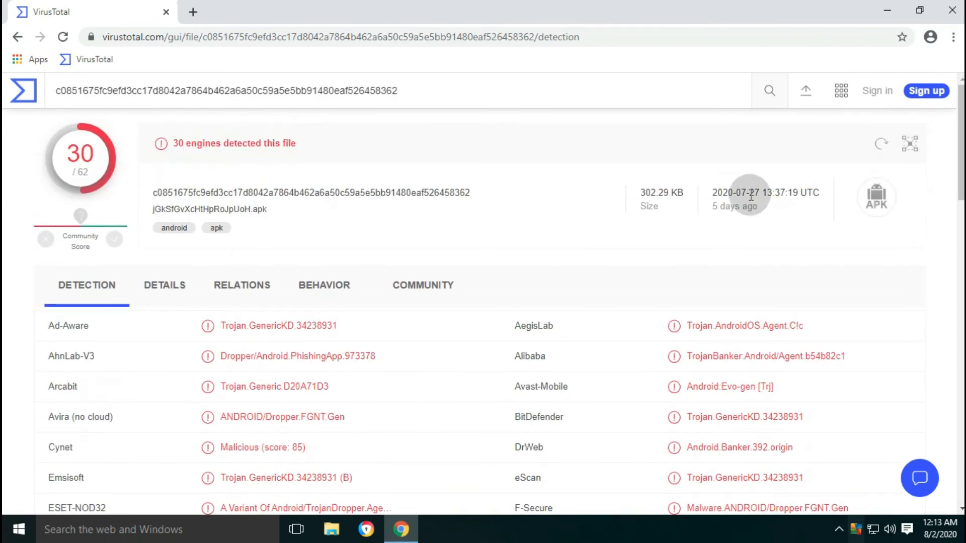
pyautogui.scroll(-3)
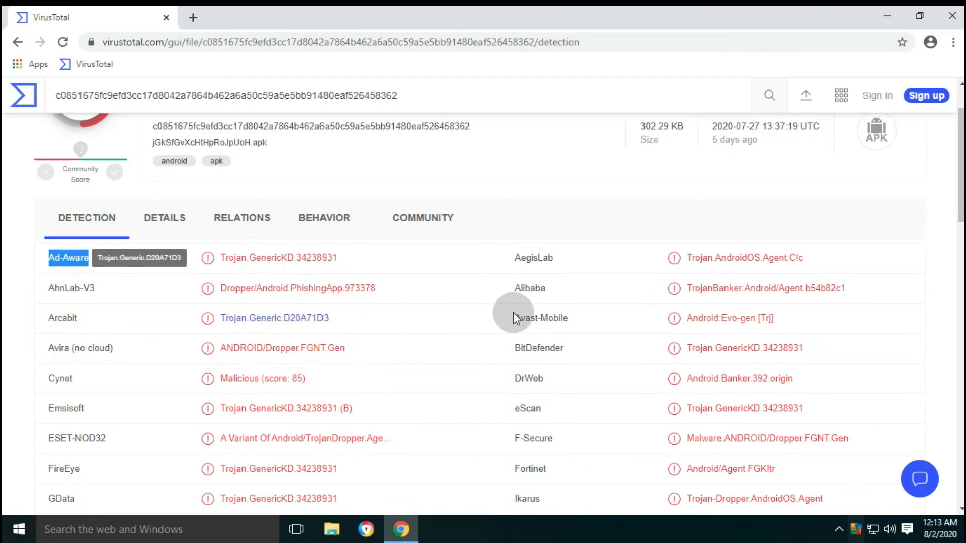
pyautogui.moveTo(540, 318)
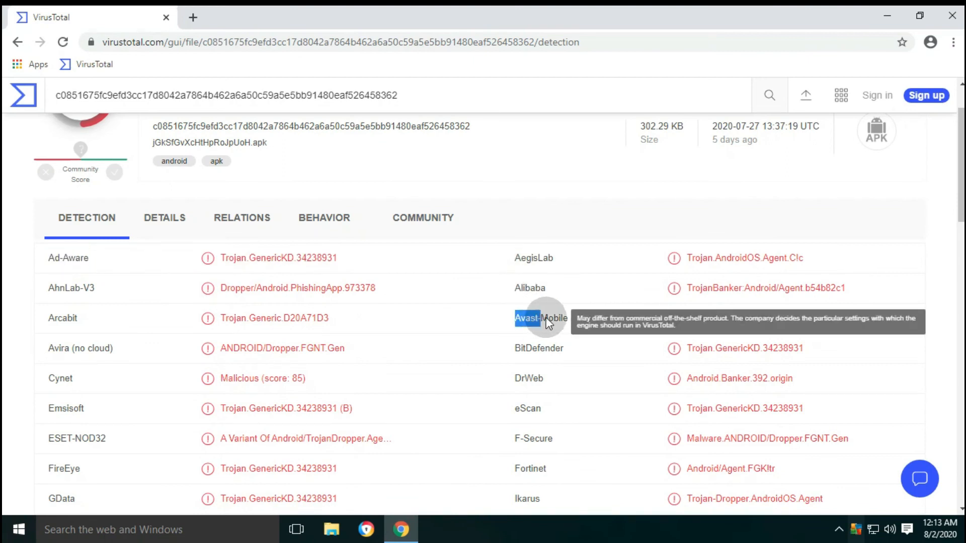
pyautogui.moveTo(52, 354)
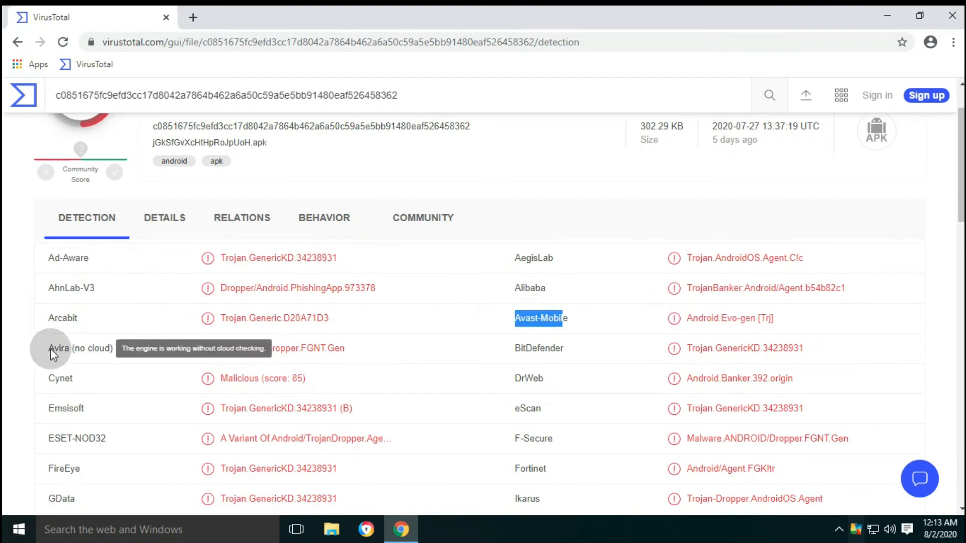
pyautogui.scroll(-3)
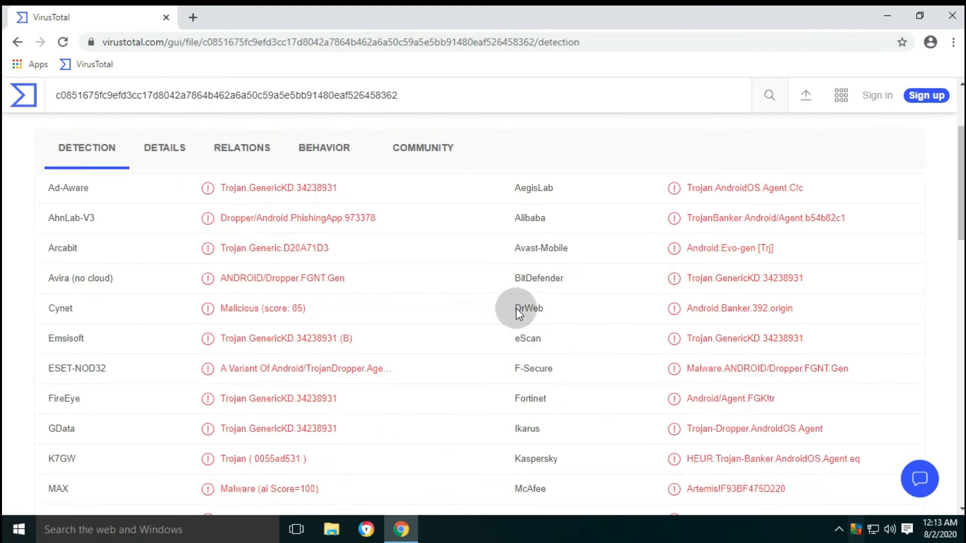
pyautogui.moveTo(66, 338)
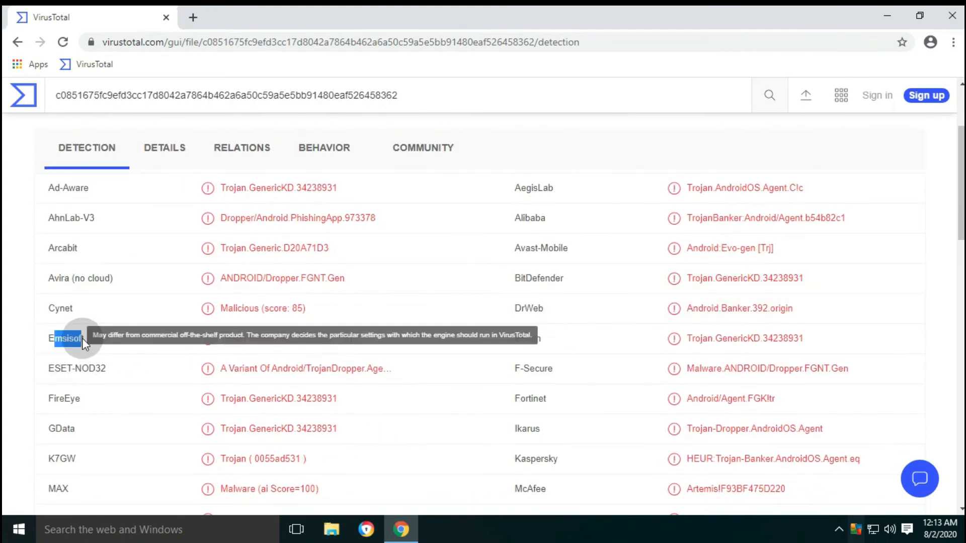
pyautogui.scroll(-3)
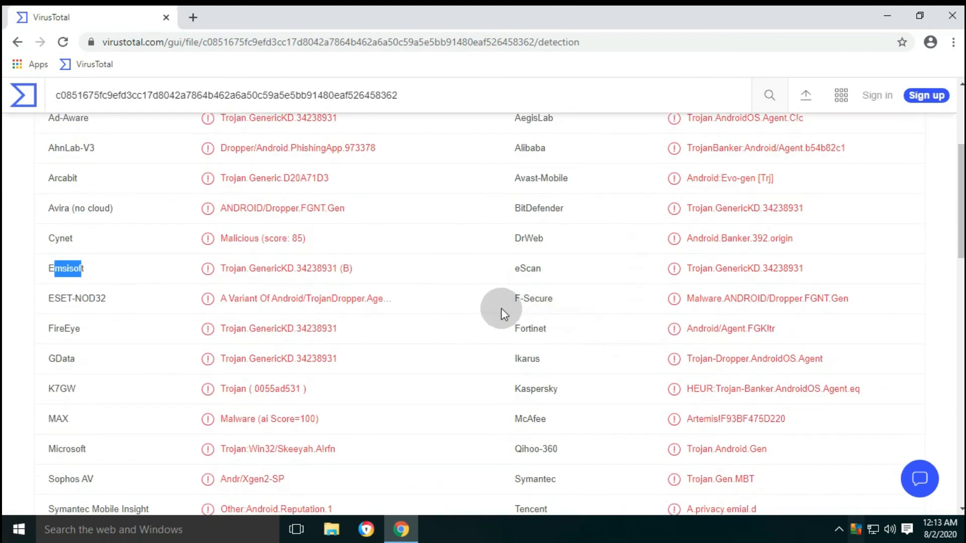
pyautogui.scroll(-3)
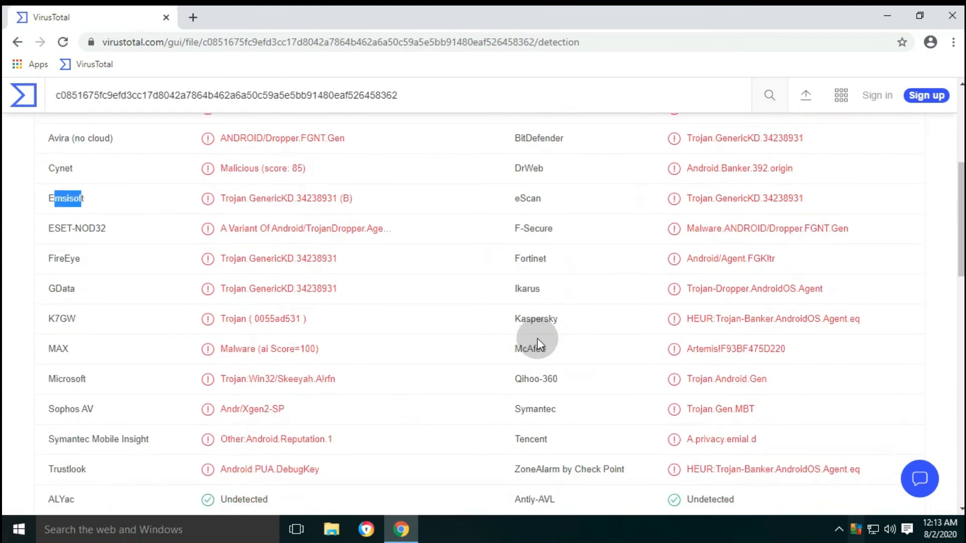
pyautogui.doubleClick(532, 319)
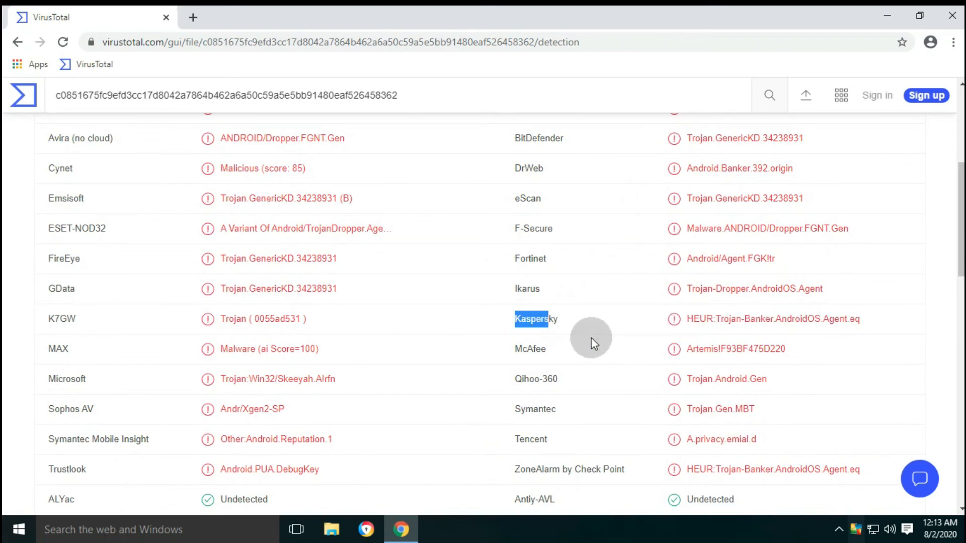
pyautogui.doubleClick(67, 379)
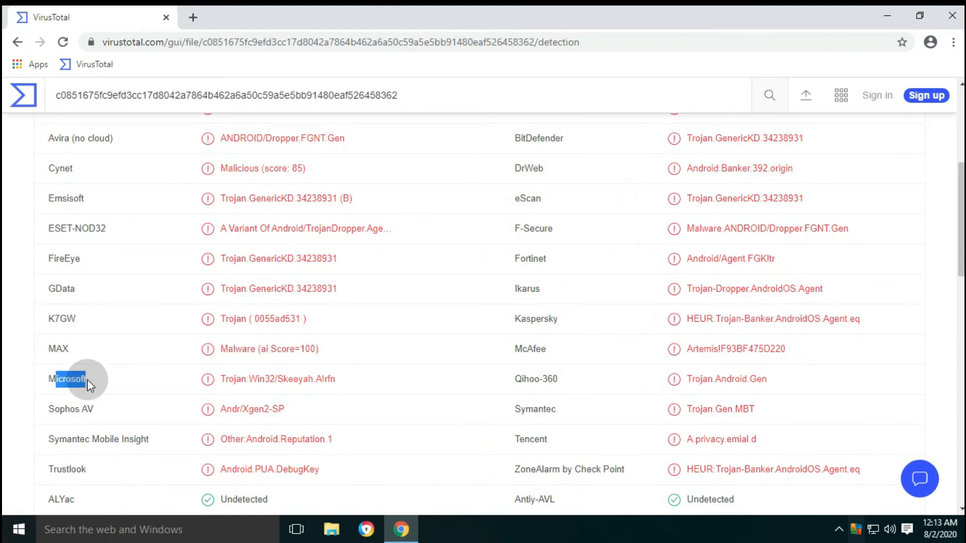
pyautogui.scroll(-3)
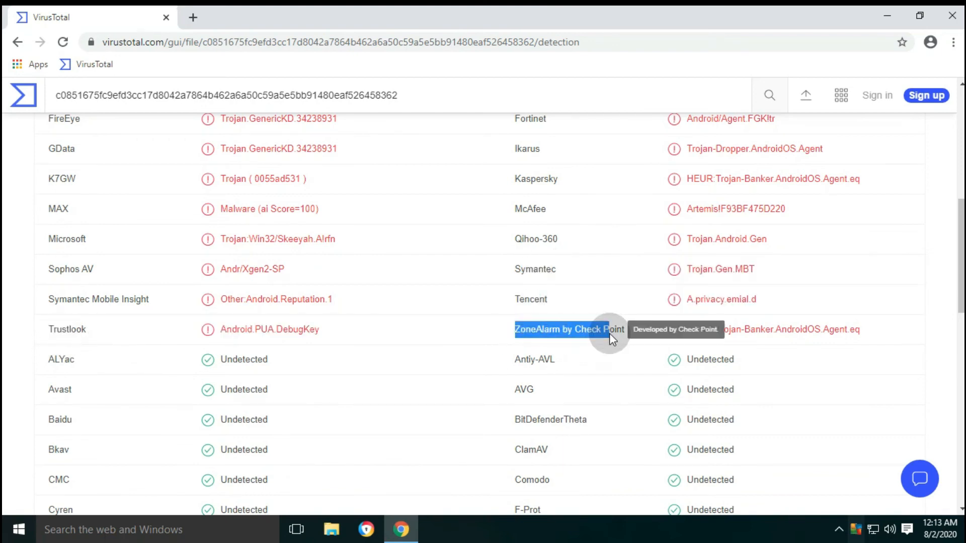
pyautogui.scroll(-3)
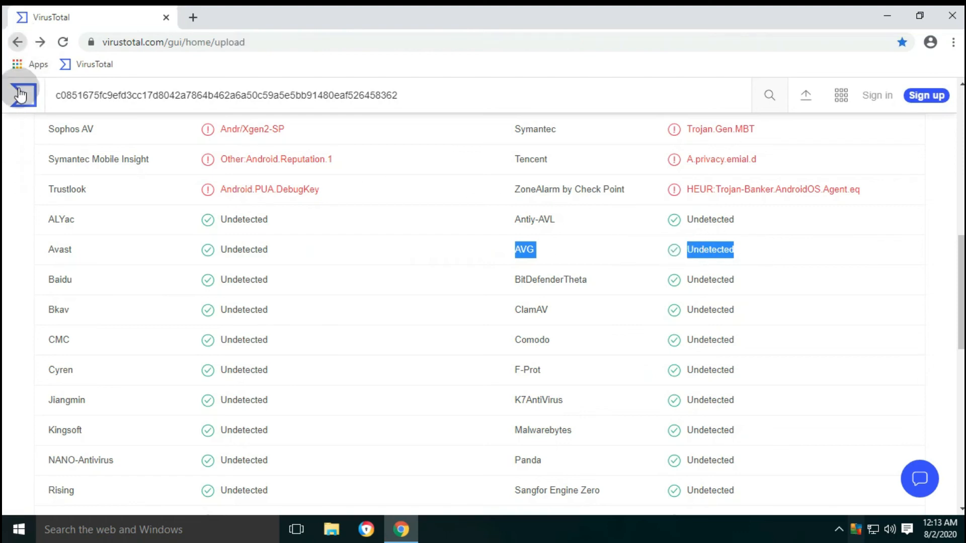
# Upload the a6c1e44… executable sample to VirusTotal.
pyautogui.click(20, 95)
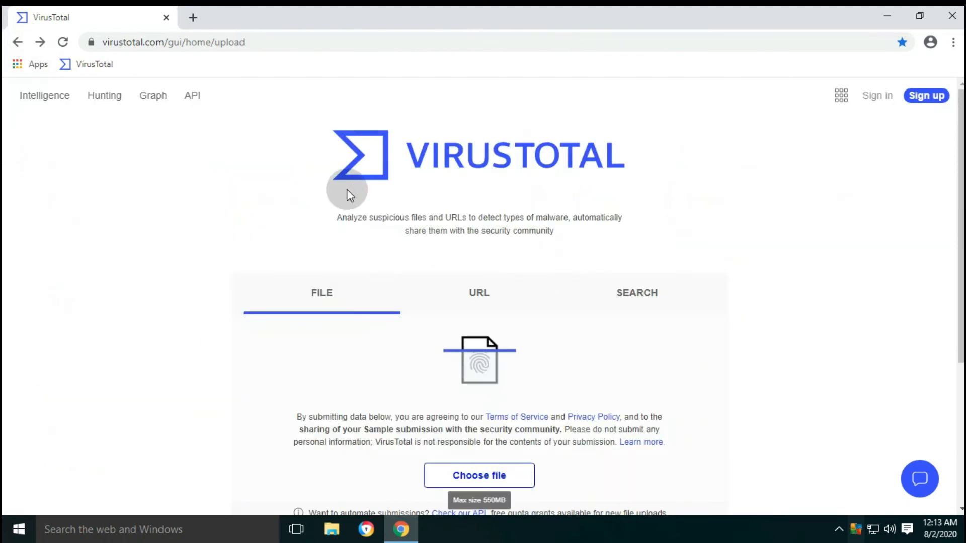
pyautogui.click(479, 475)
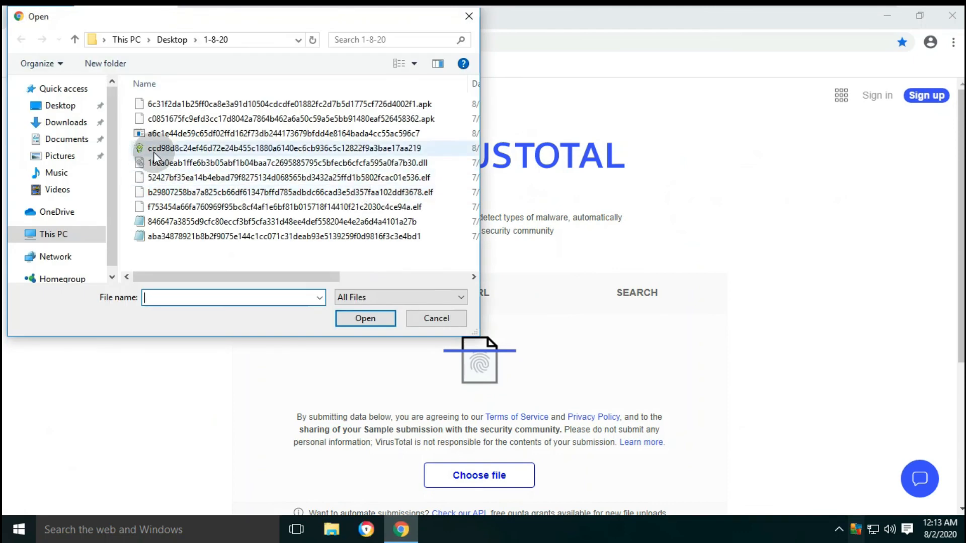
pyautogui.click(280, 133)
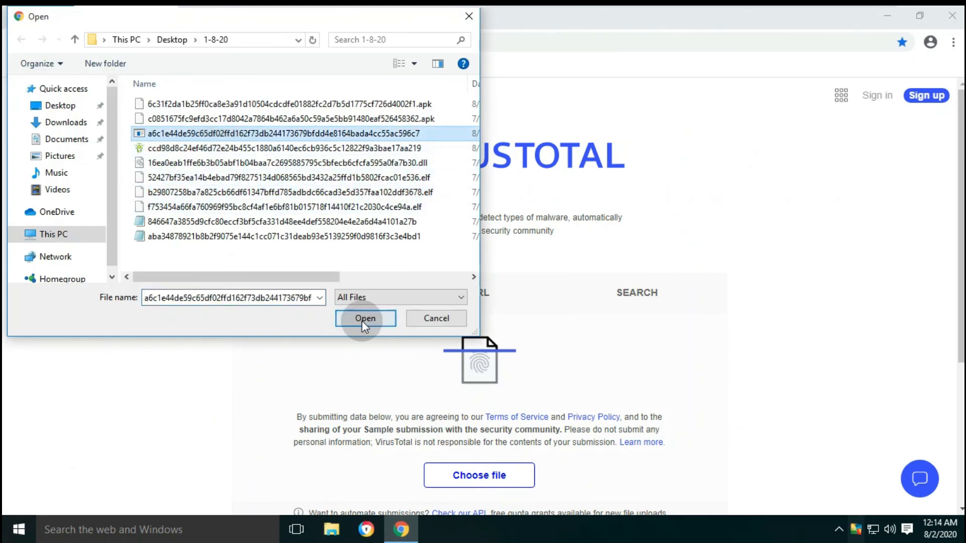
pyautogui.click(365, 318)
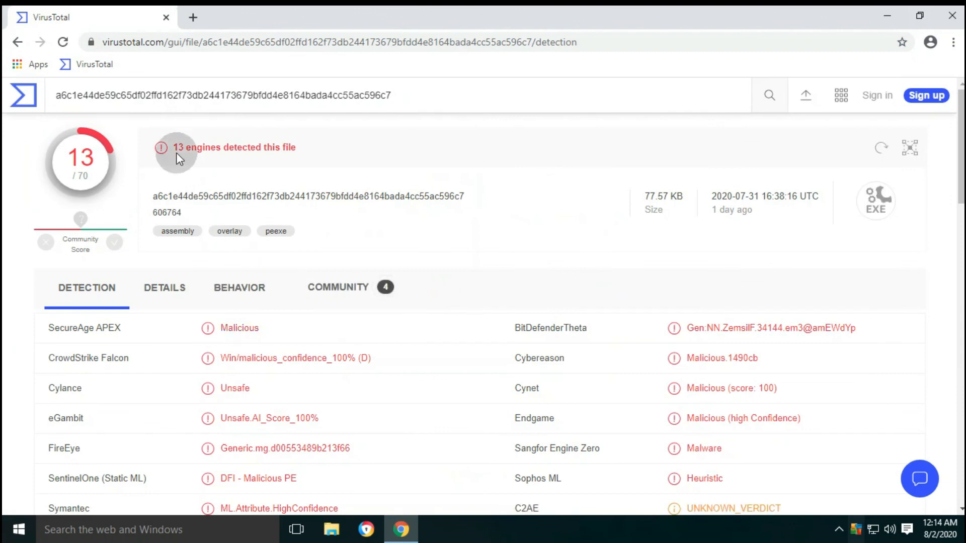
# Review the 13/70 detection report, noting Cylance and Sophos ML.
pyautogui.scroll(-3)
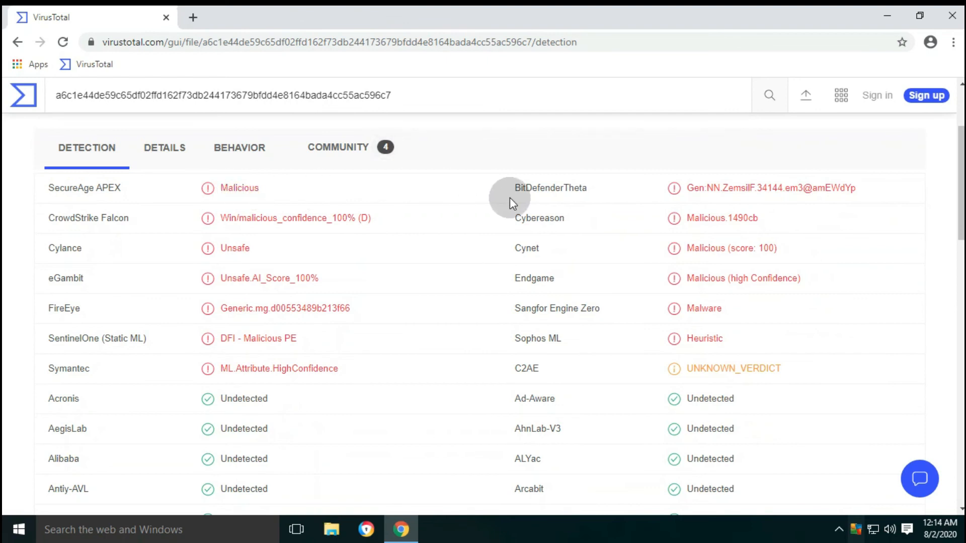
pyautogui.doubleClick(527, 248)
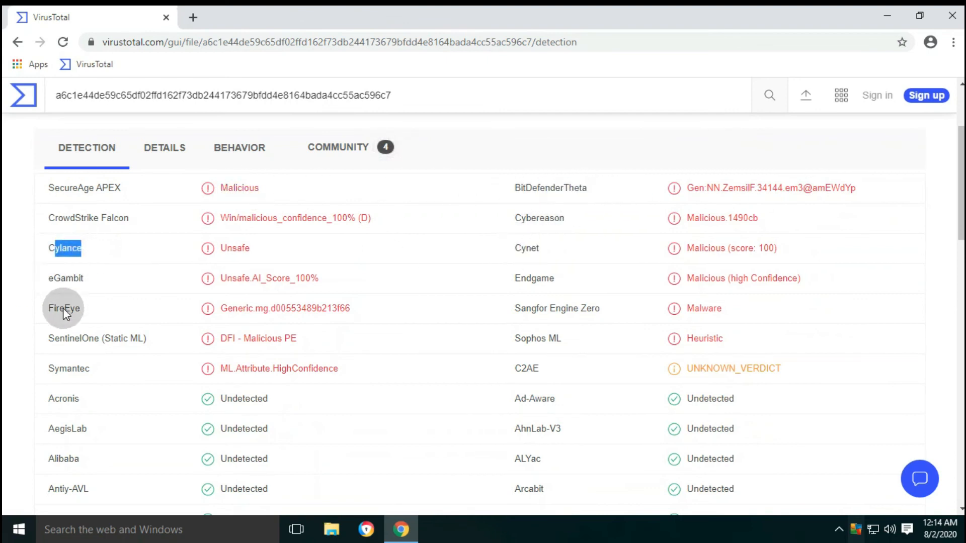
pyautogui.moveTo(88, 373)
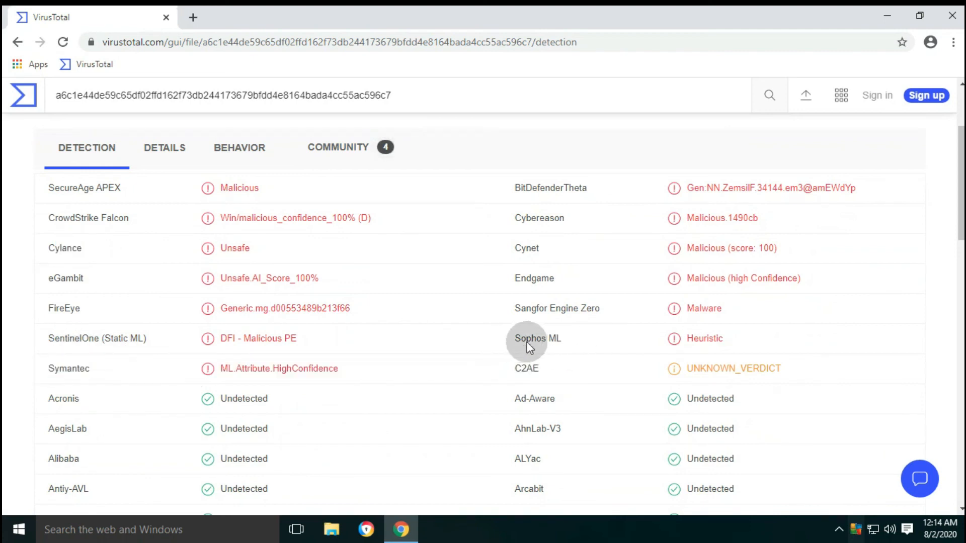
pyautogui.doubleClick(537, 338)
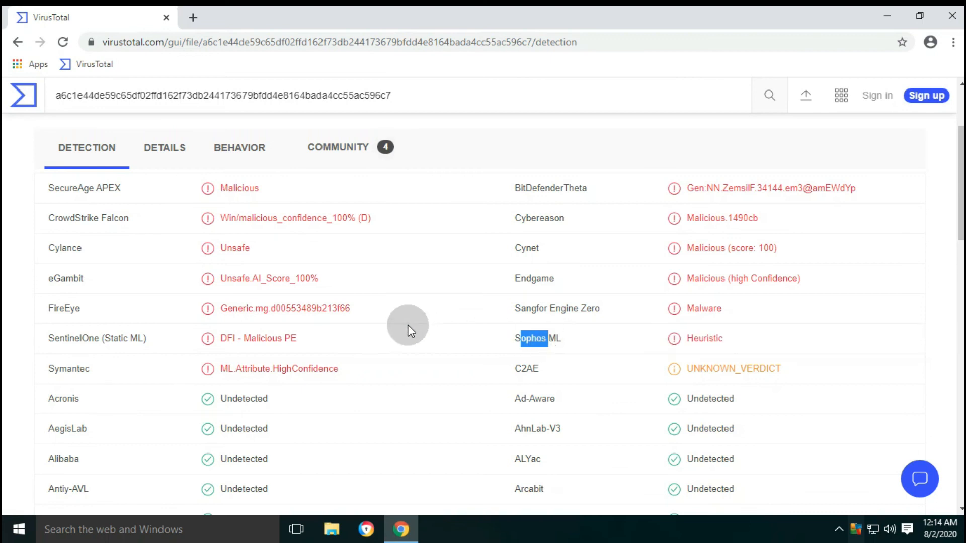
pyautogui.scroll(-3)
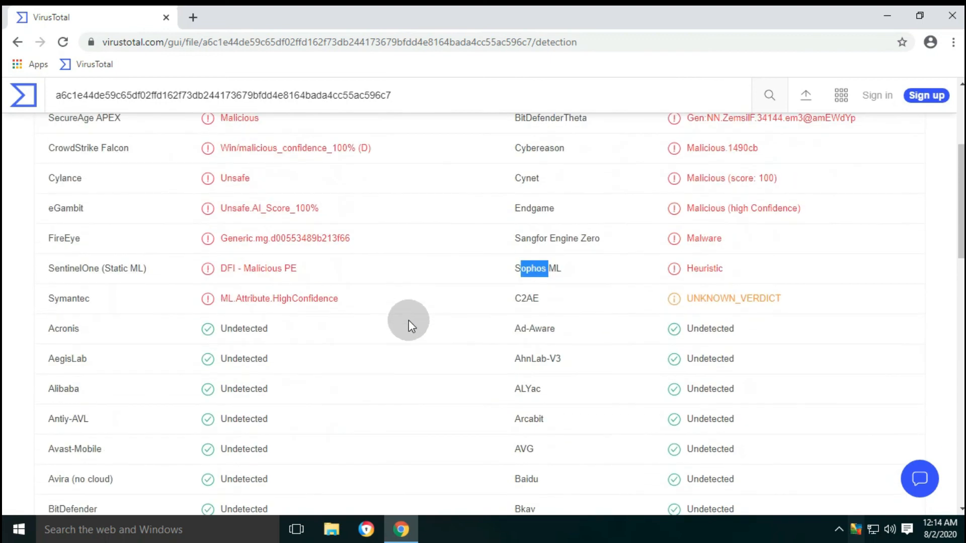
pyautogui.scroll(-3)
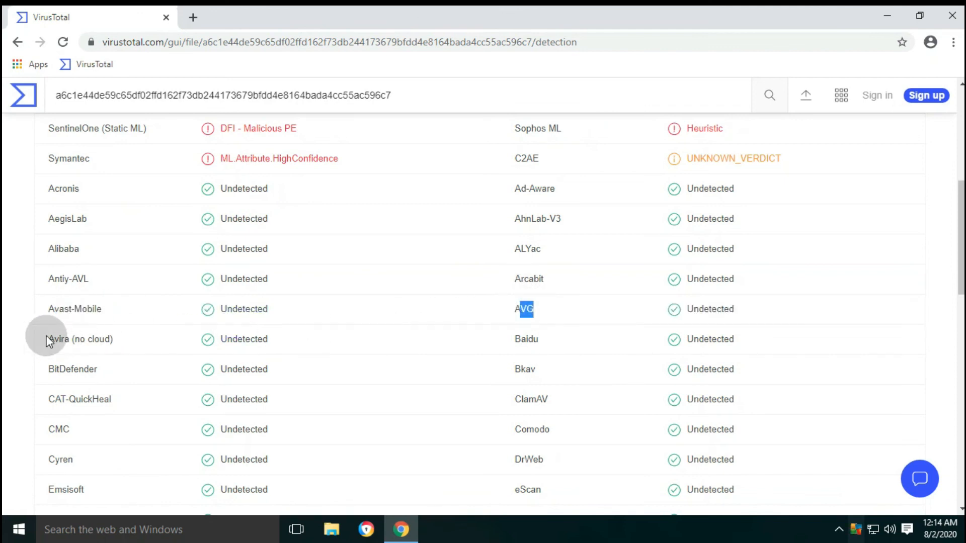
pyautogui.click(21, 42)
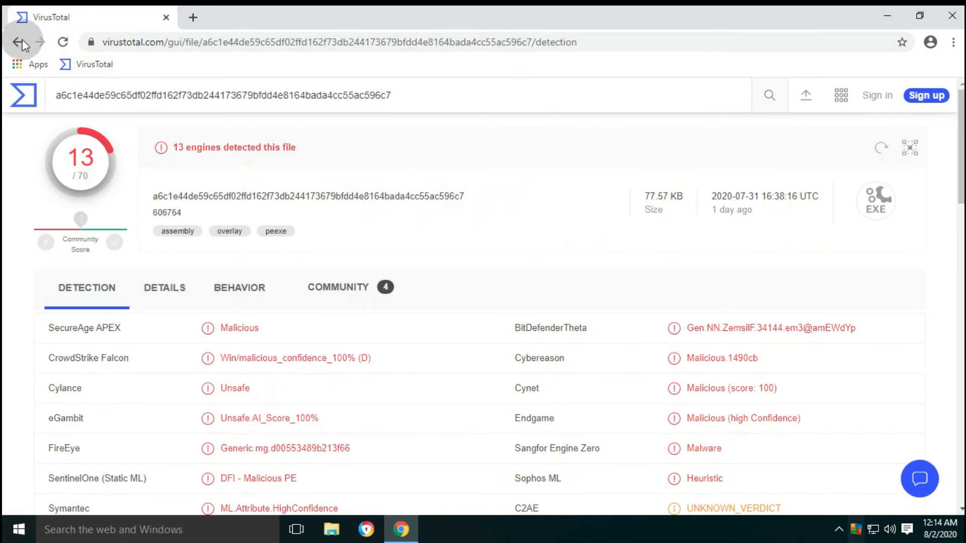
pyautogui.click(17, 41)
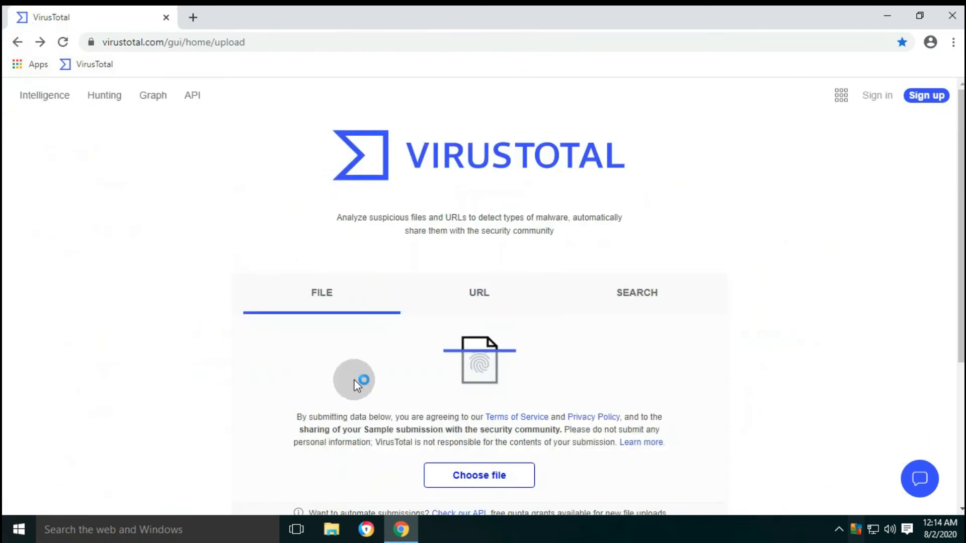
# Upload the f753454a….elf sample and review its 14/59 detections, AVG undetected.
pyautogui.click(478, 475)
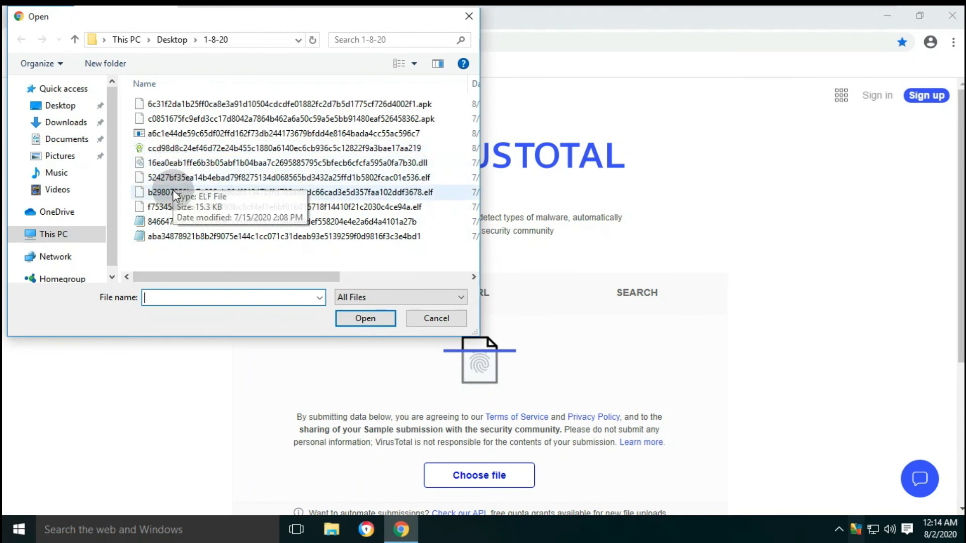
pyautogui.click(284, 207)
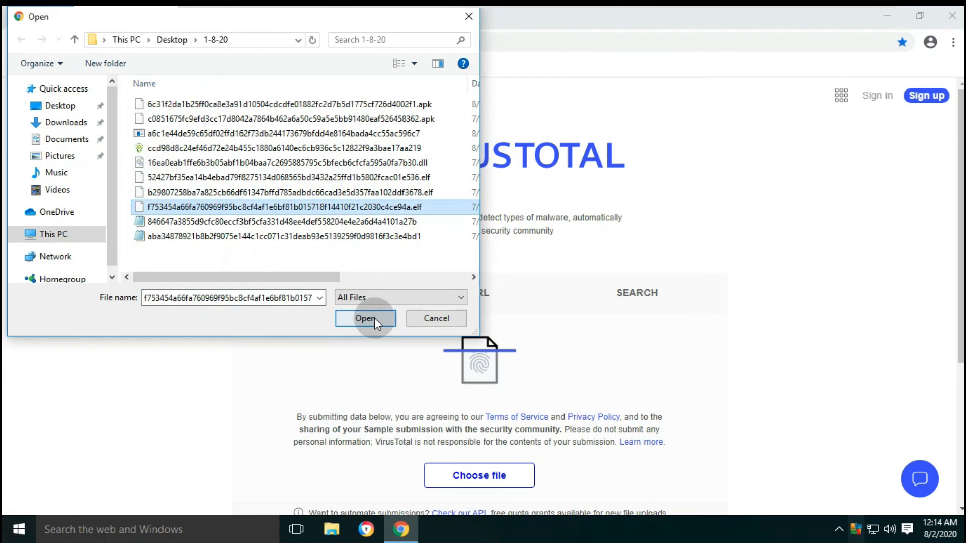
pyautogui.click(365, 318)
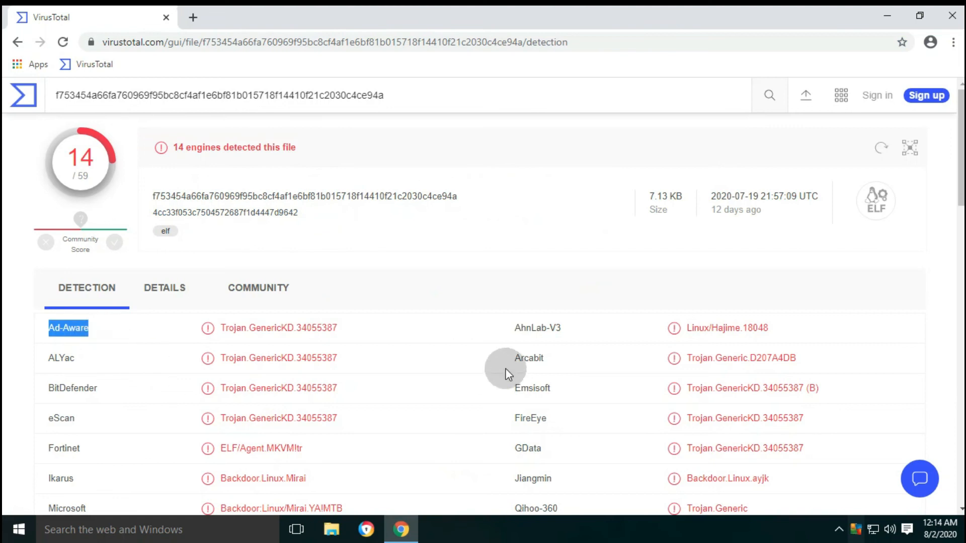
pyautogui.scroll(-3)
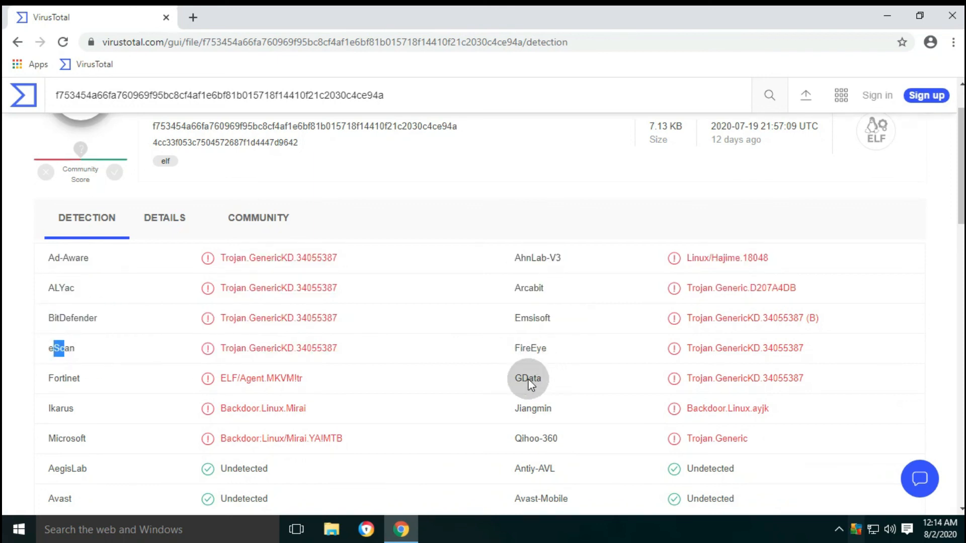
pyautogui.scroll(-3)
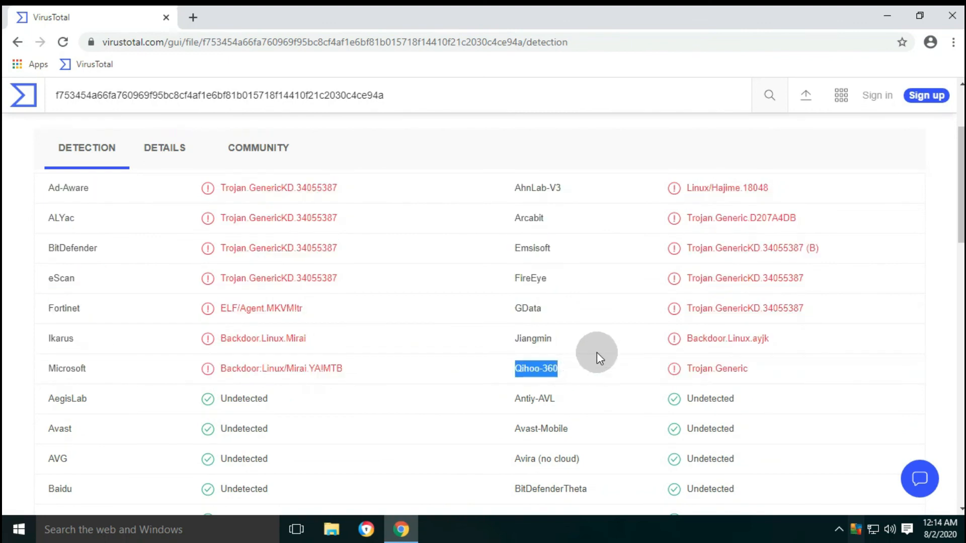
pyautogui.scroll(-3)
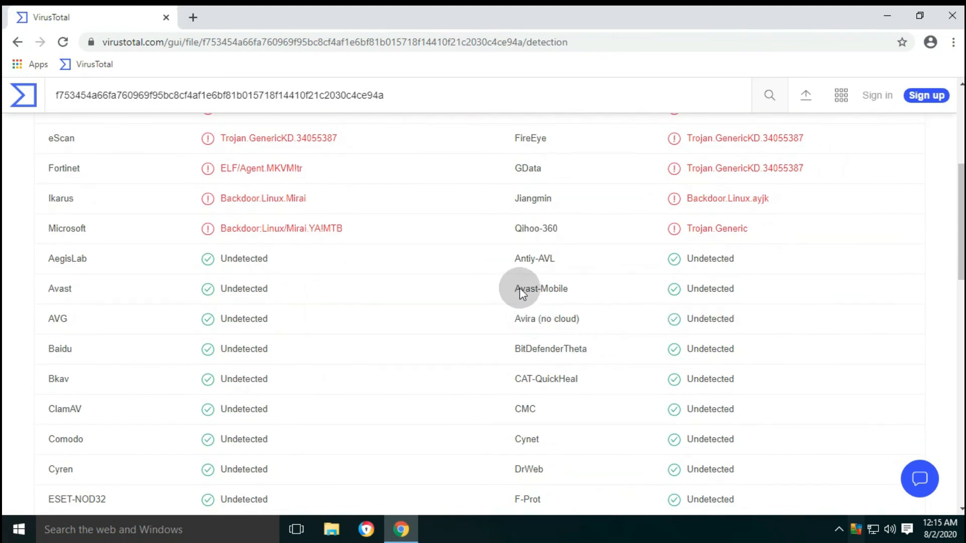
pyautogui.doubleClick(59, 288)
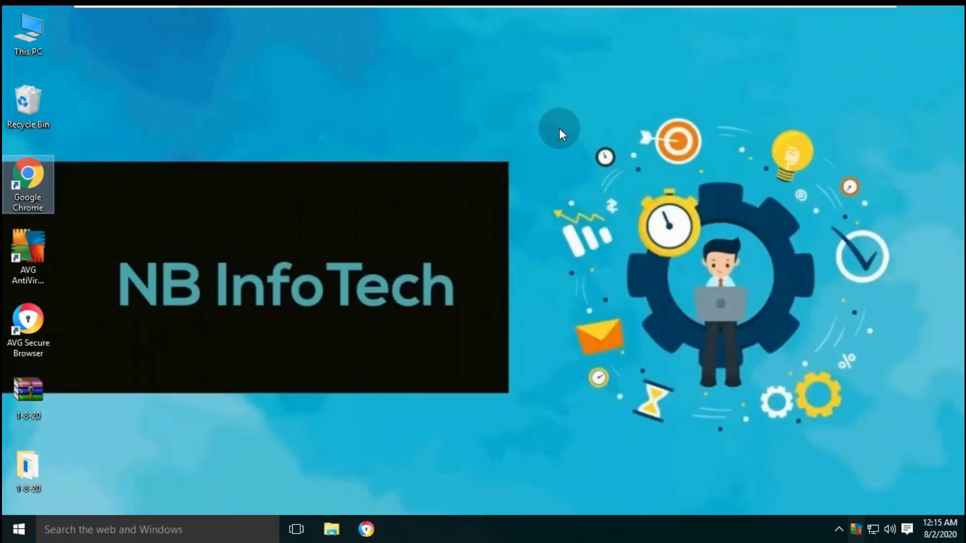
pyautogui.moveTo(73, 333)
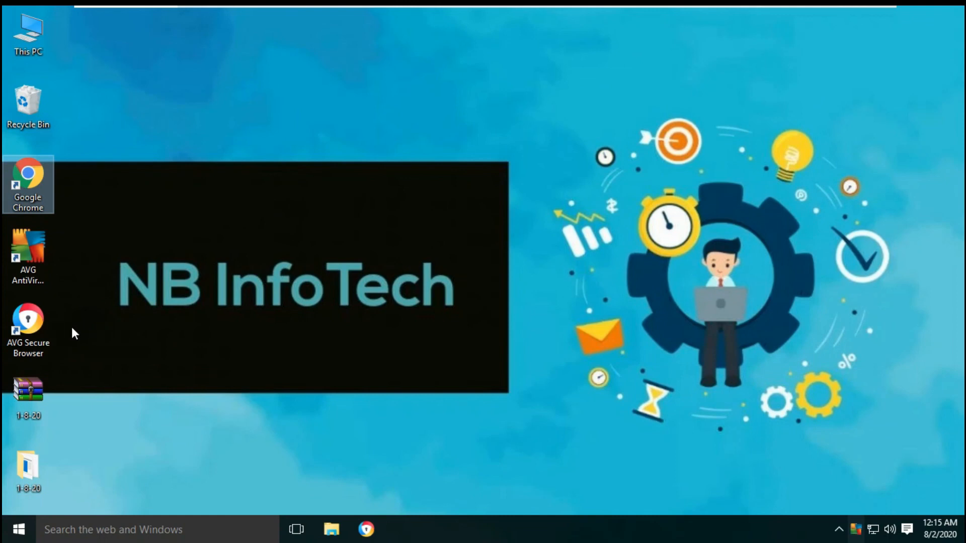